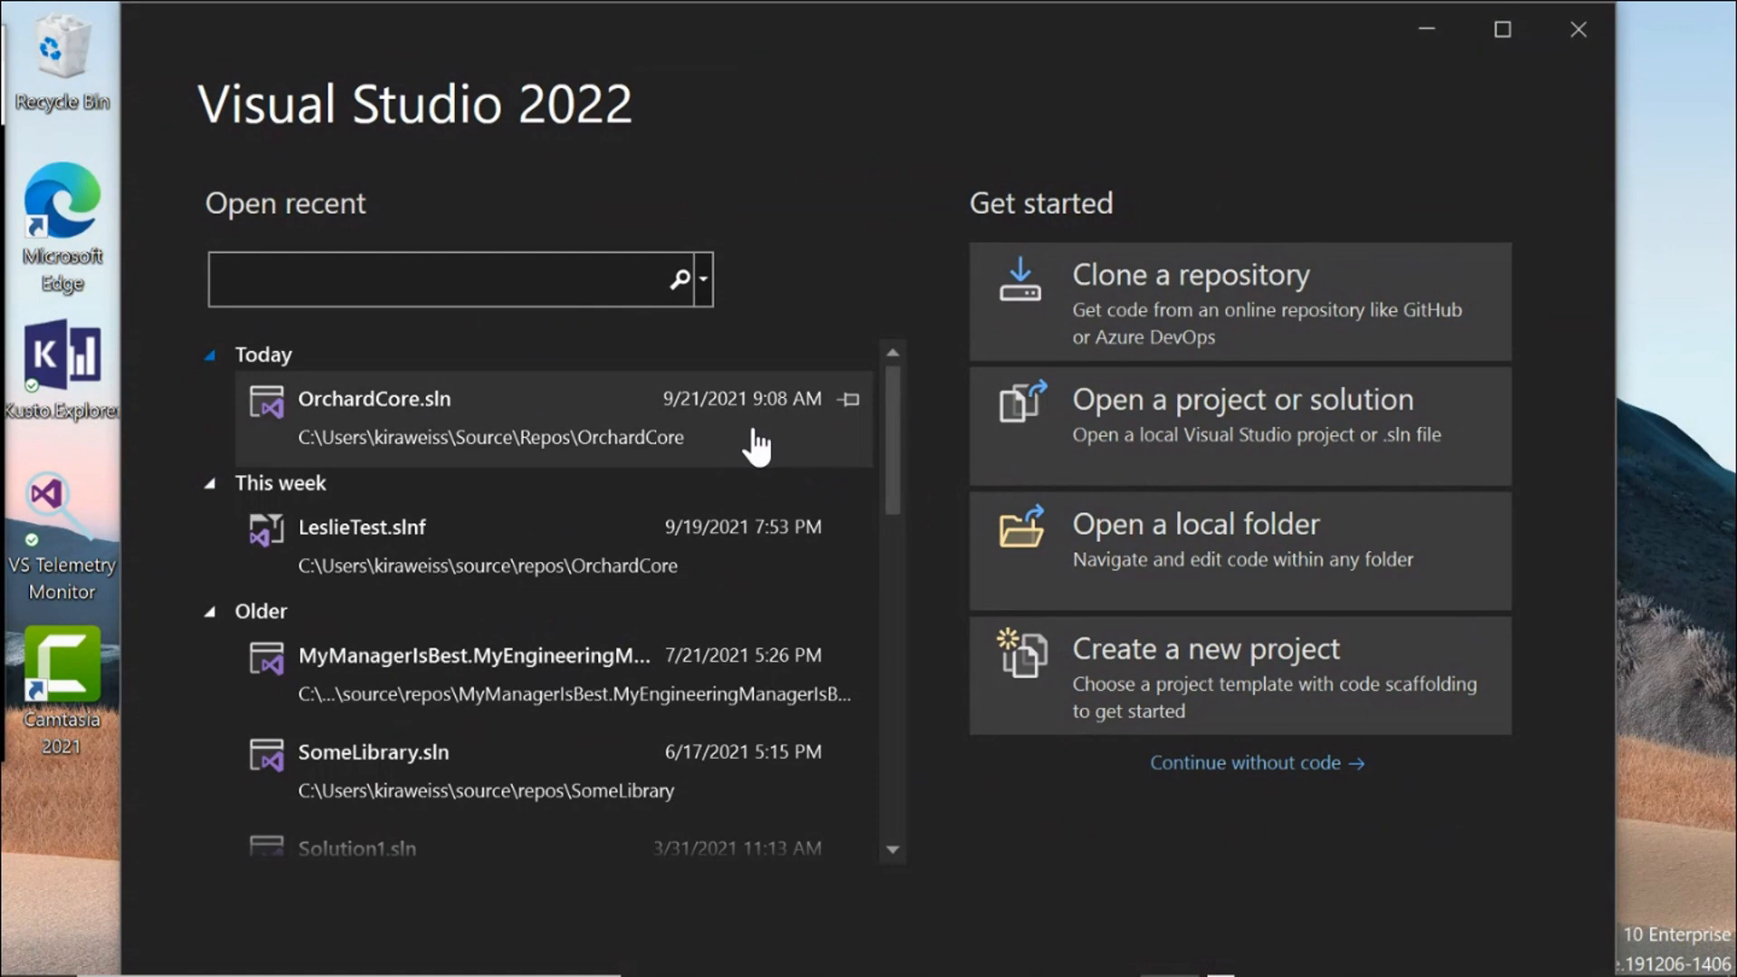
Step: Open OrchardCore.sln from repos\OrchardCore with Do not load projects ticked
left_click(443, 280)
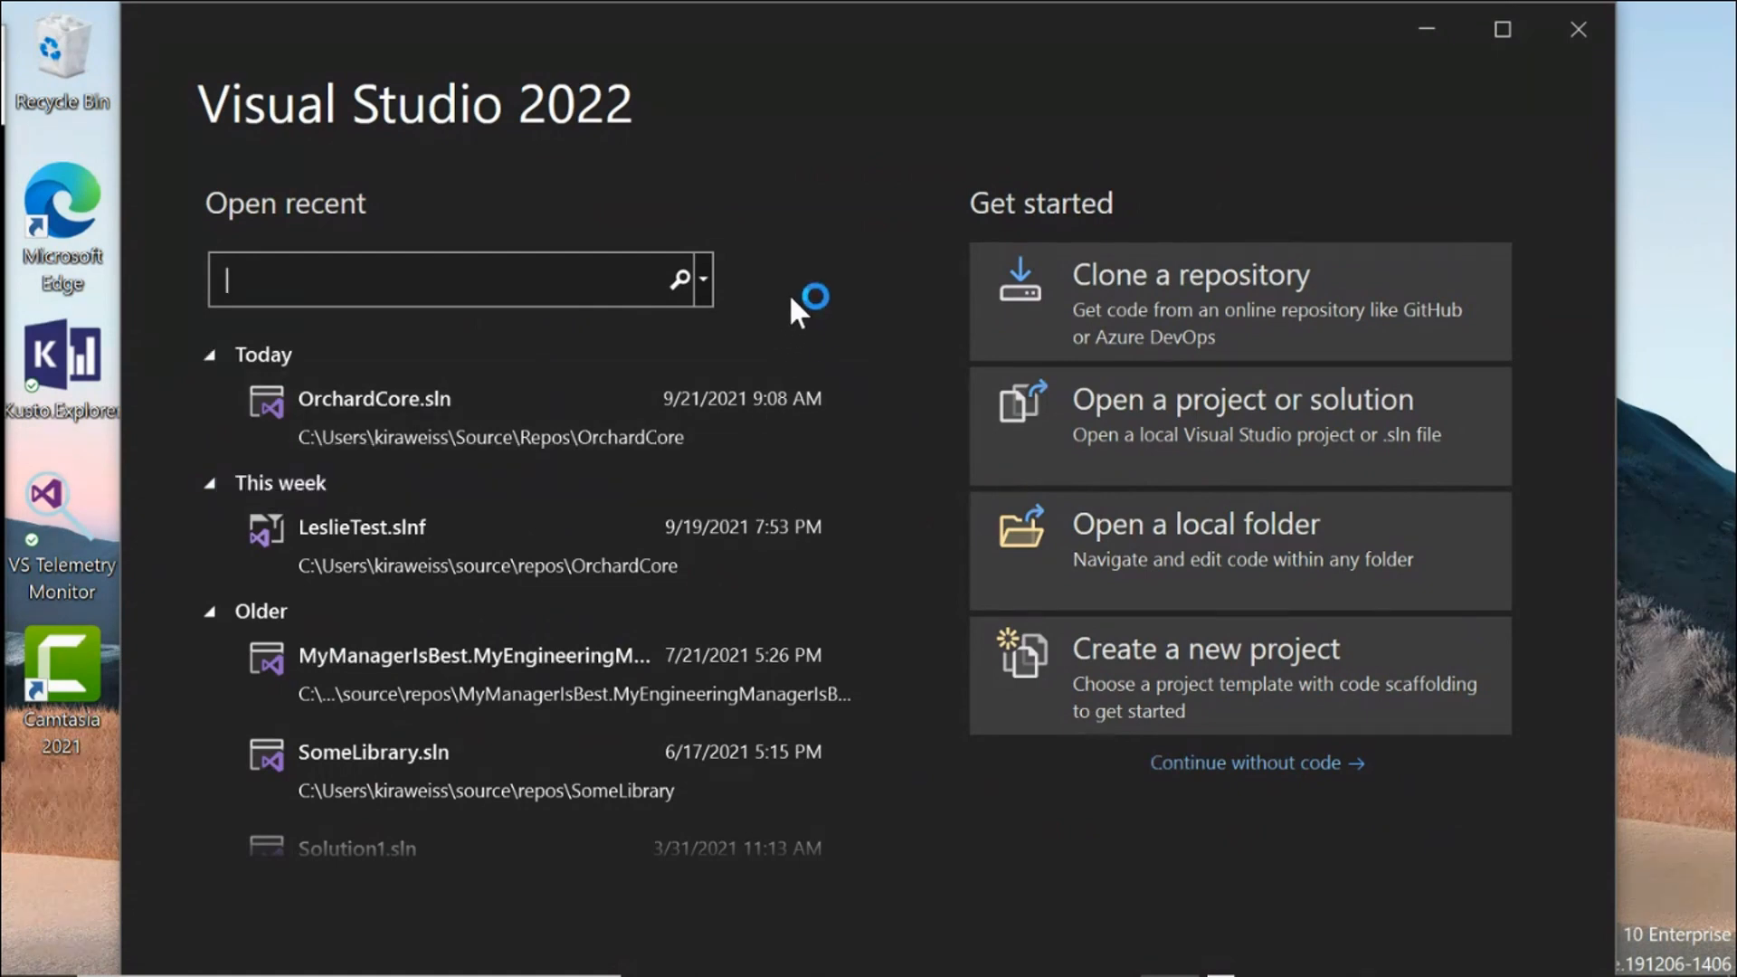
mouse_move(1191, 443)
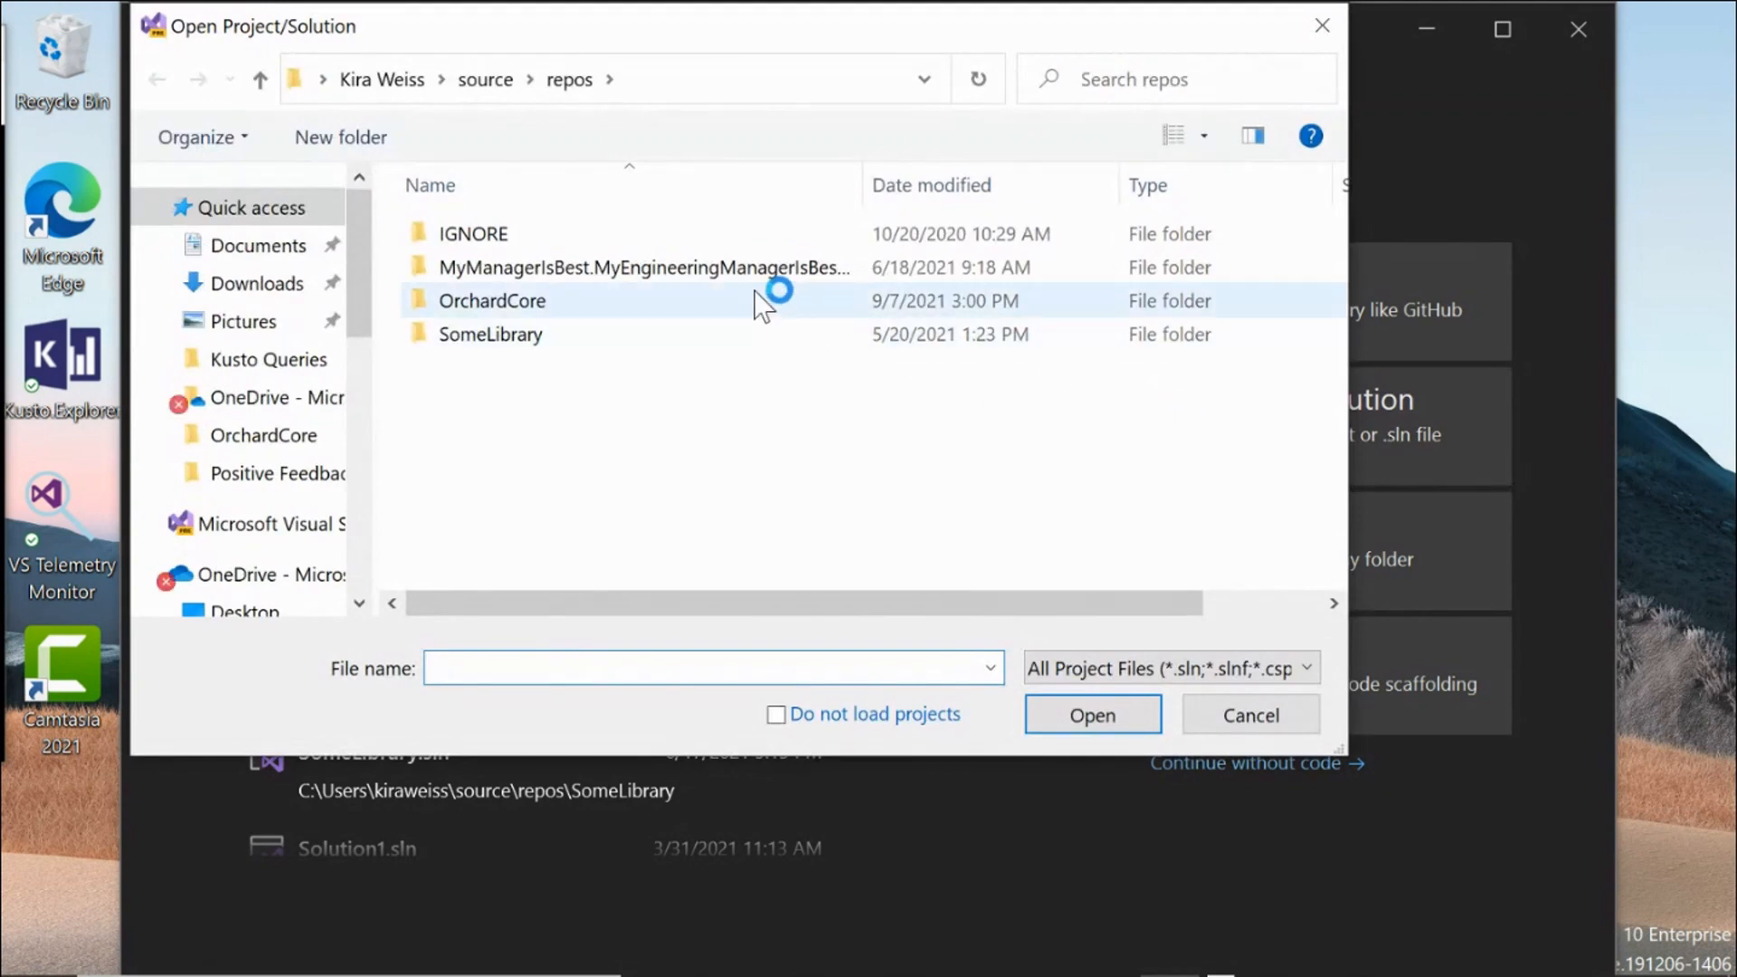
double_click(492, 300)
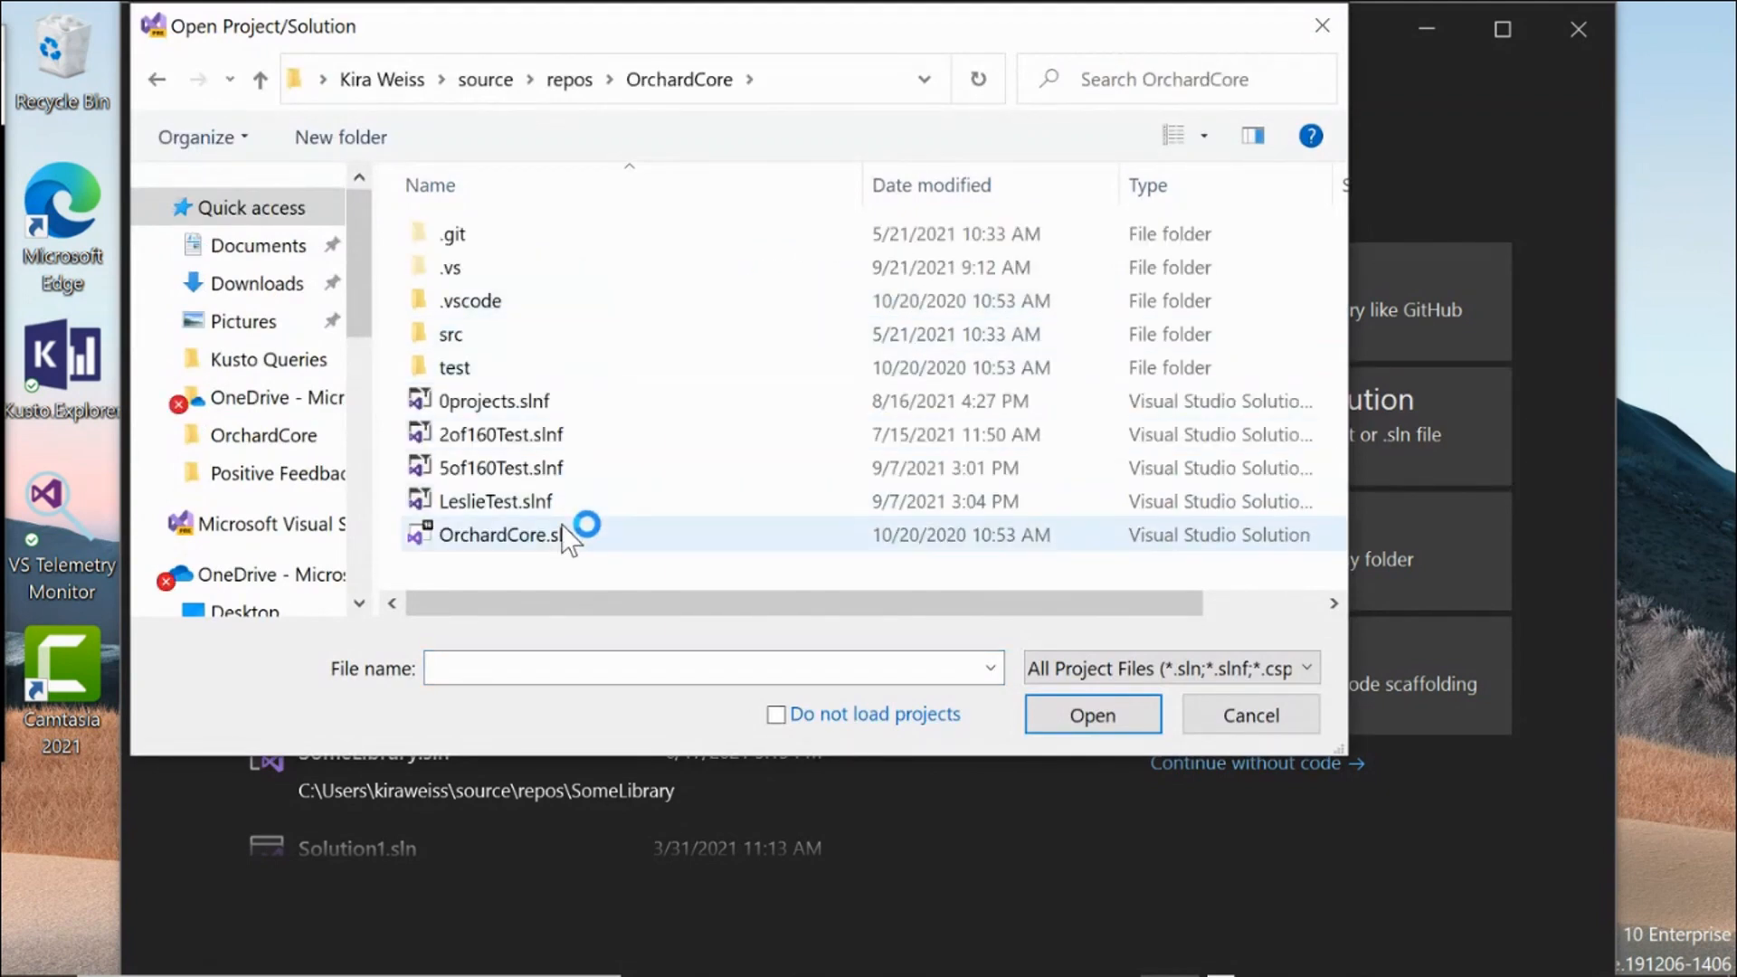
left_click(505, 534)
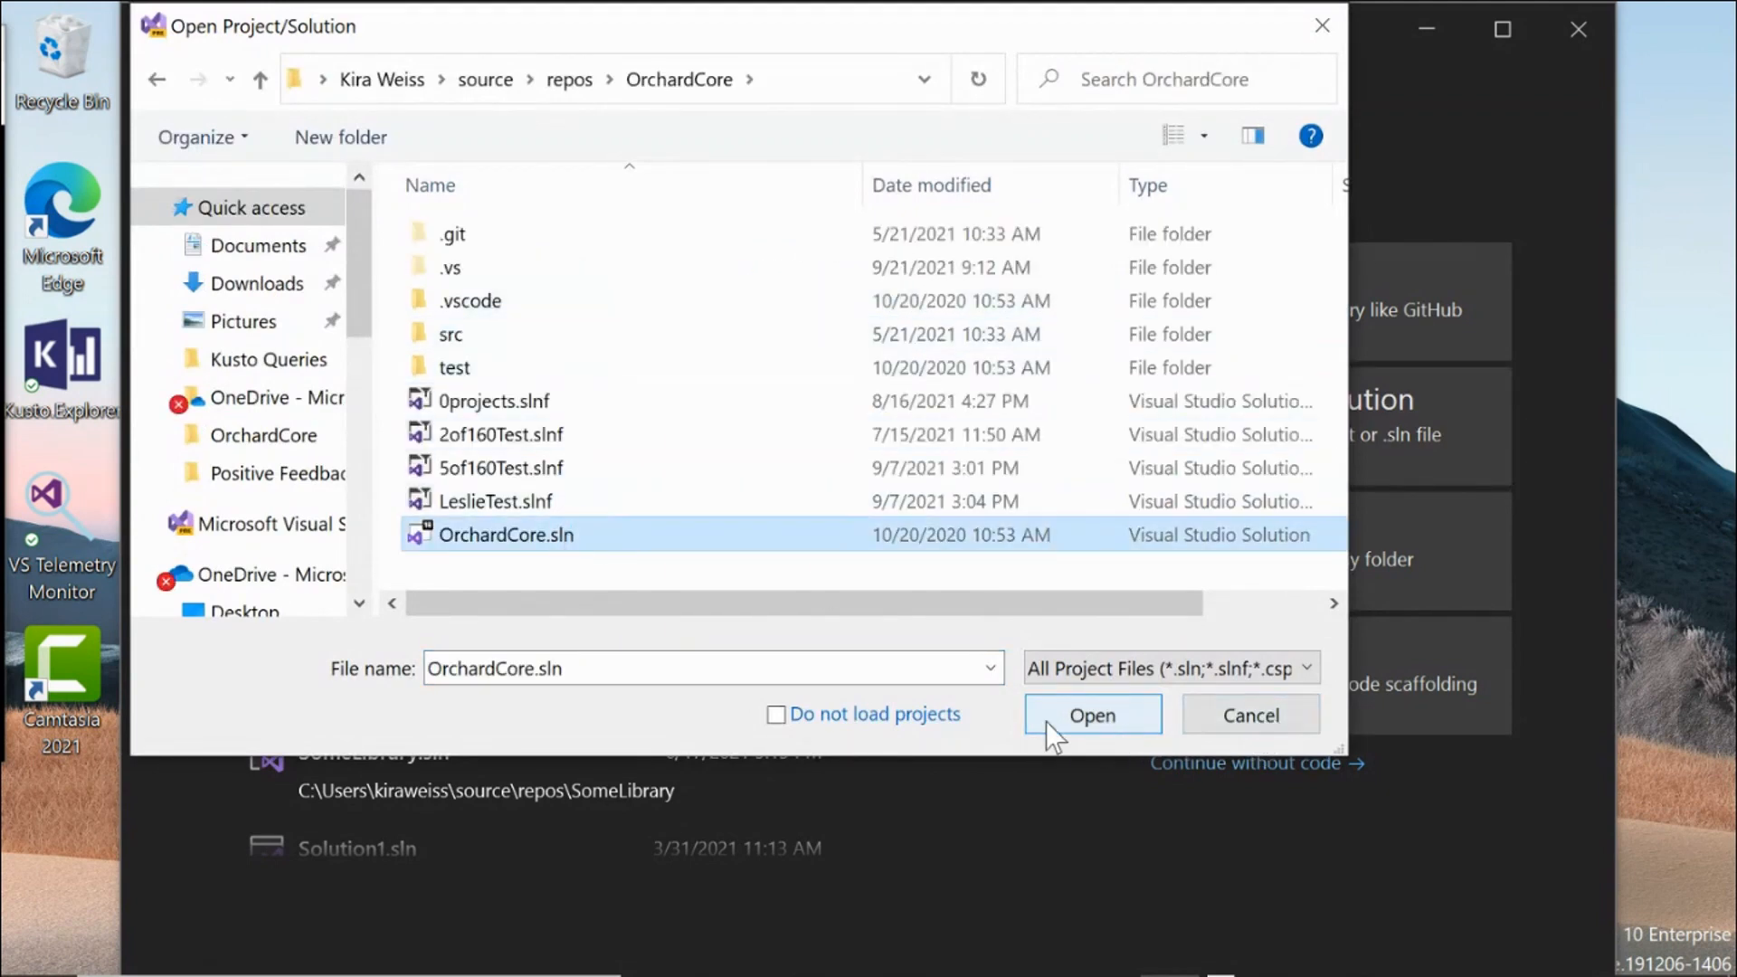
mouse_move(793, 757)
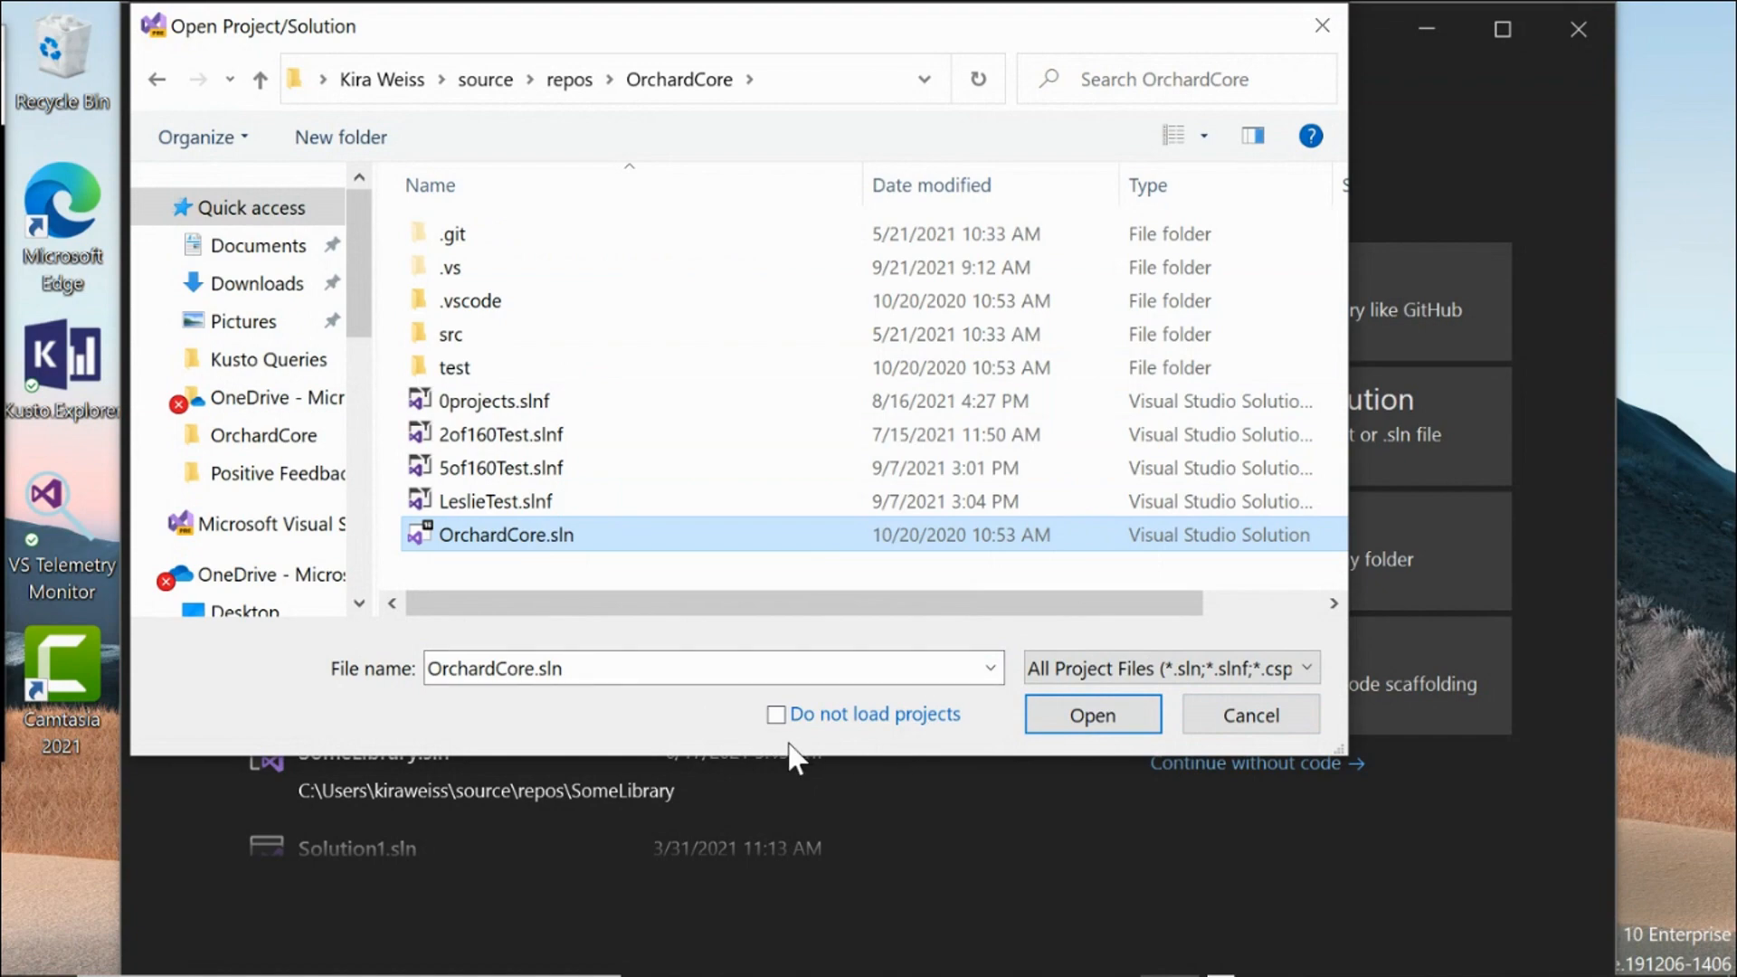
left_click(777, 715)
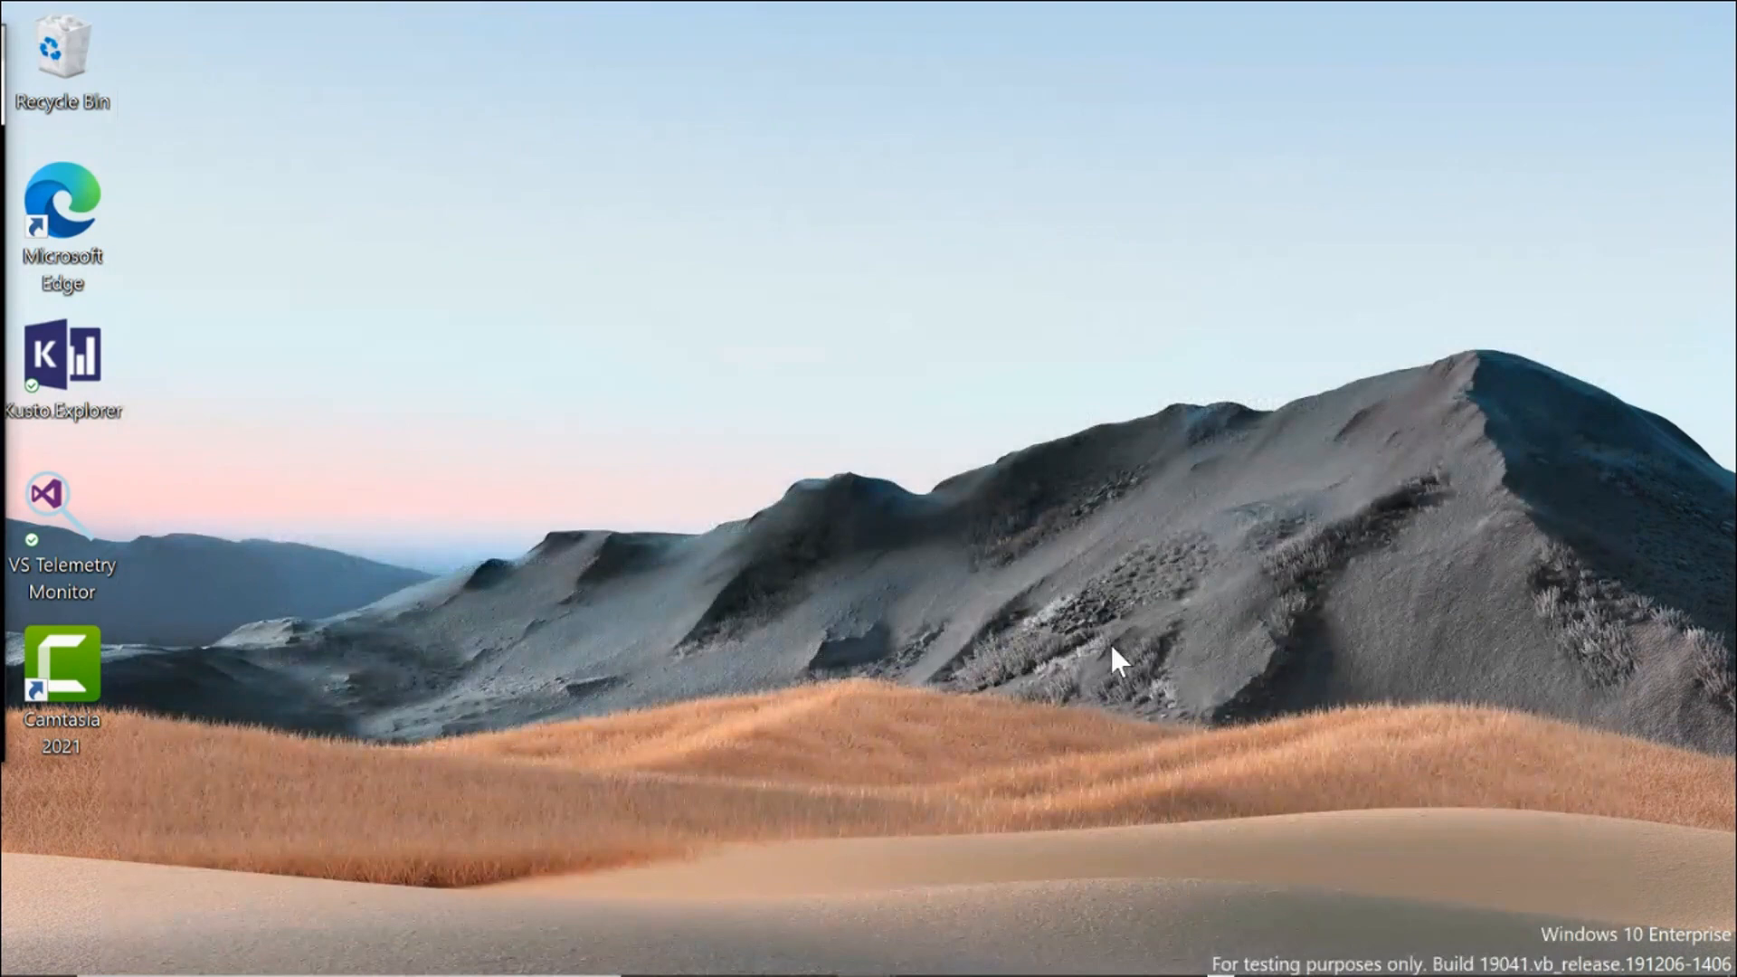
Step: Let the solution finish opening and scroll to the unloaded src\OrchardCore projects
double_click(48, 493)
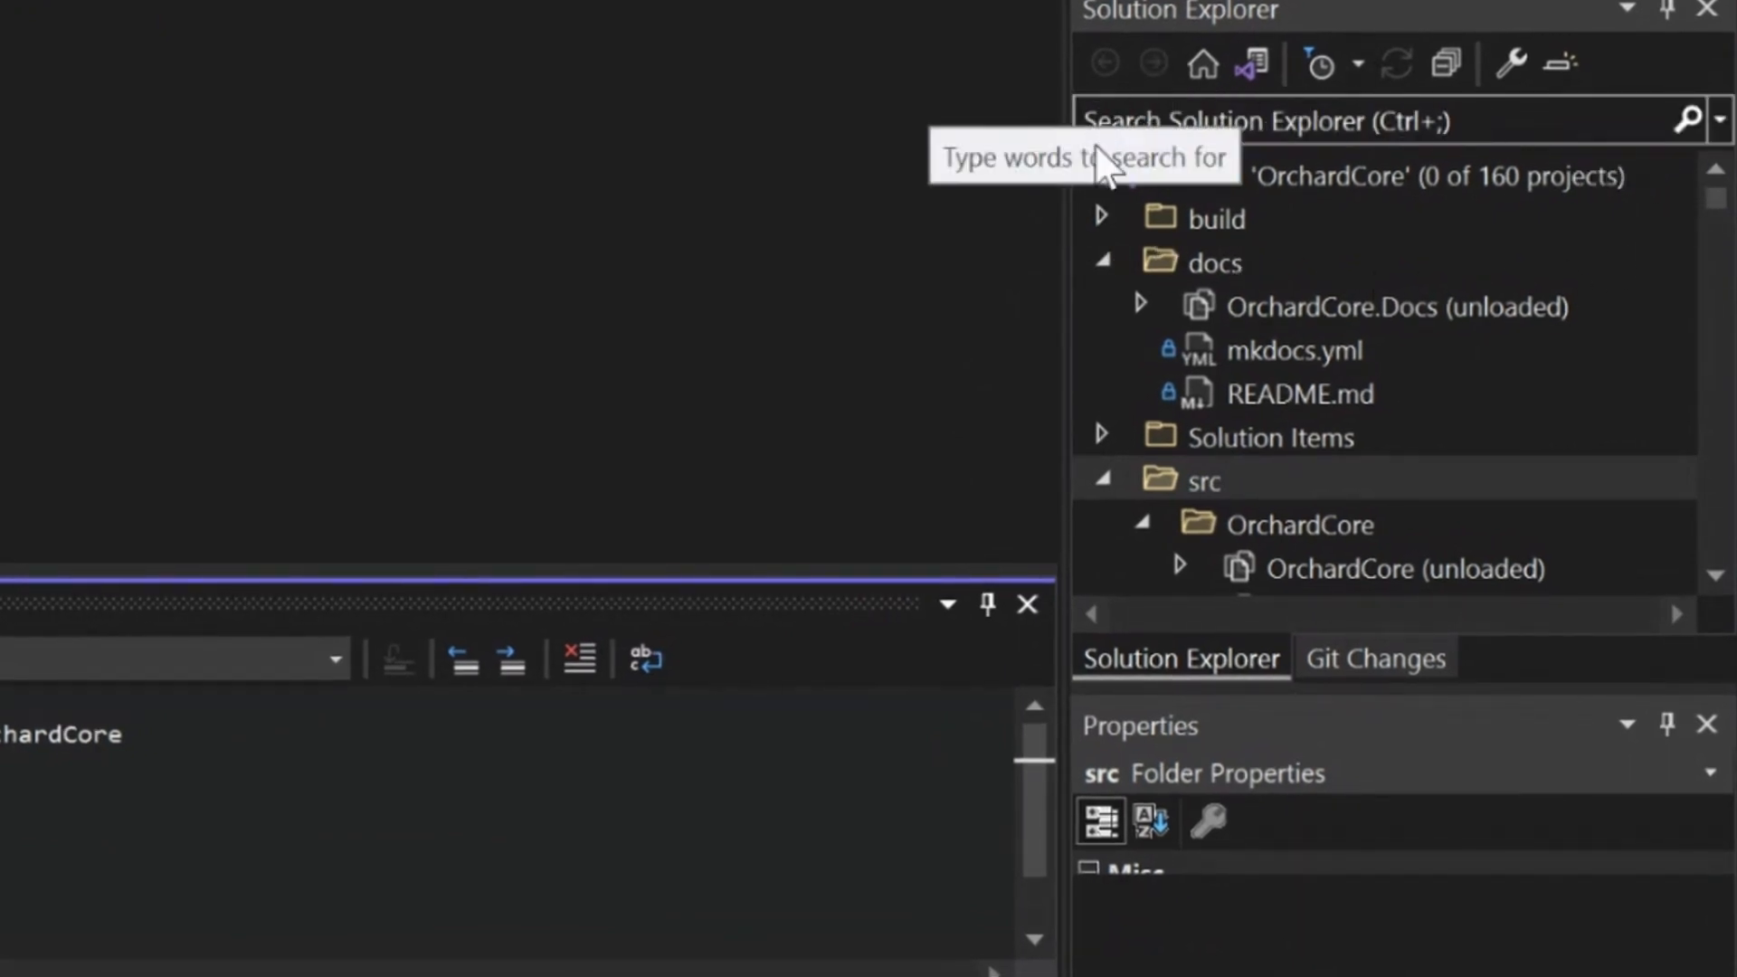
mouse_move(1564, 232)
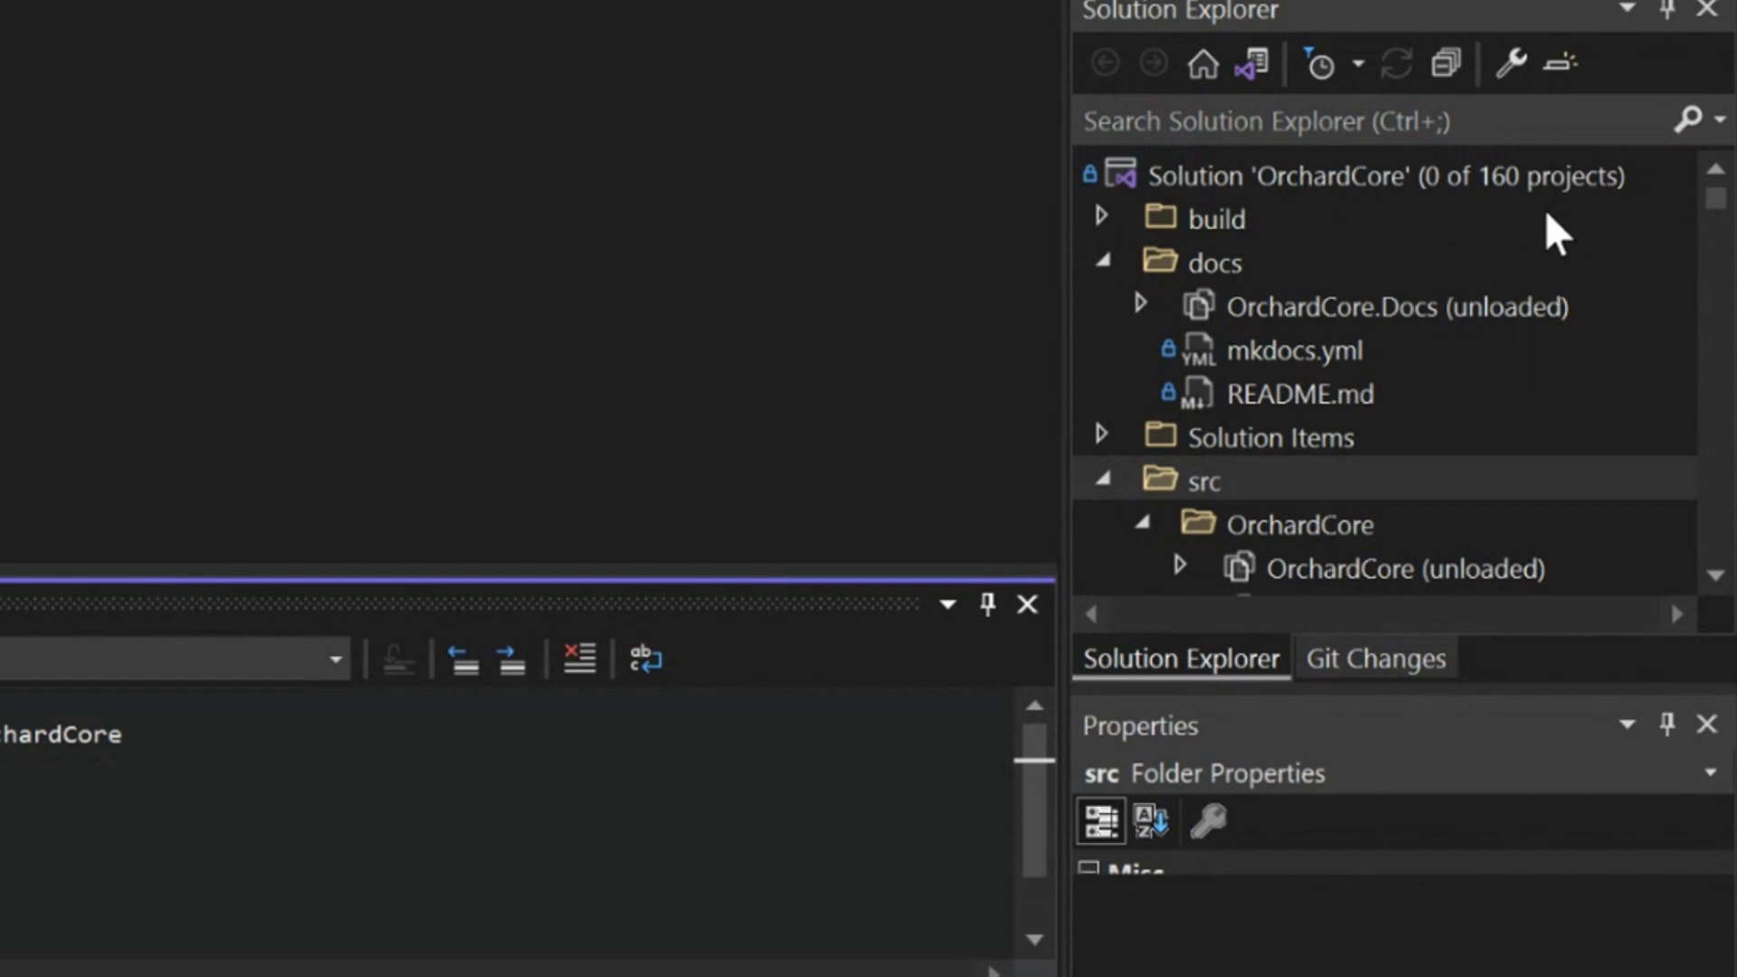
mouse_move(1313, 232)
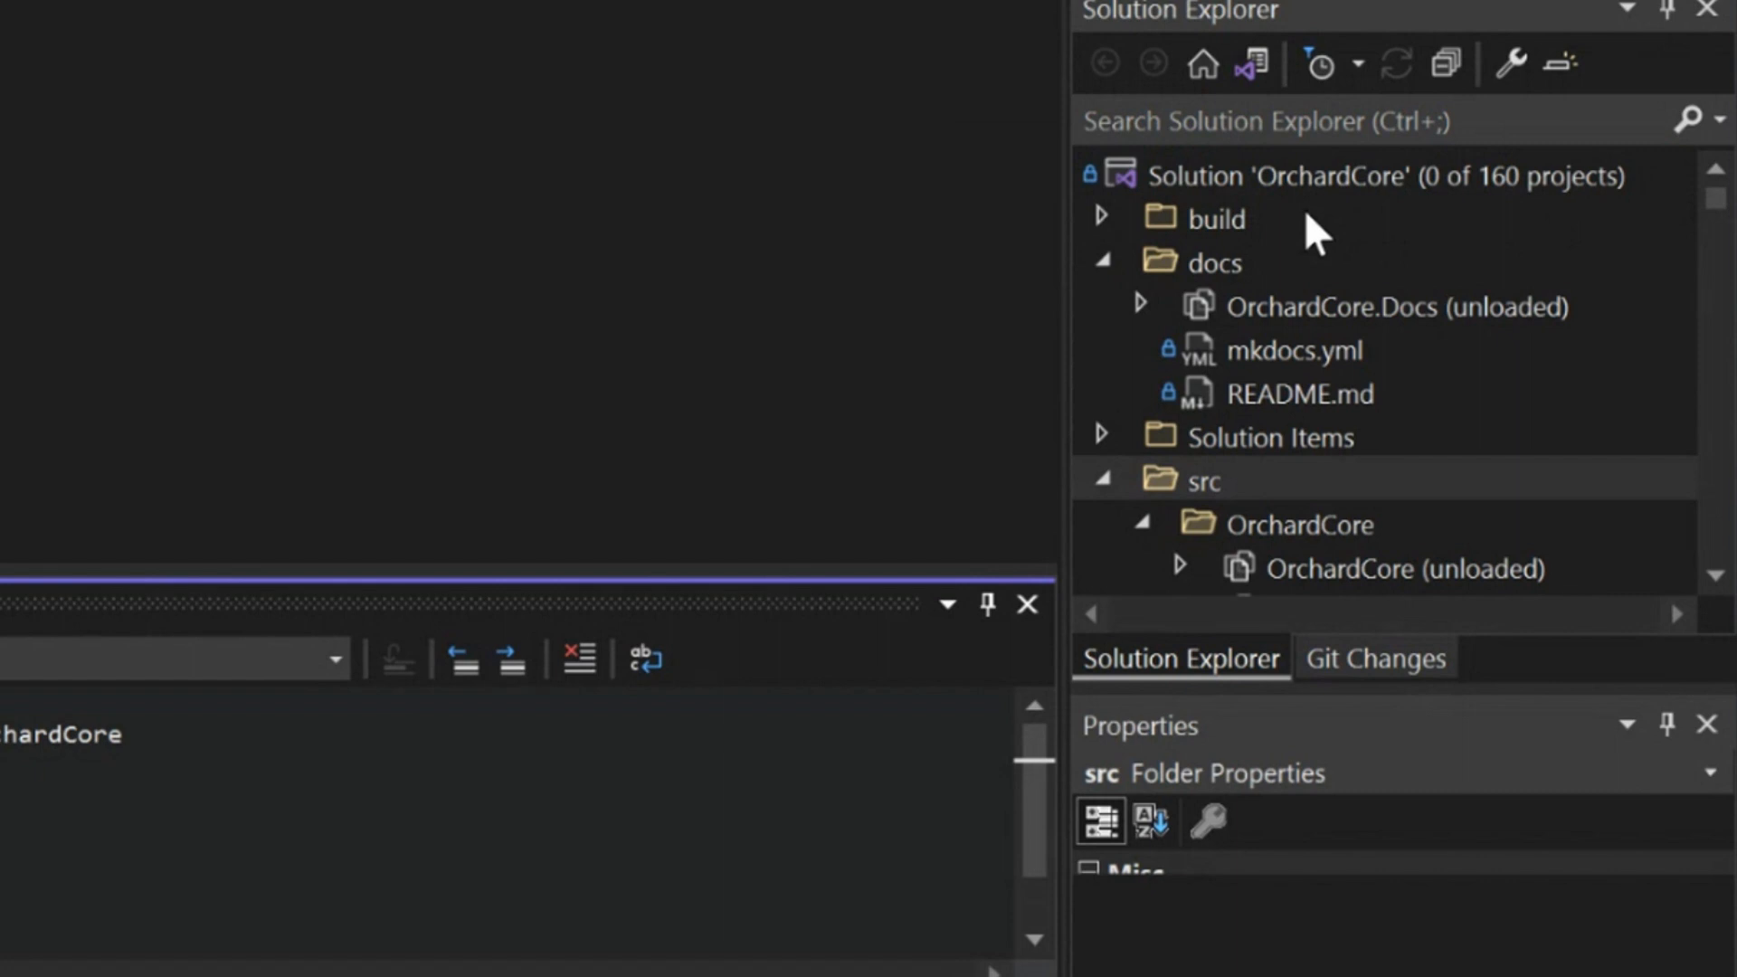
mouse_move(1292, 435)
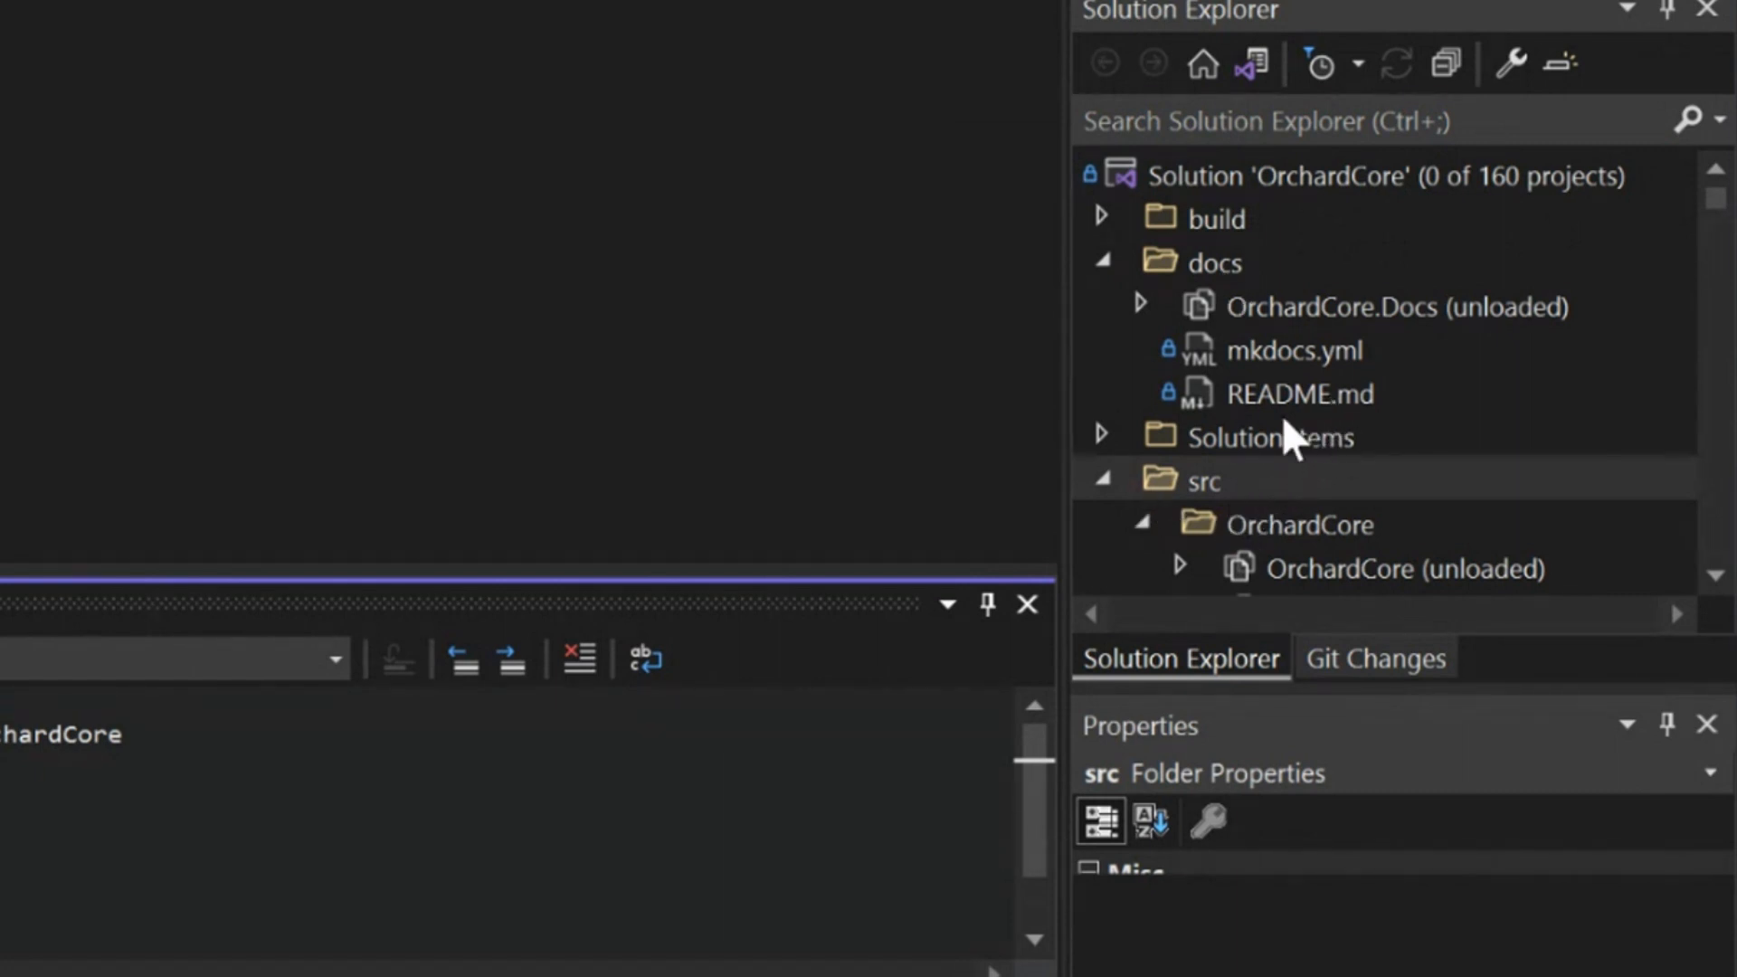
mouse_move(1336, 382)
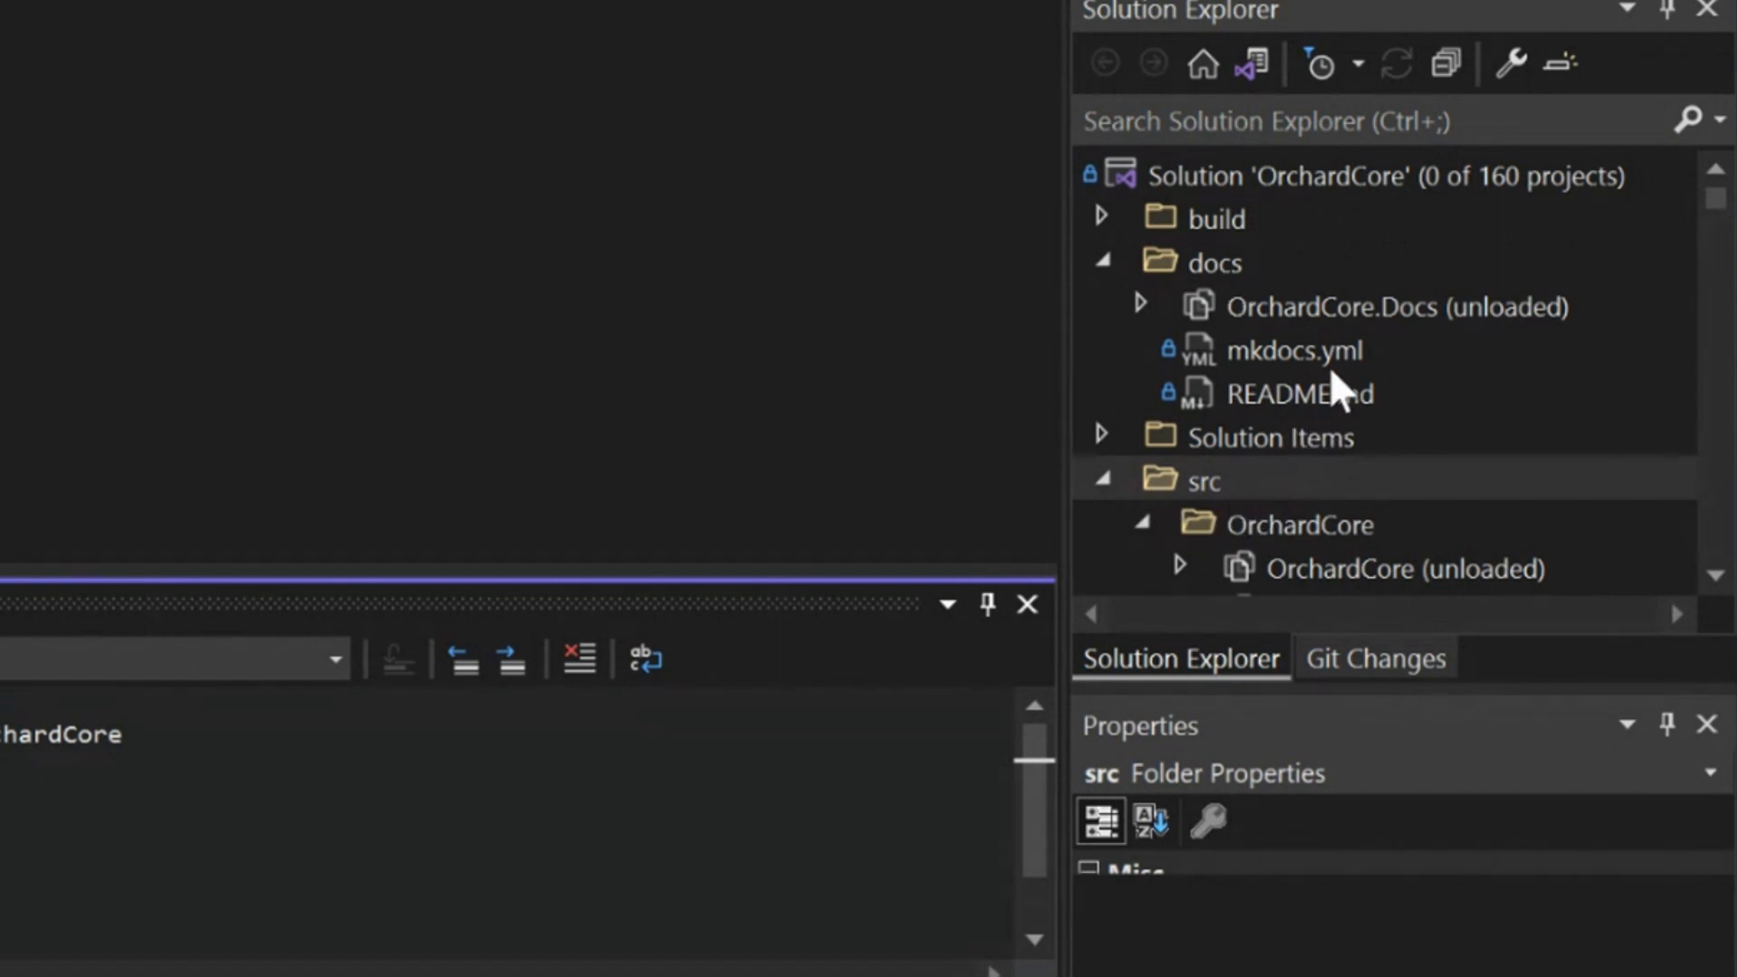
scroll("down", 3)
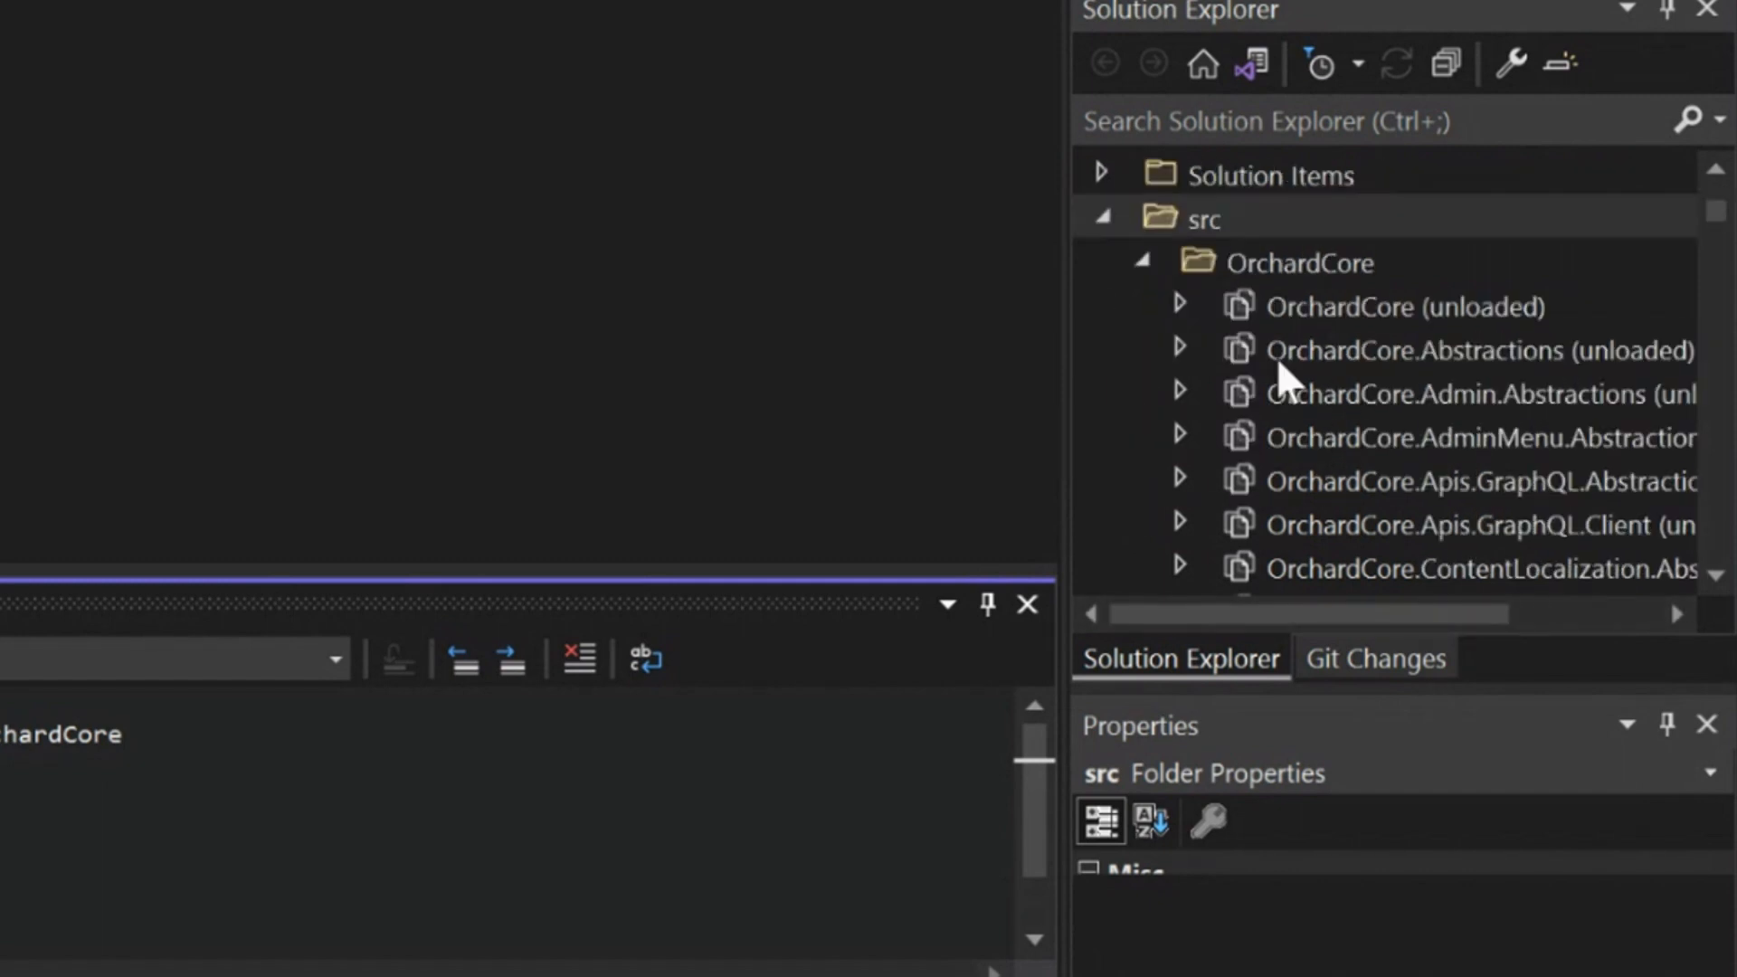
Step: Reload the OrchardCore.Abstractions and OrchardCore.ContentLocalization.Abstractions projects
left_click(1418, 350)
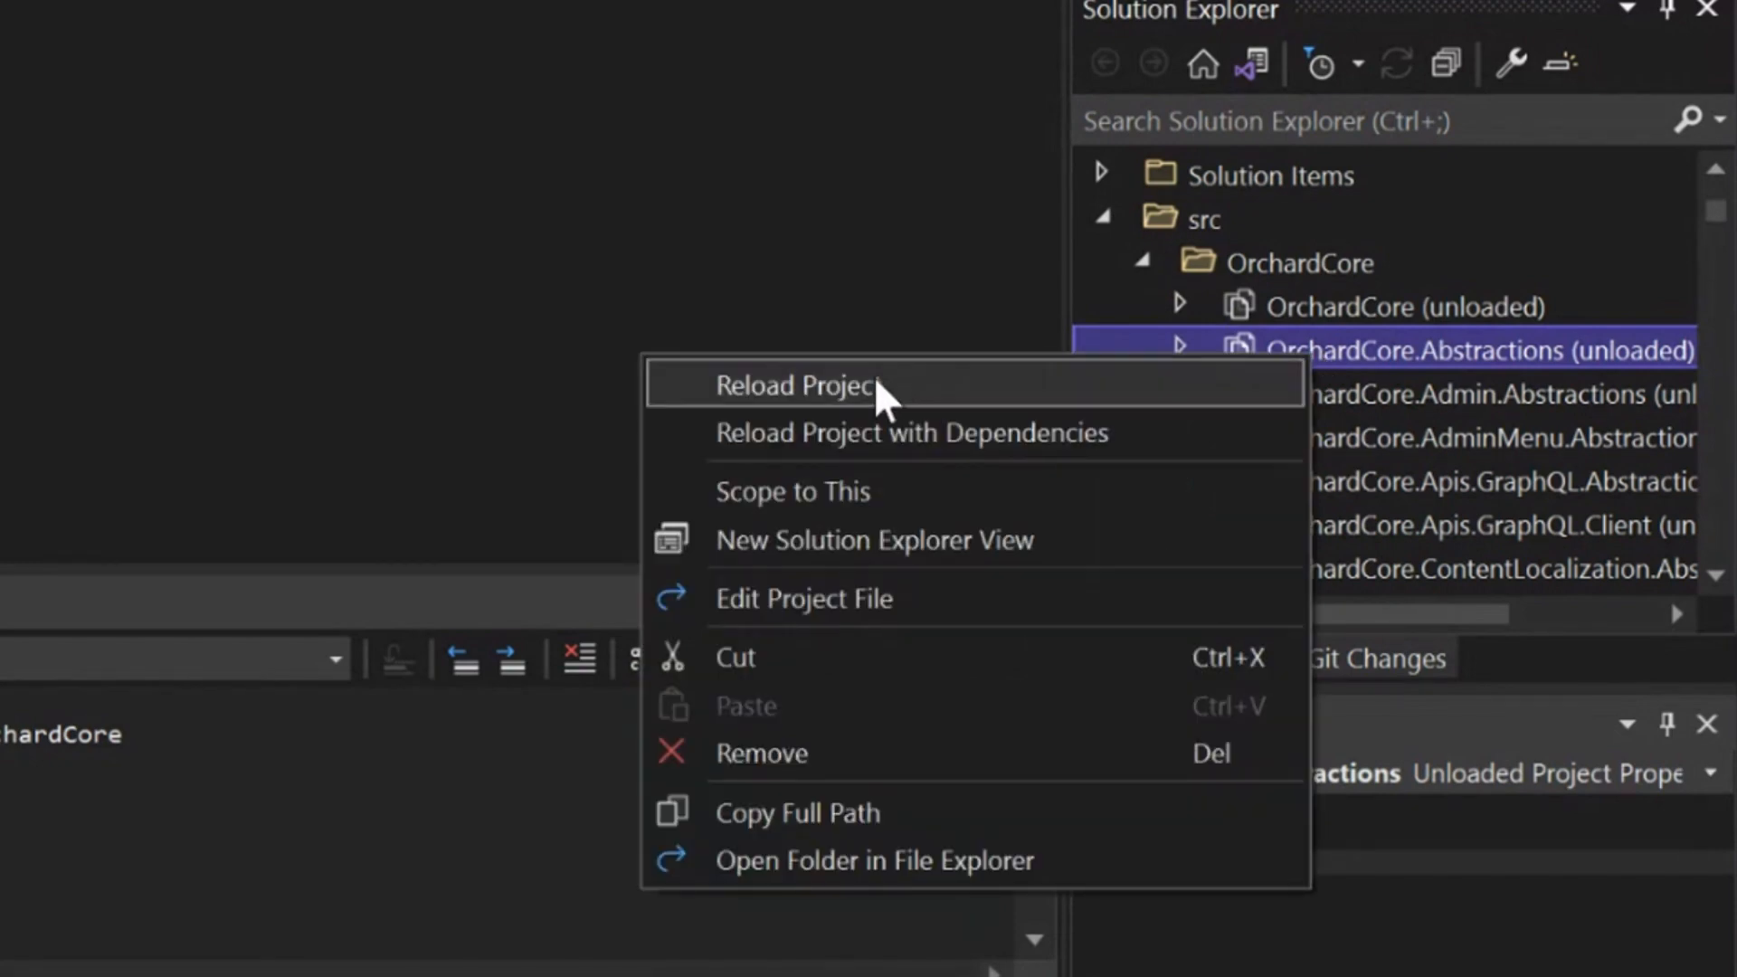
left_click(798, 385)
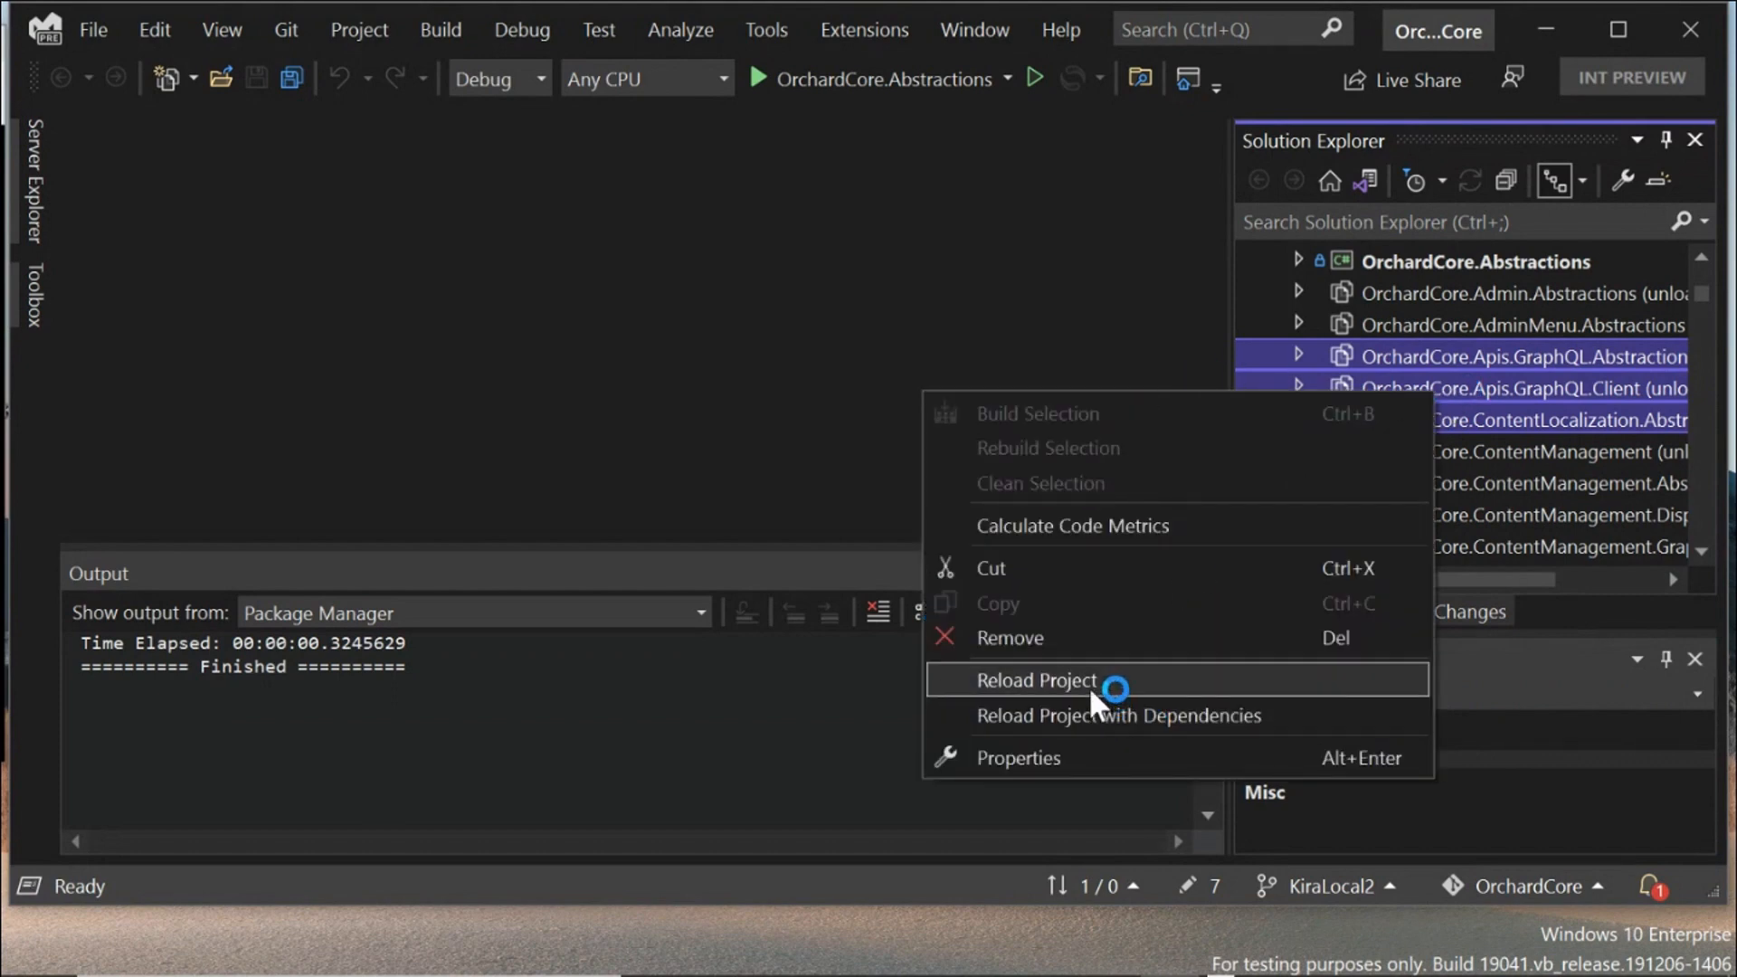
left_click(1037, 680)
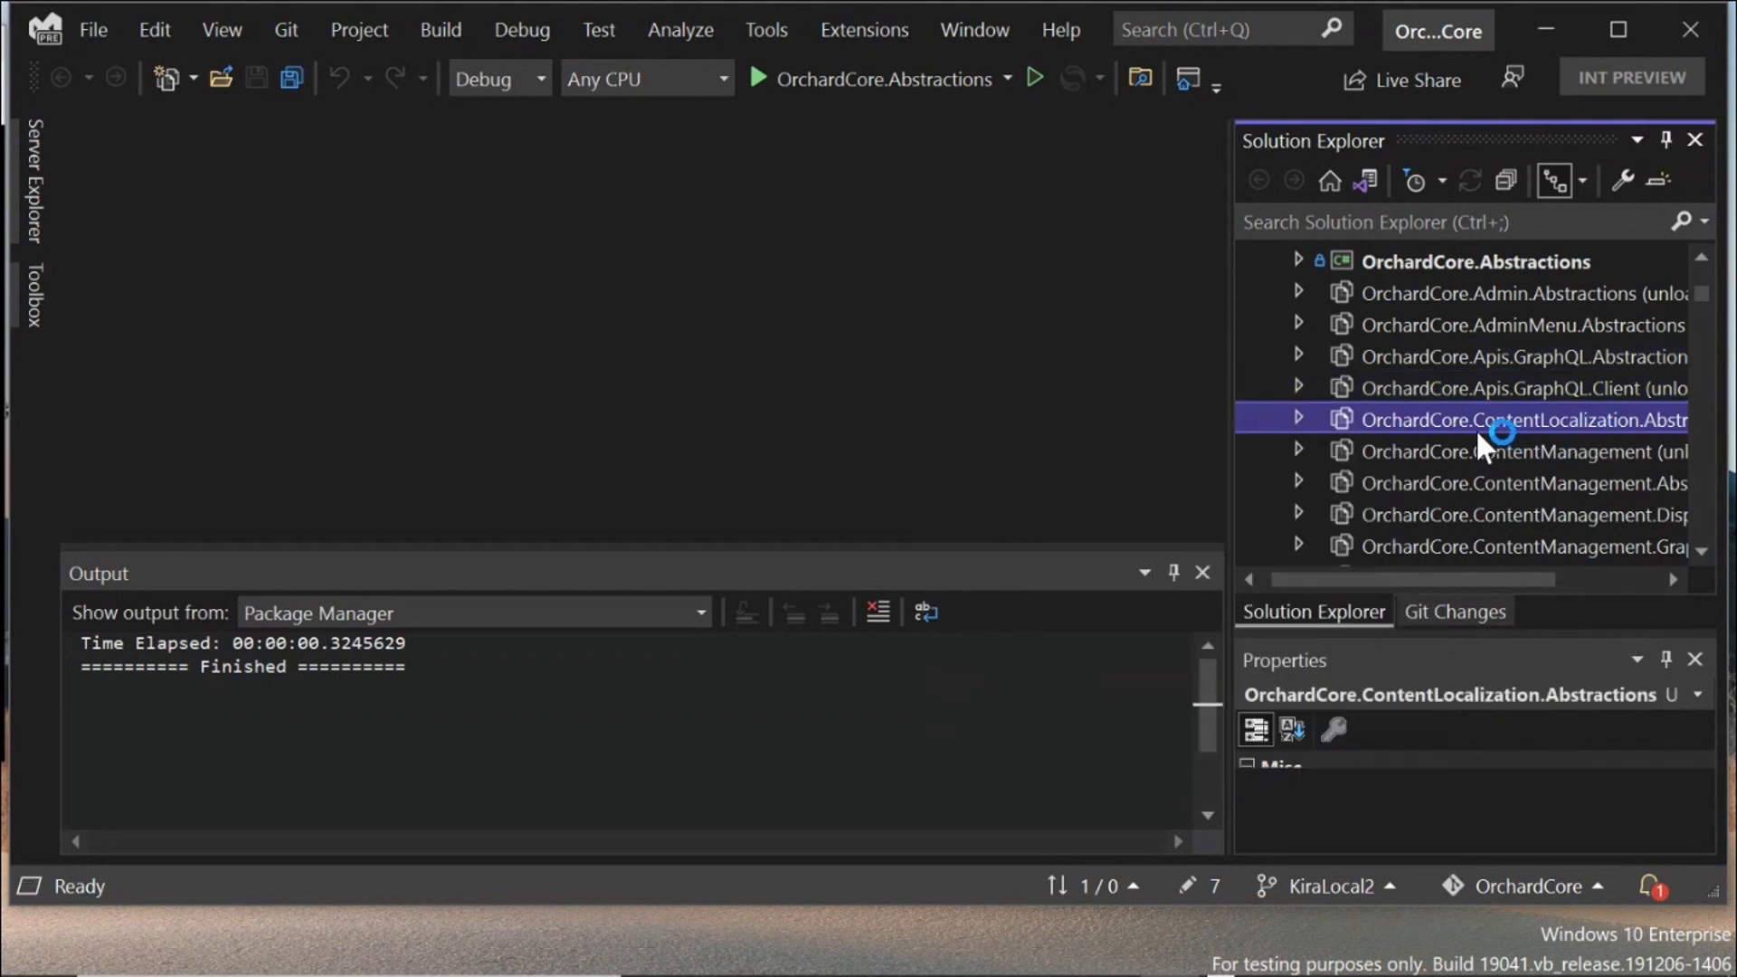
right_click(1519, 420)
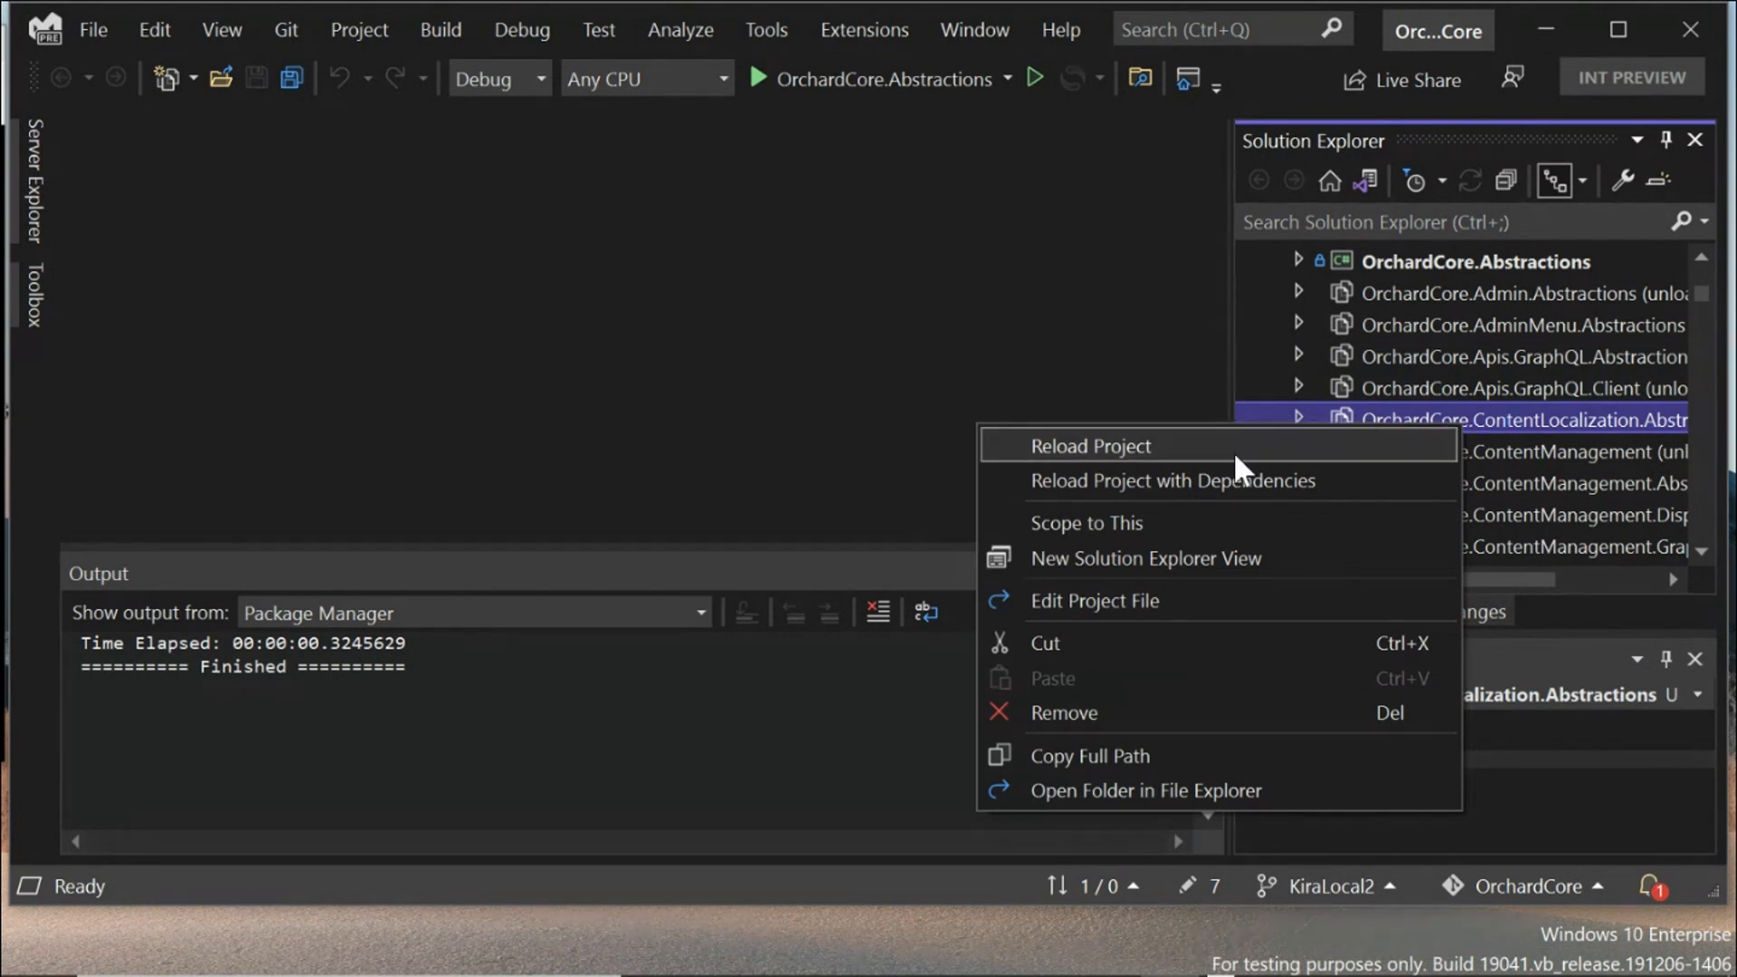
left_click(1090, 445)
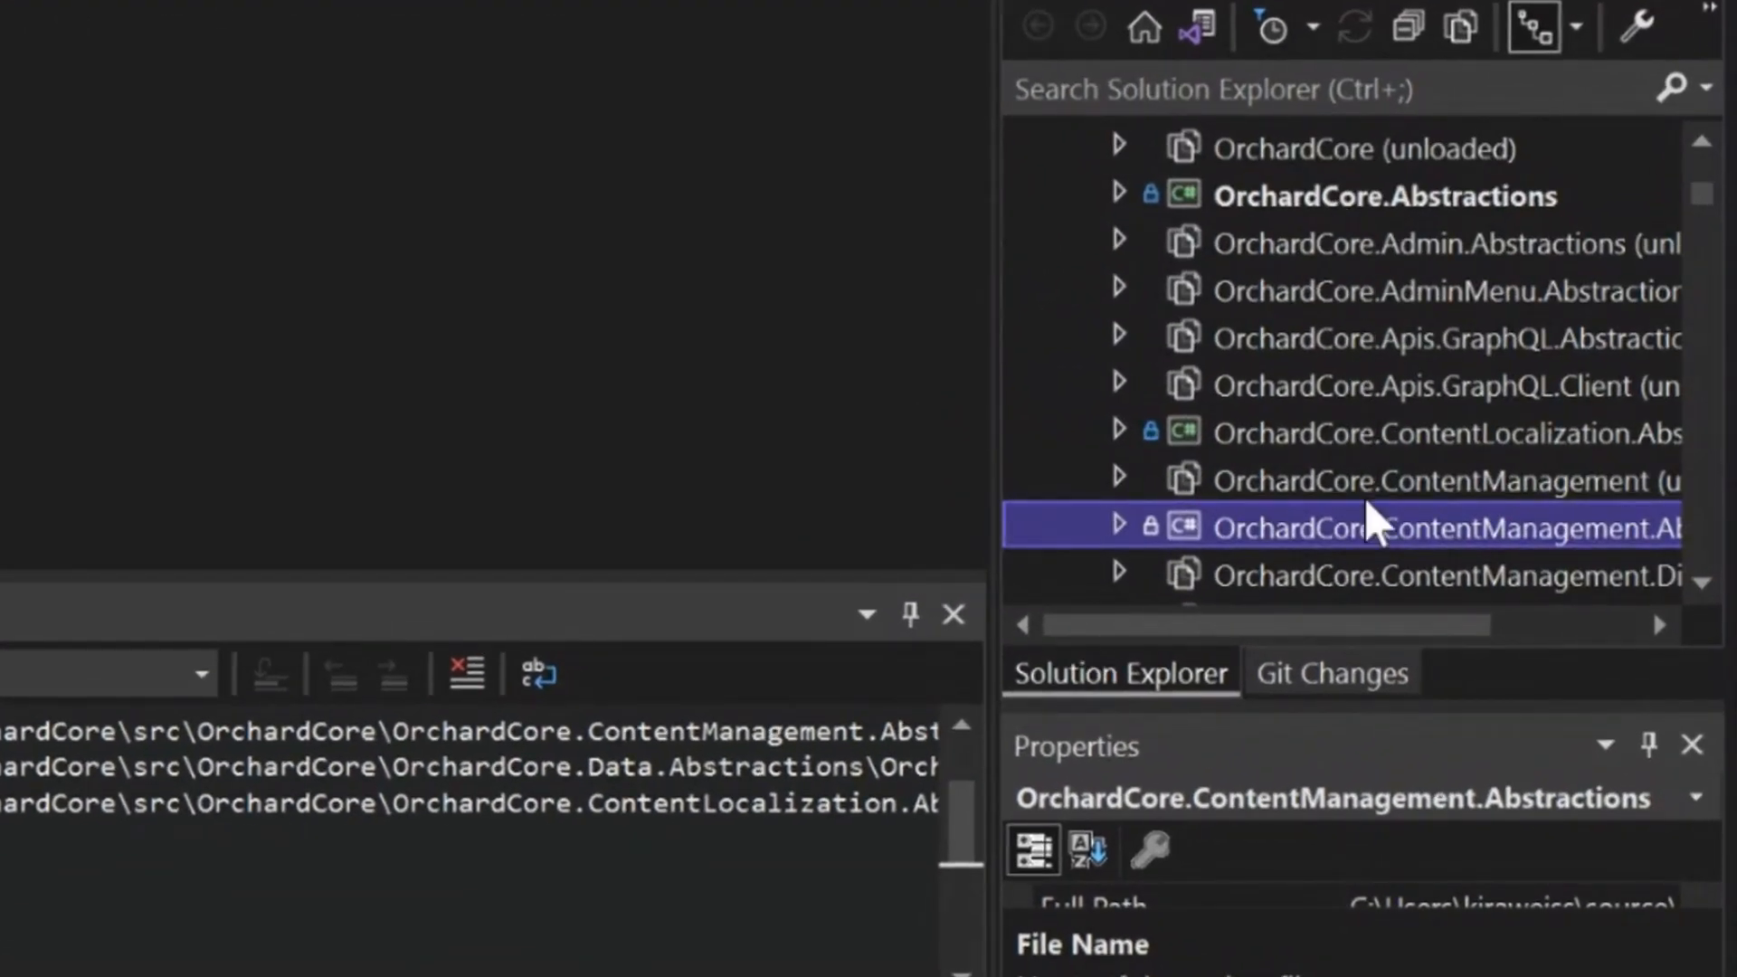
mouse_move(1386, 360)
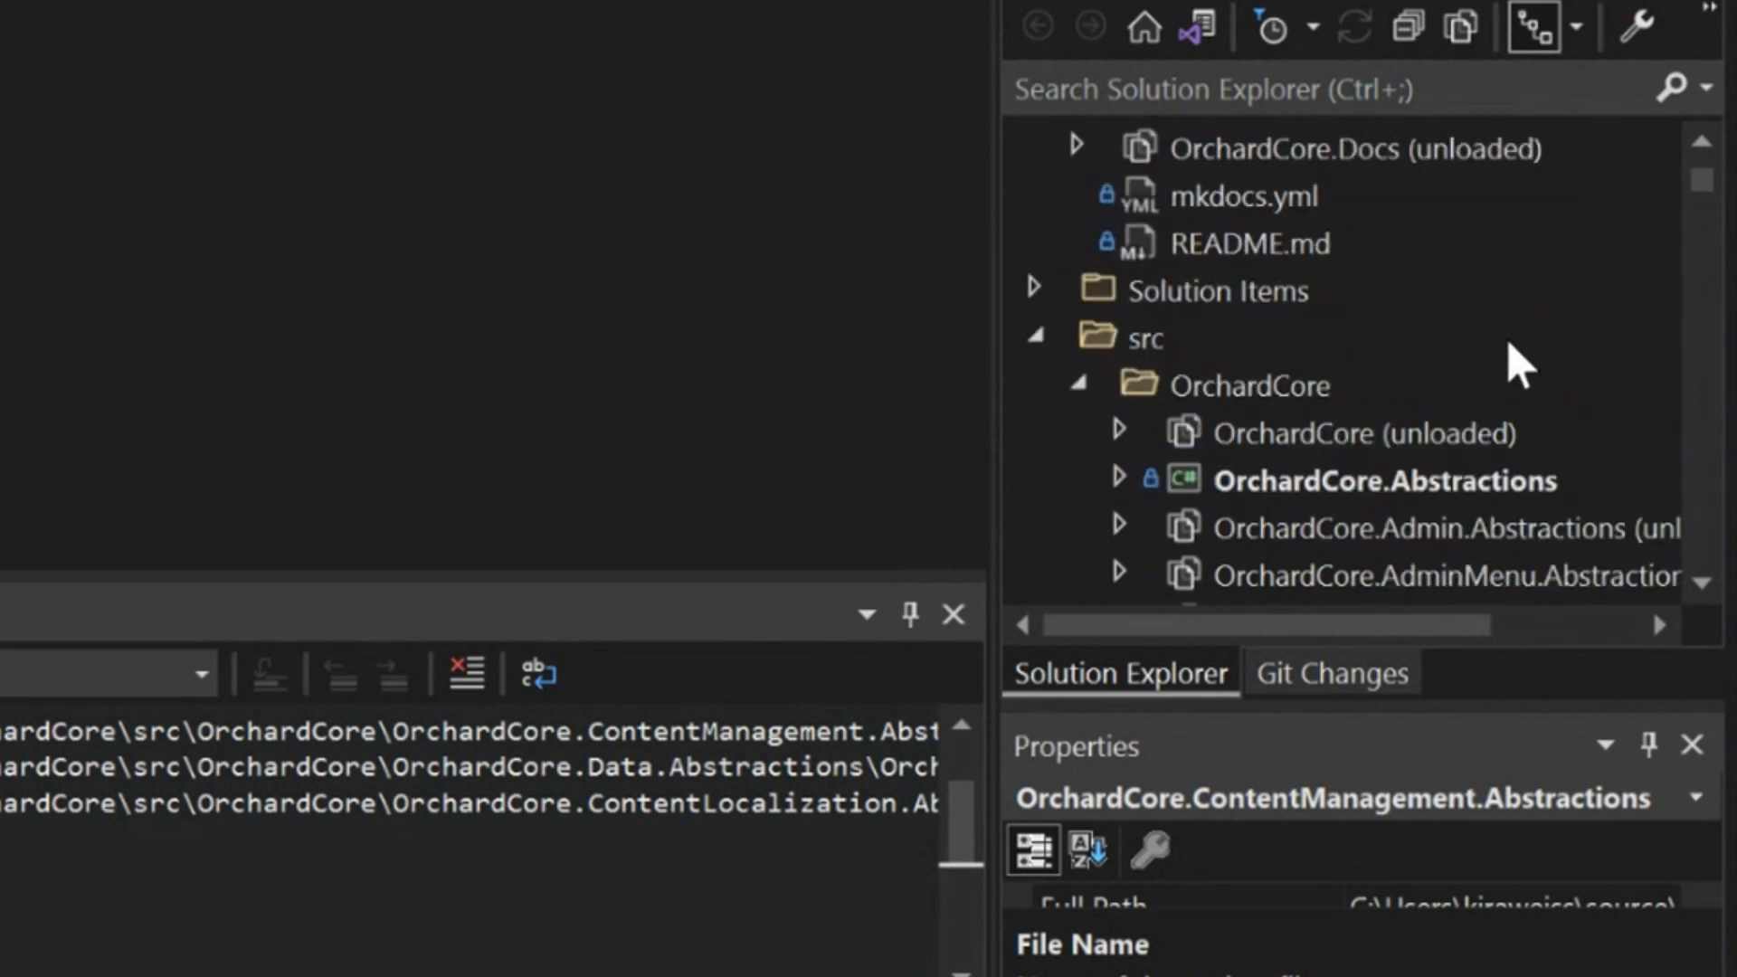
Step: Choose Hide Unloaded Projects from the OrchardCore solution's context menu
scroll("up", 3)
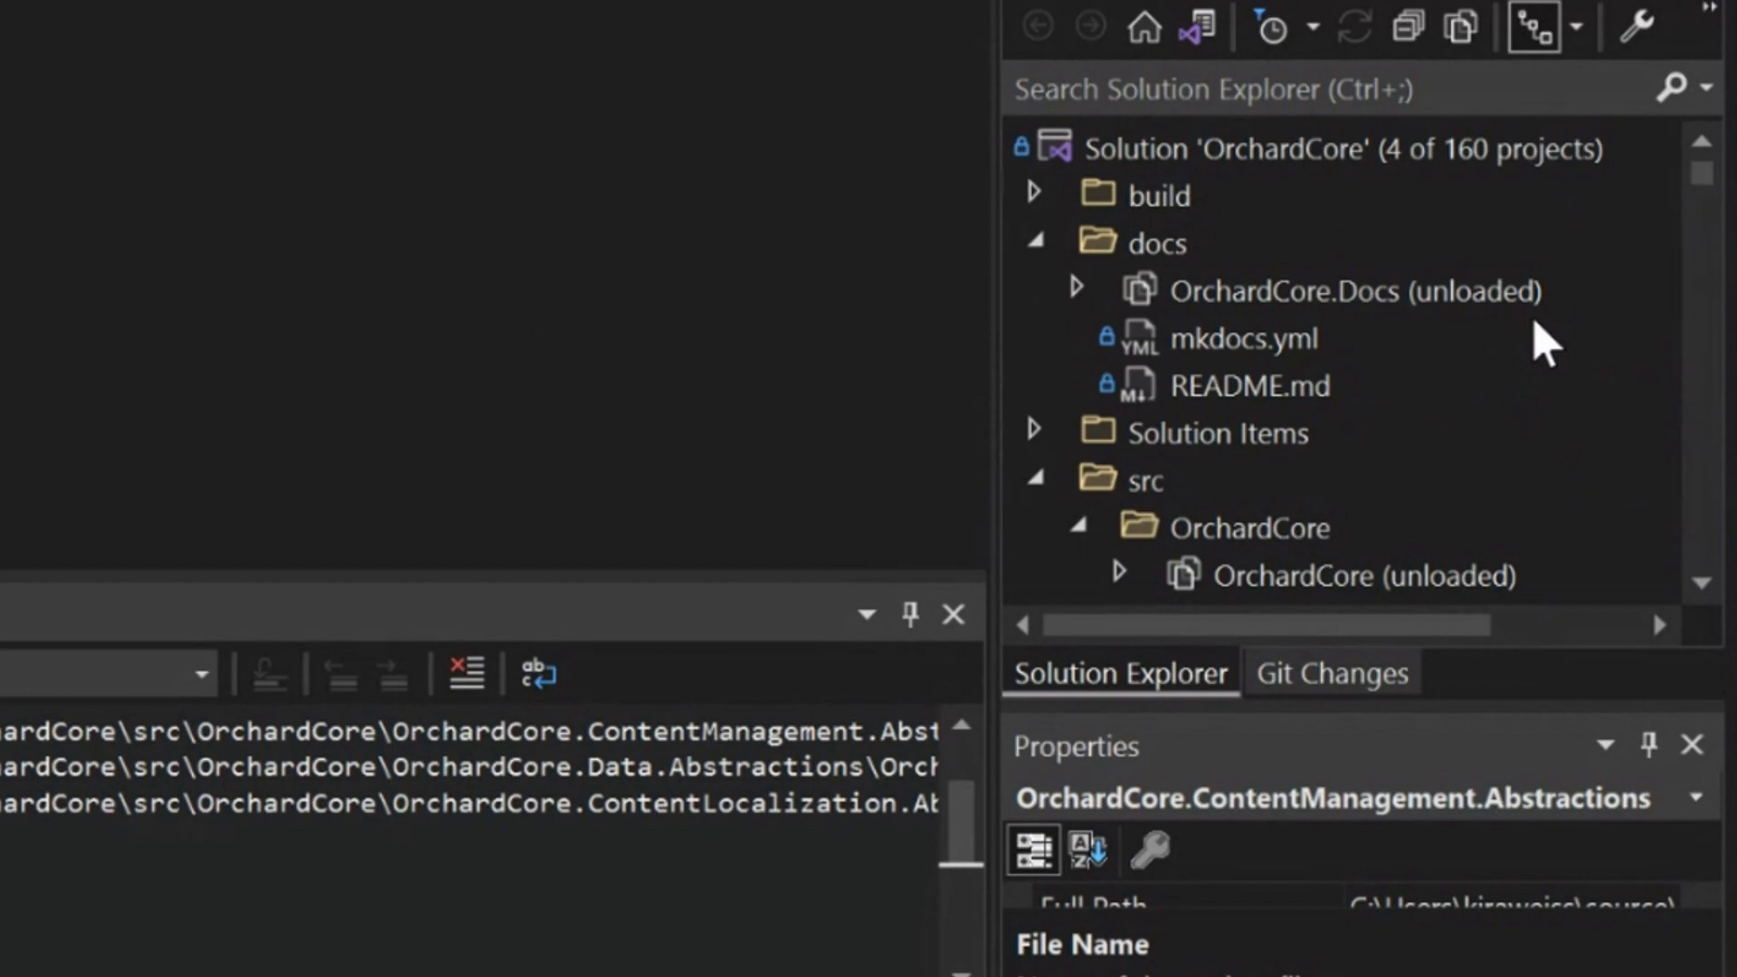
mouse_move(1502, 233)
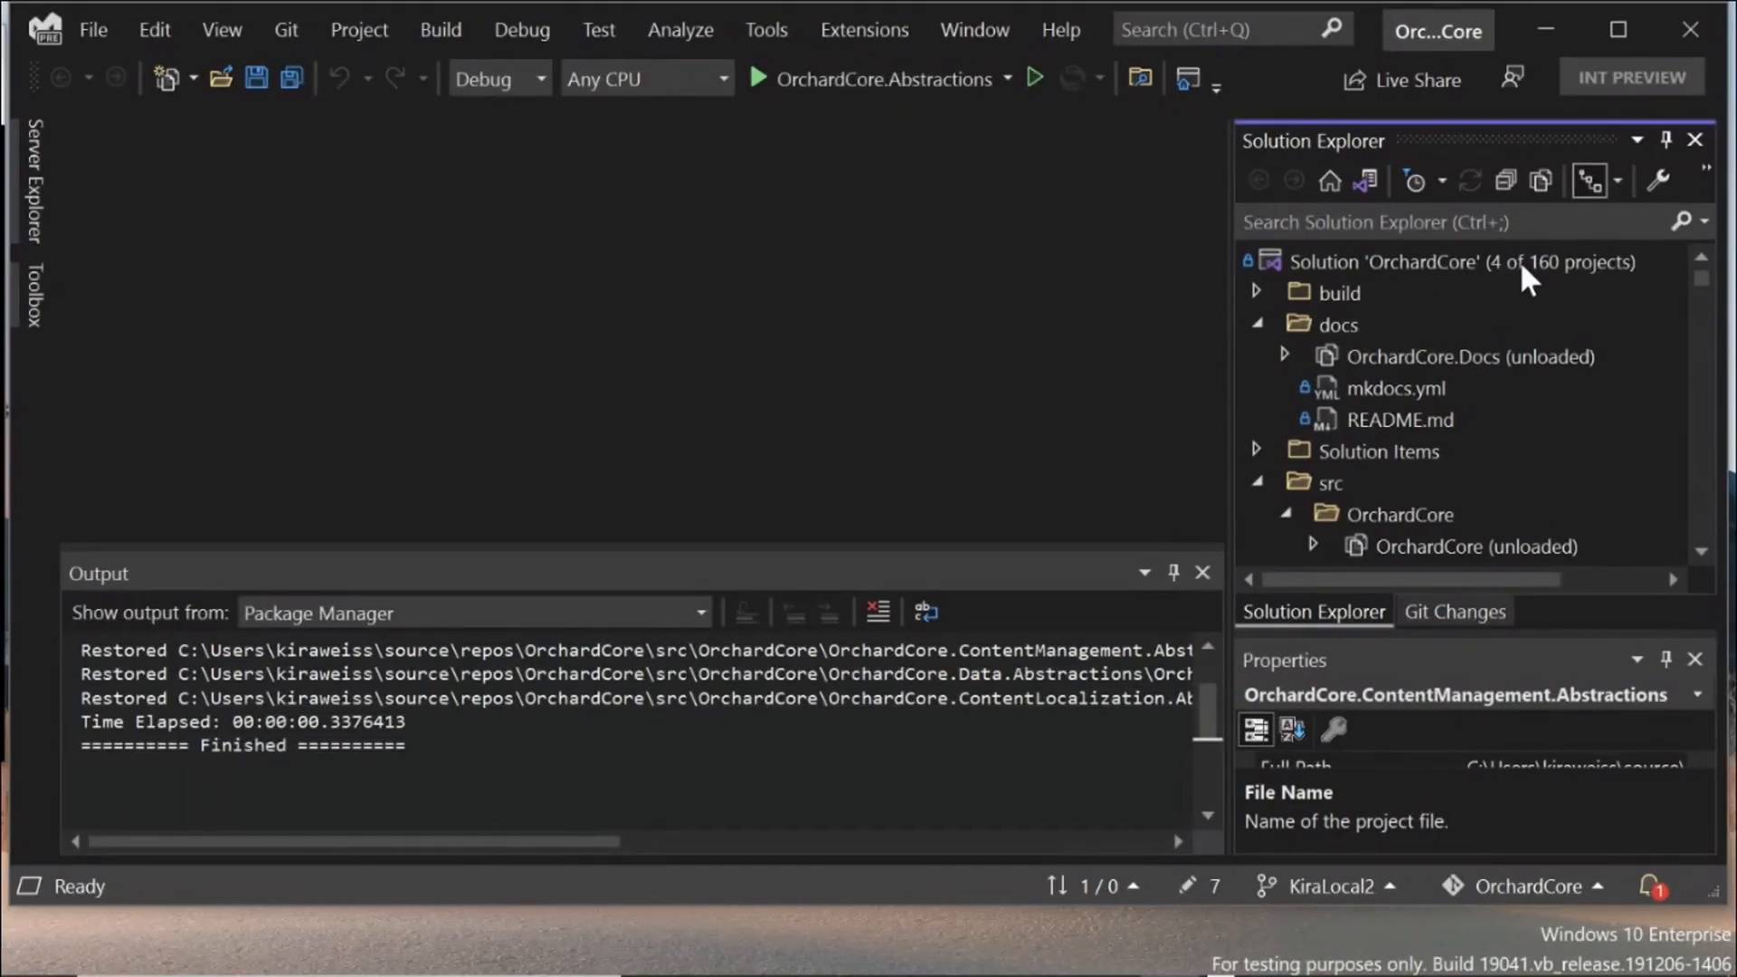
right_click(1461, 261)
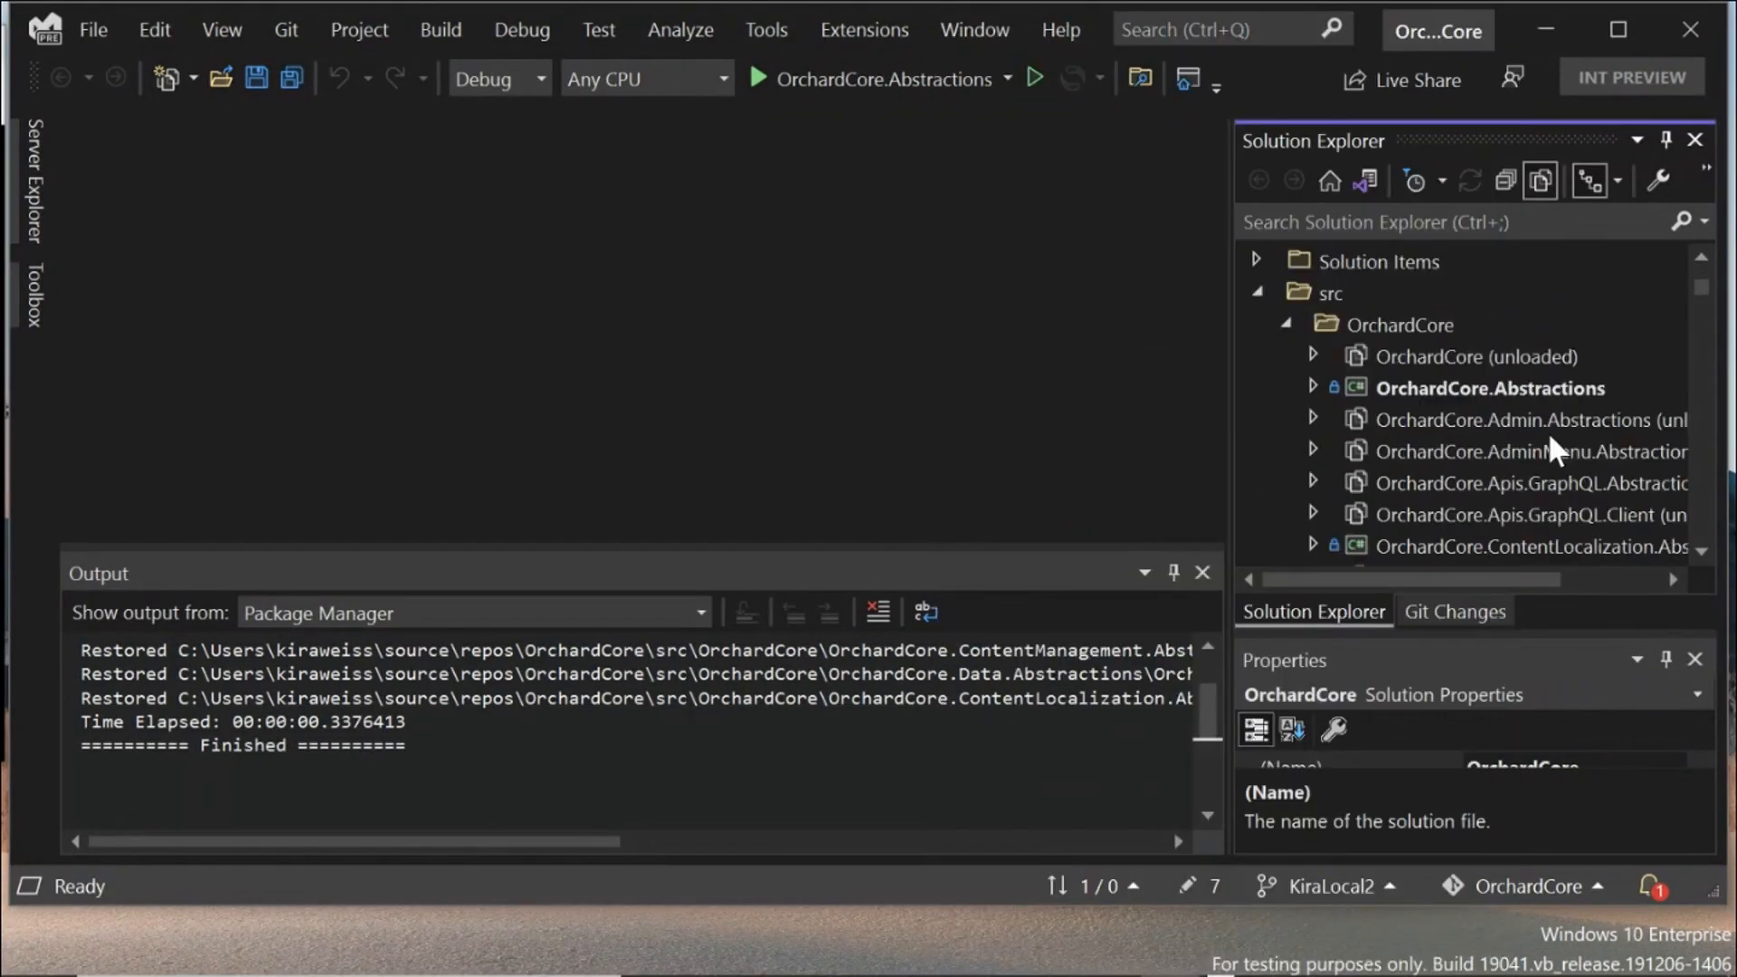
scroll("down", 3)
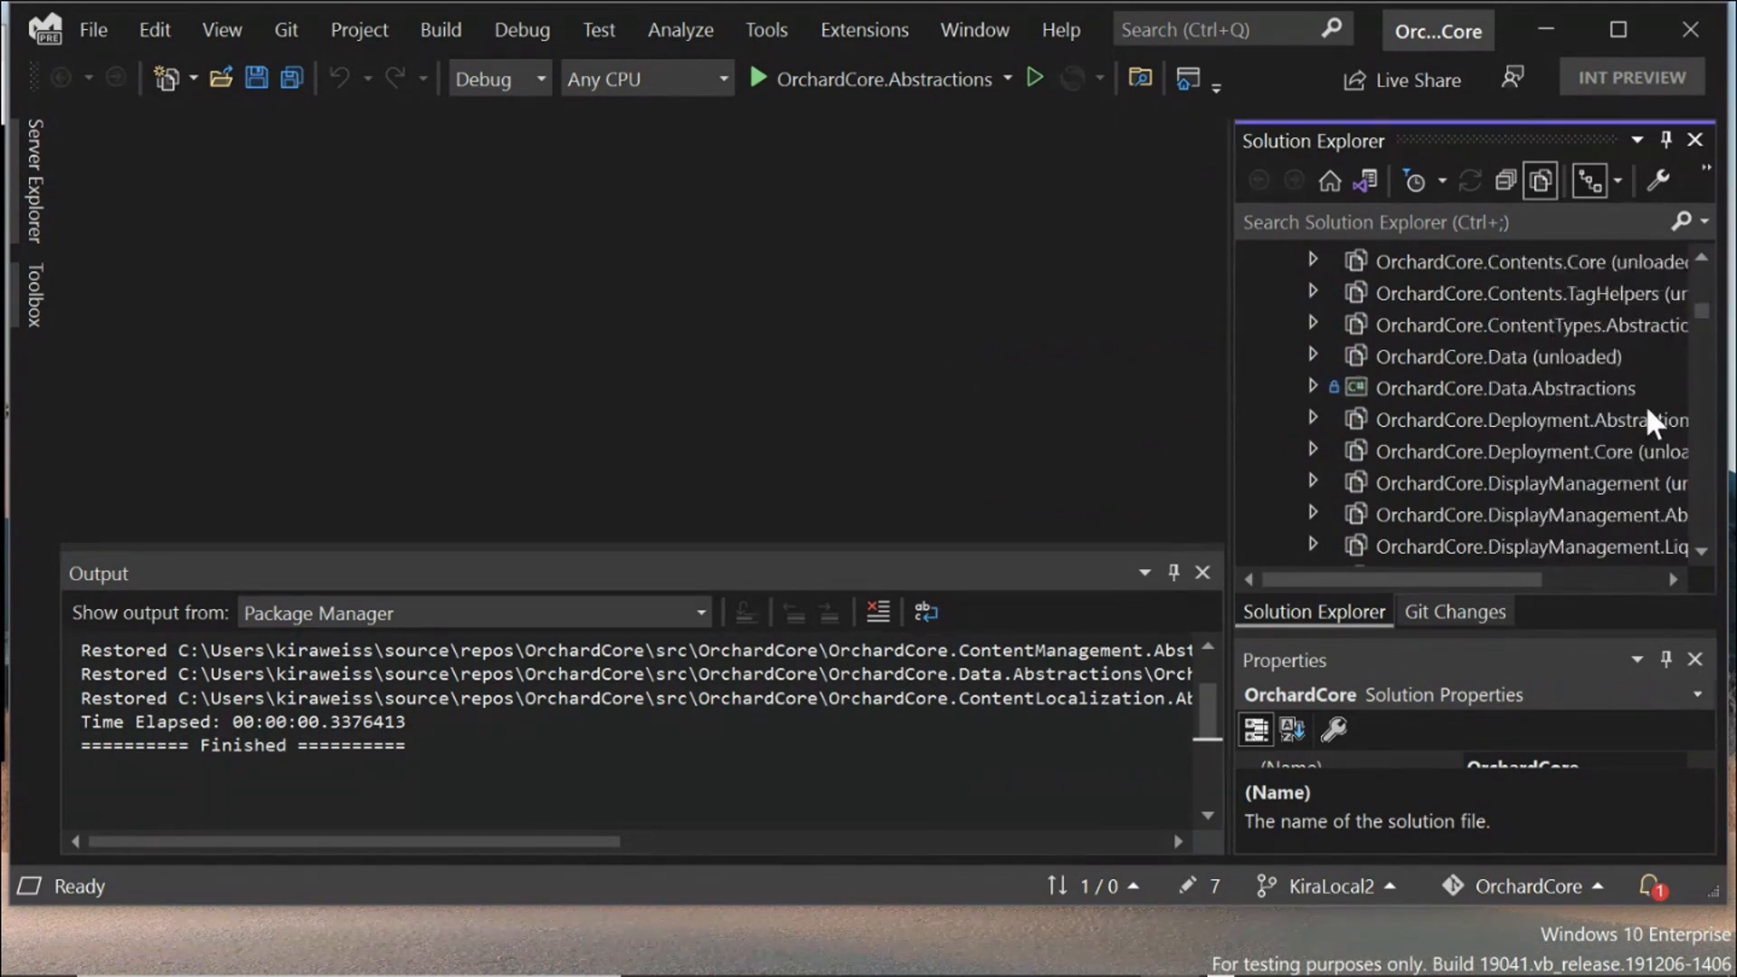
right_click(1529, 261)
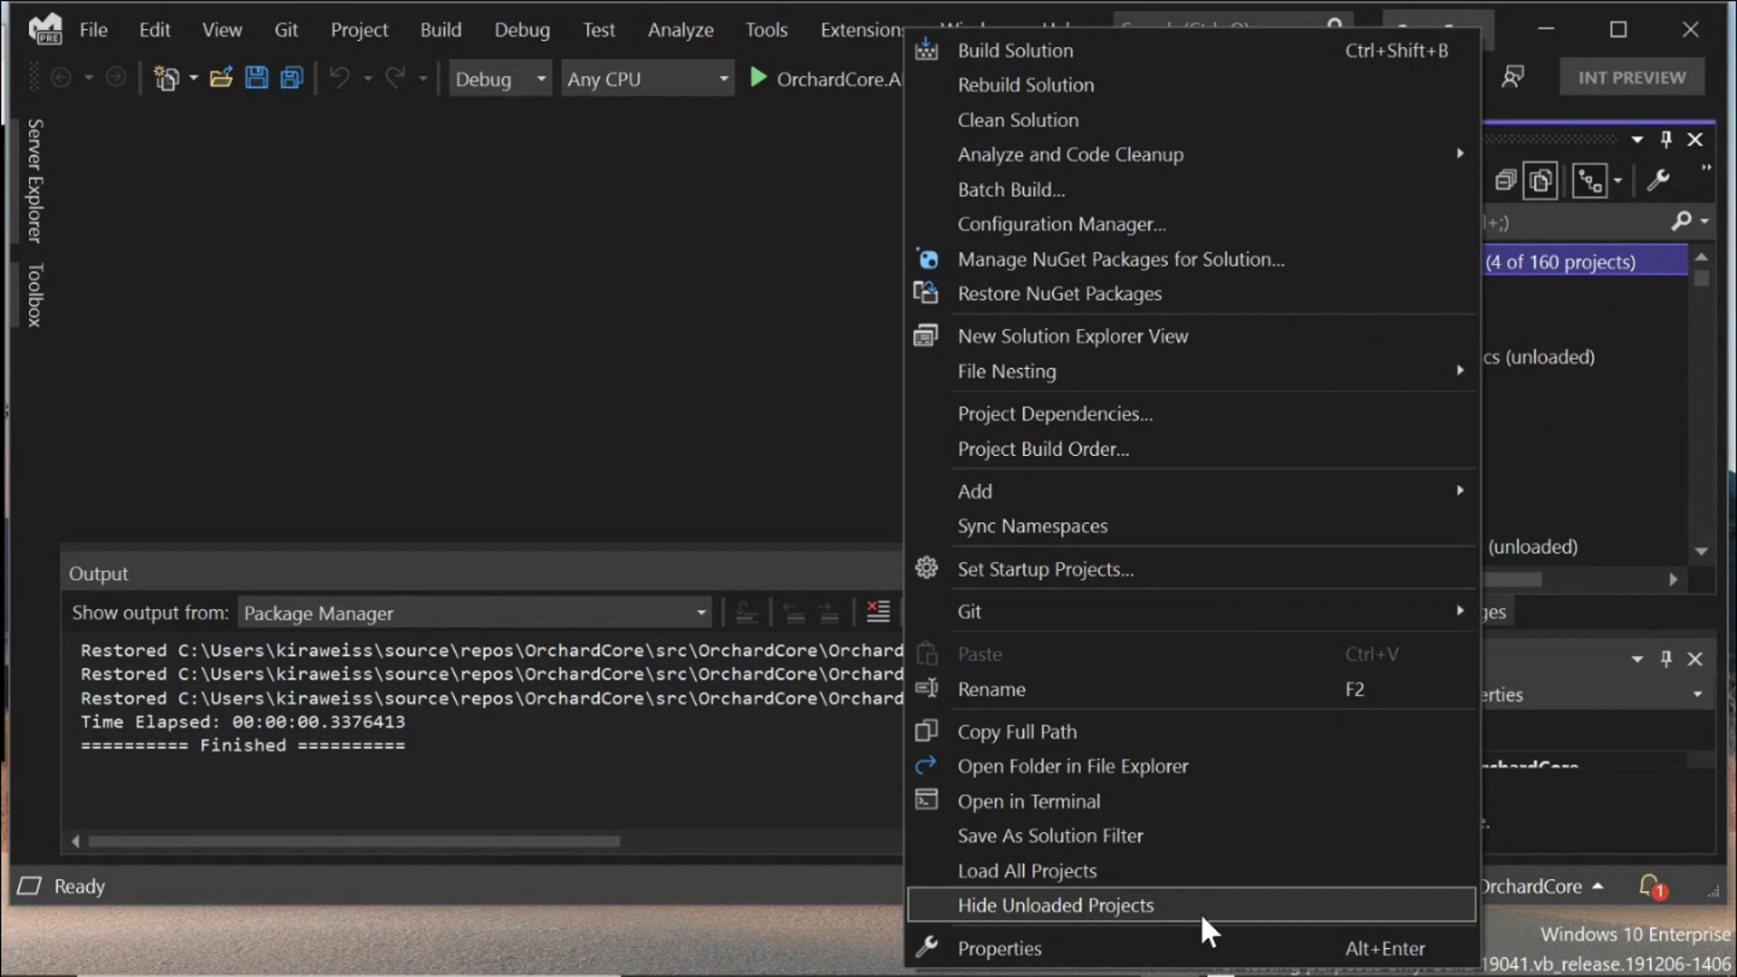
left_click(1054, 904)
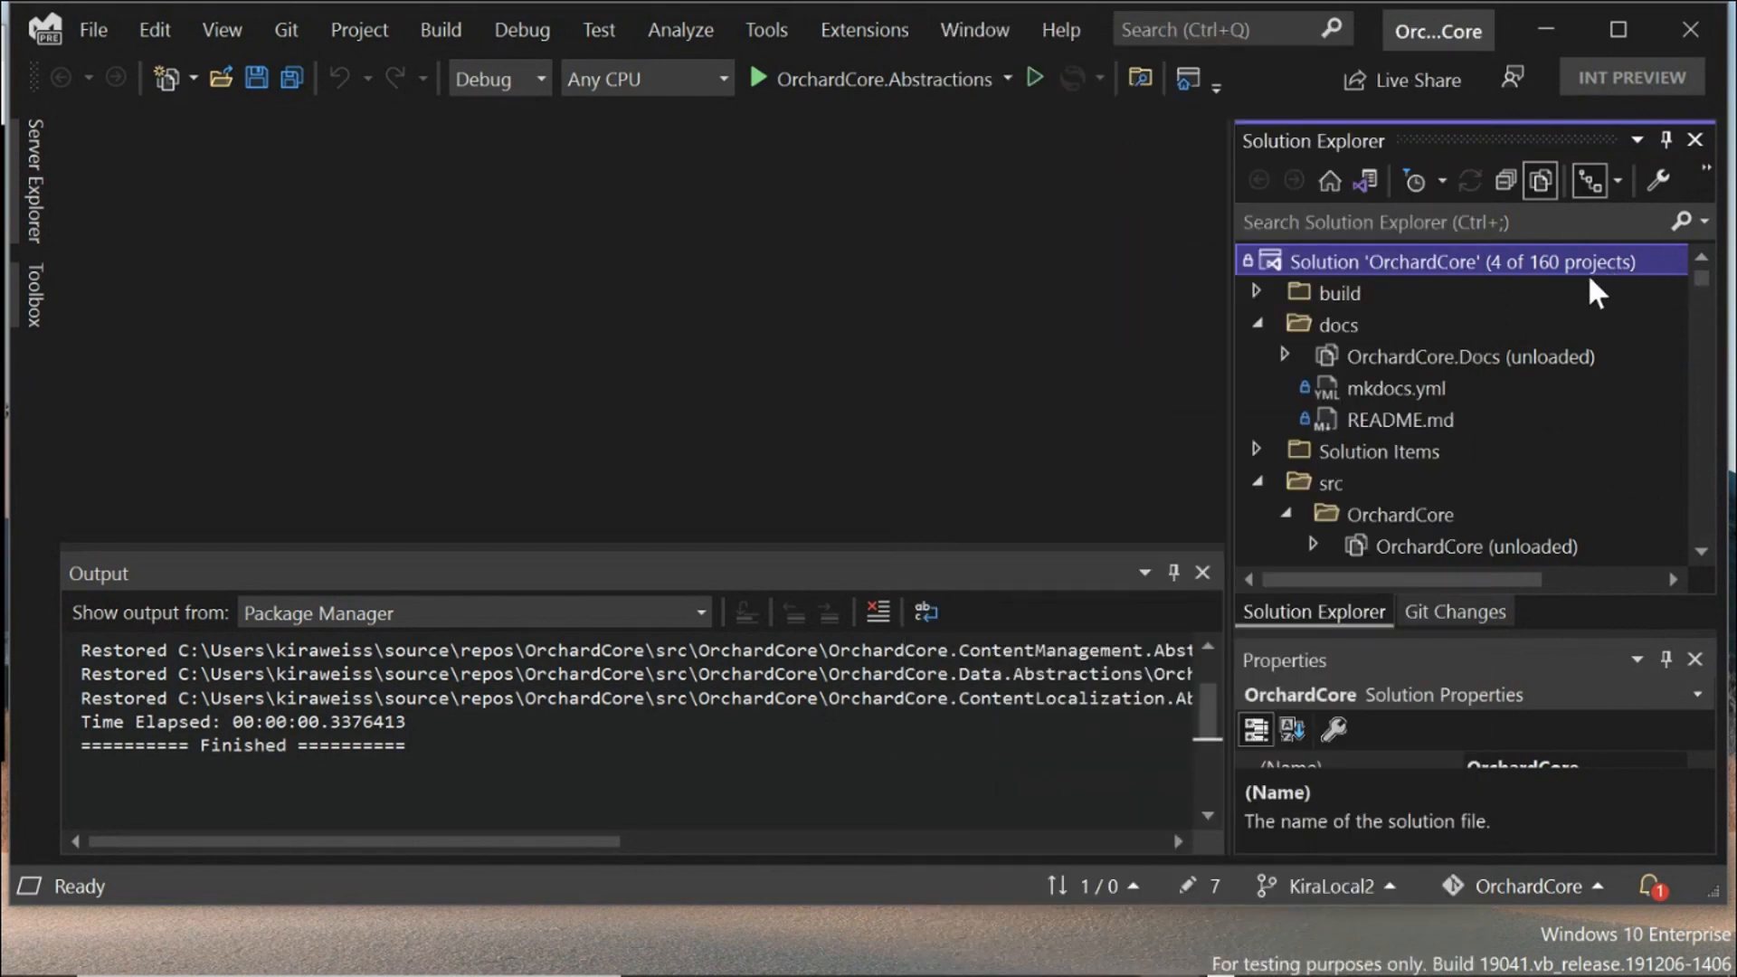
Step: Hide unloaded projects again and expand/collapse ContentLocalization to check the tree
right_click(1452, 261)
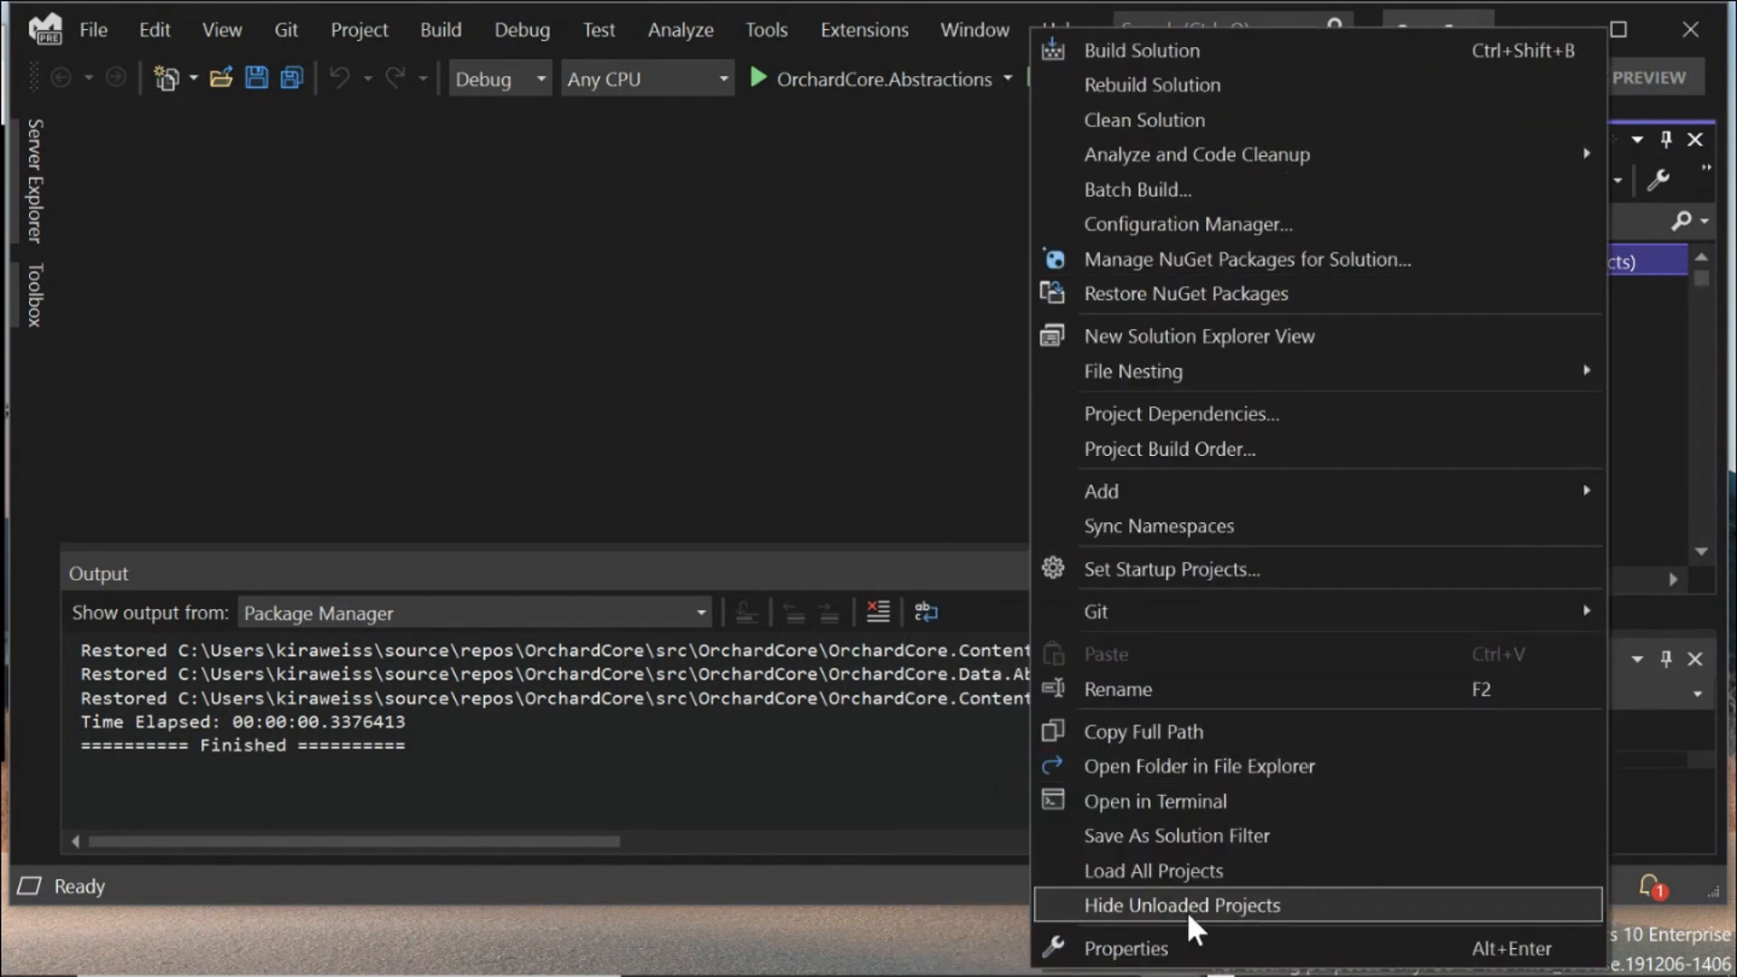
left_click(1181, 905)
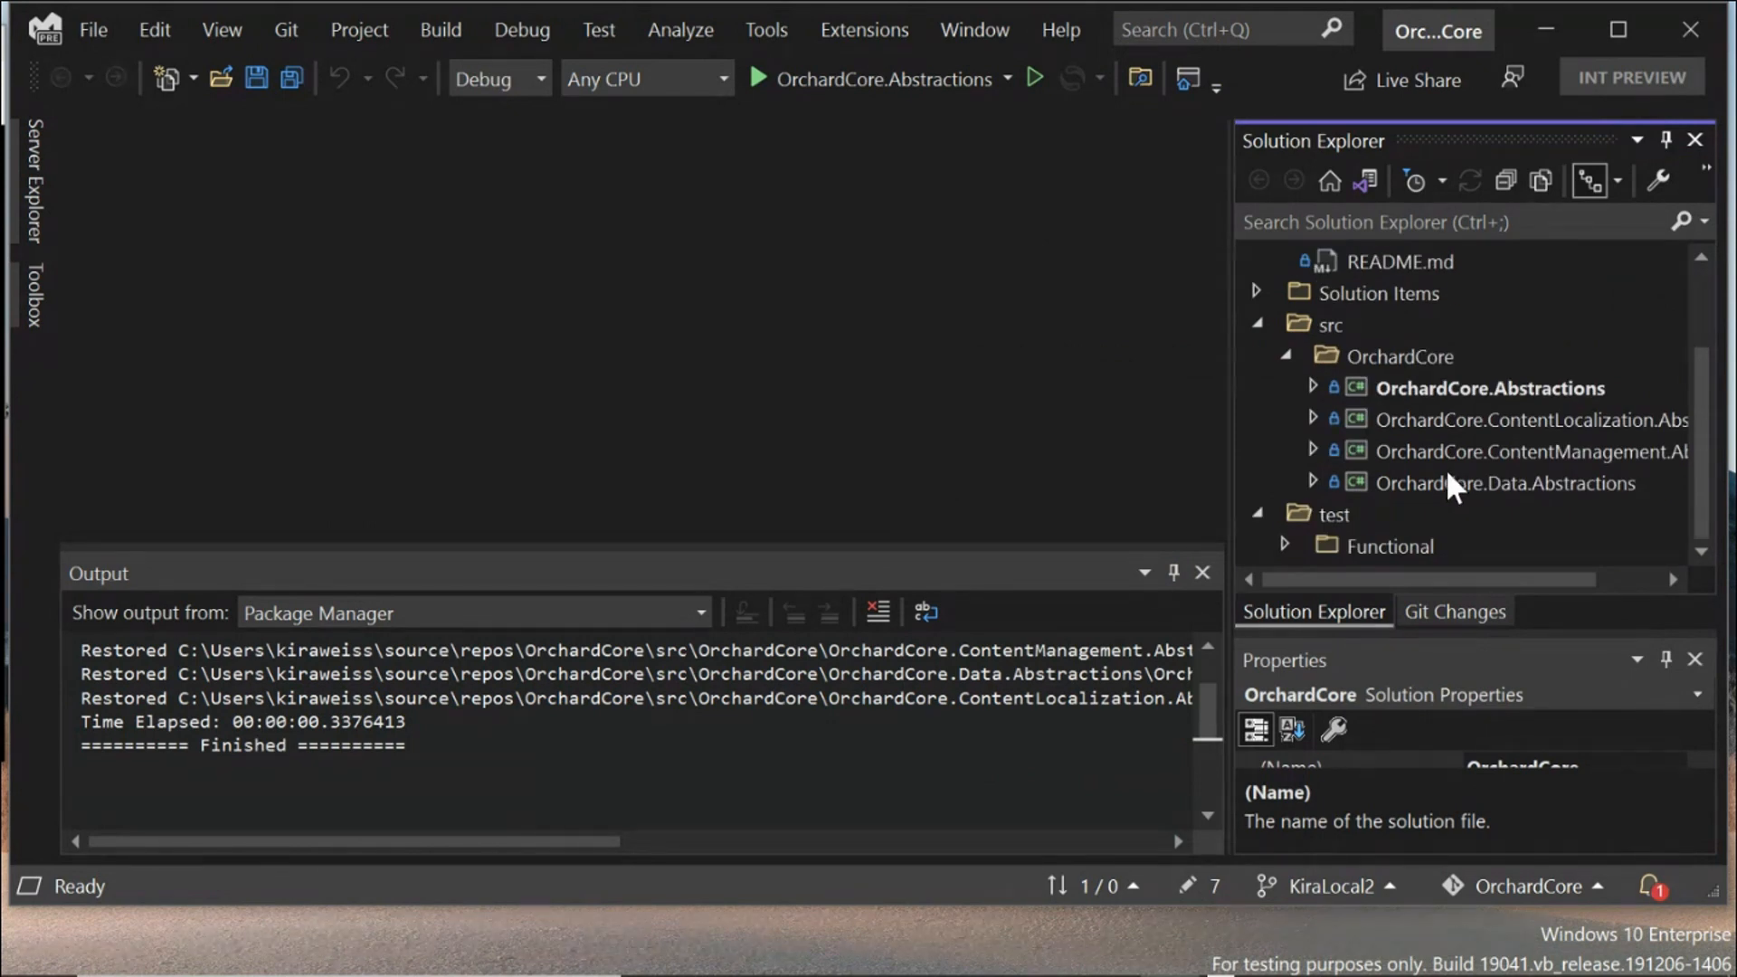
mouse_move(1452, 532)
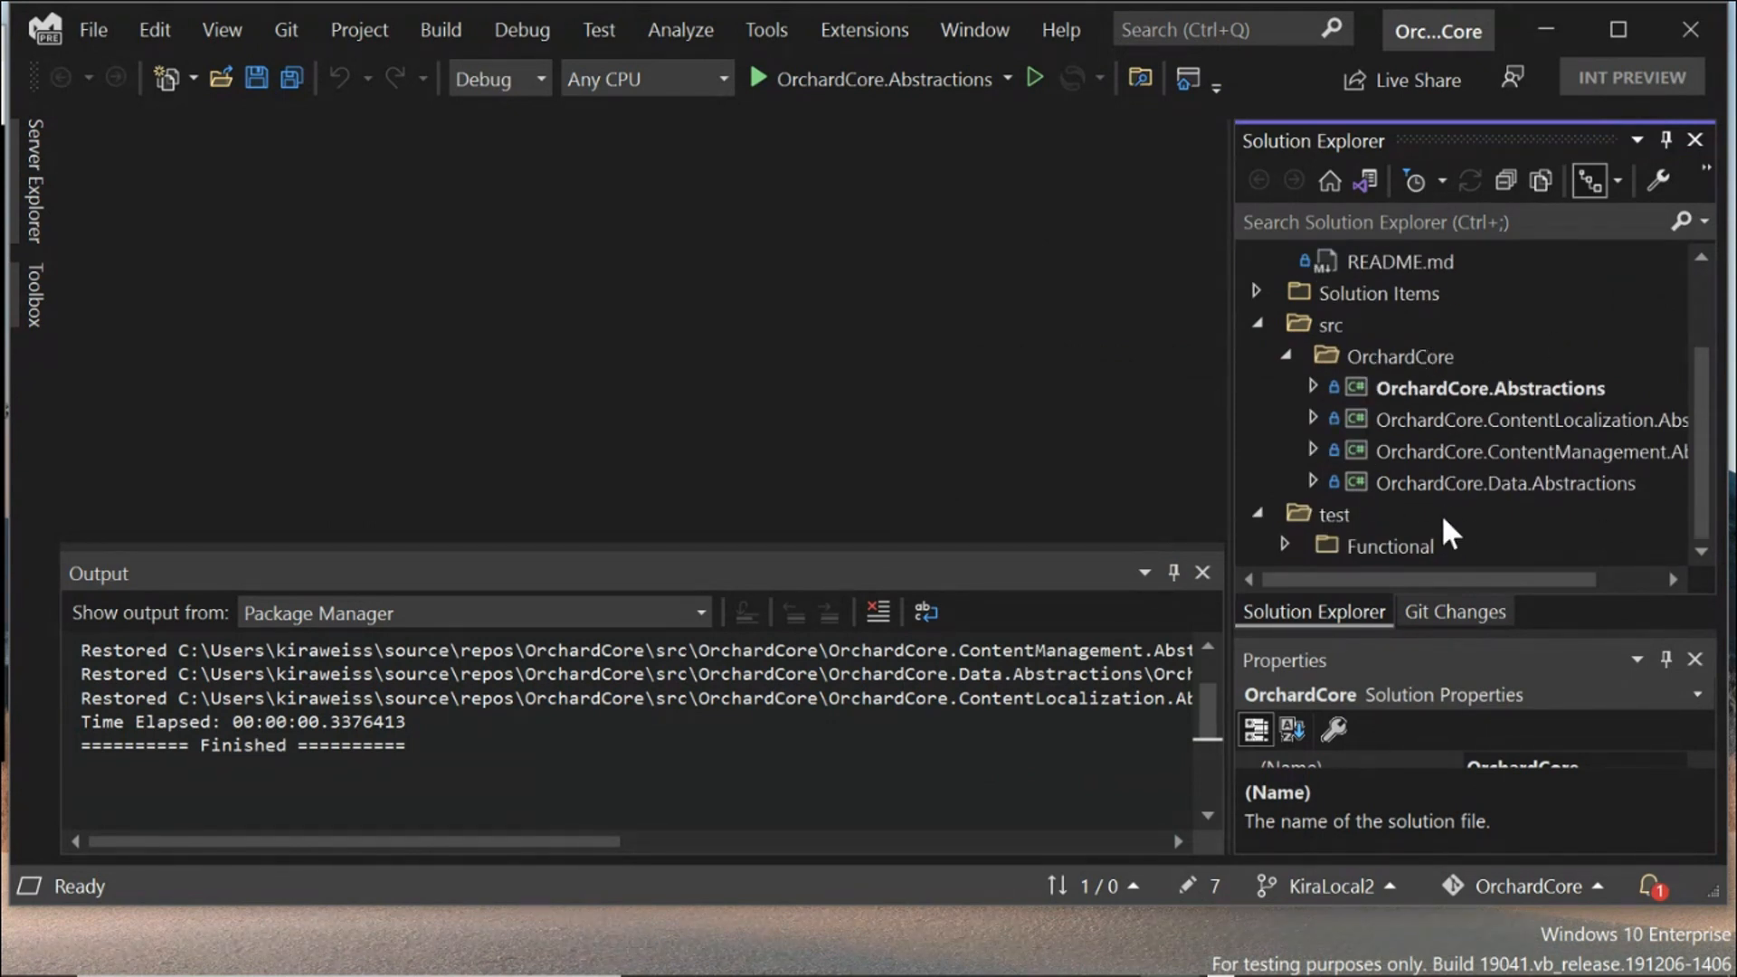
left_click(1313, 292)
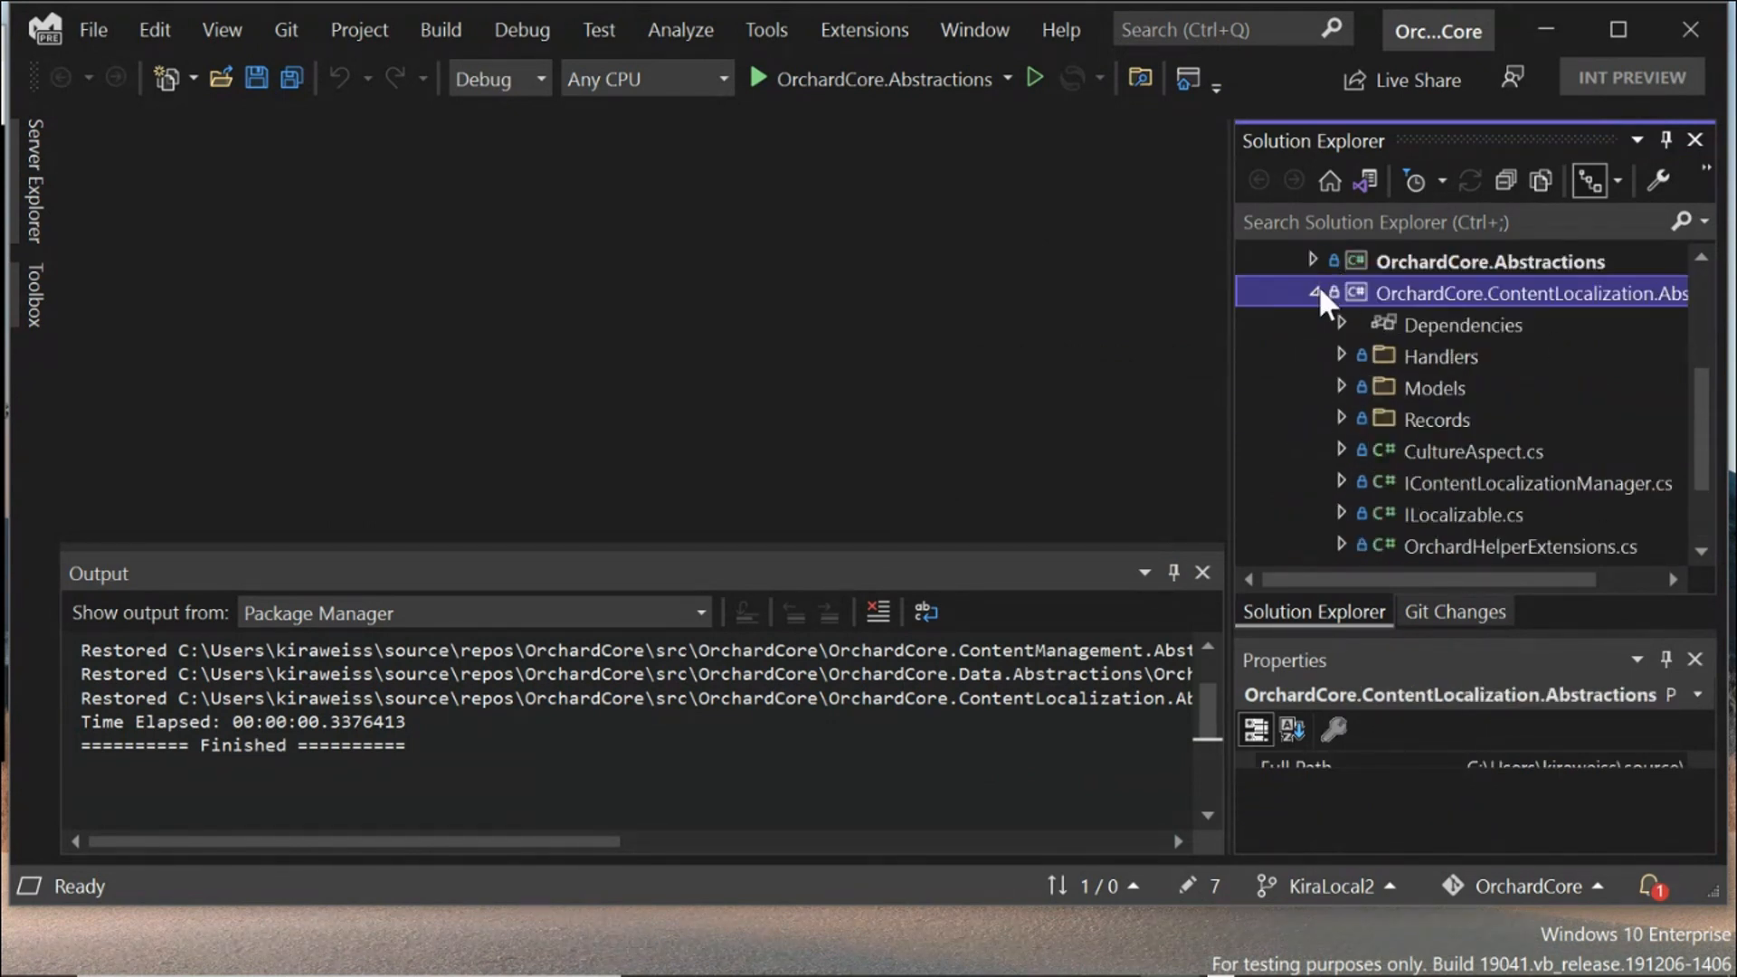
left_click(1317, 293)
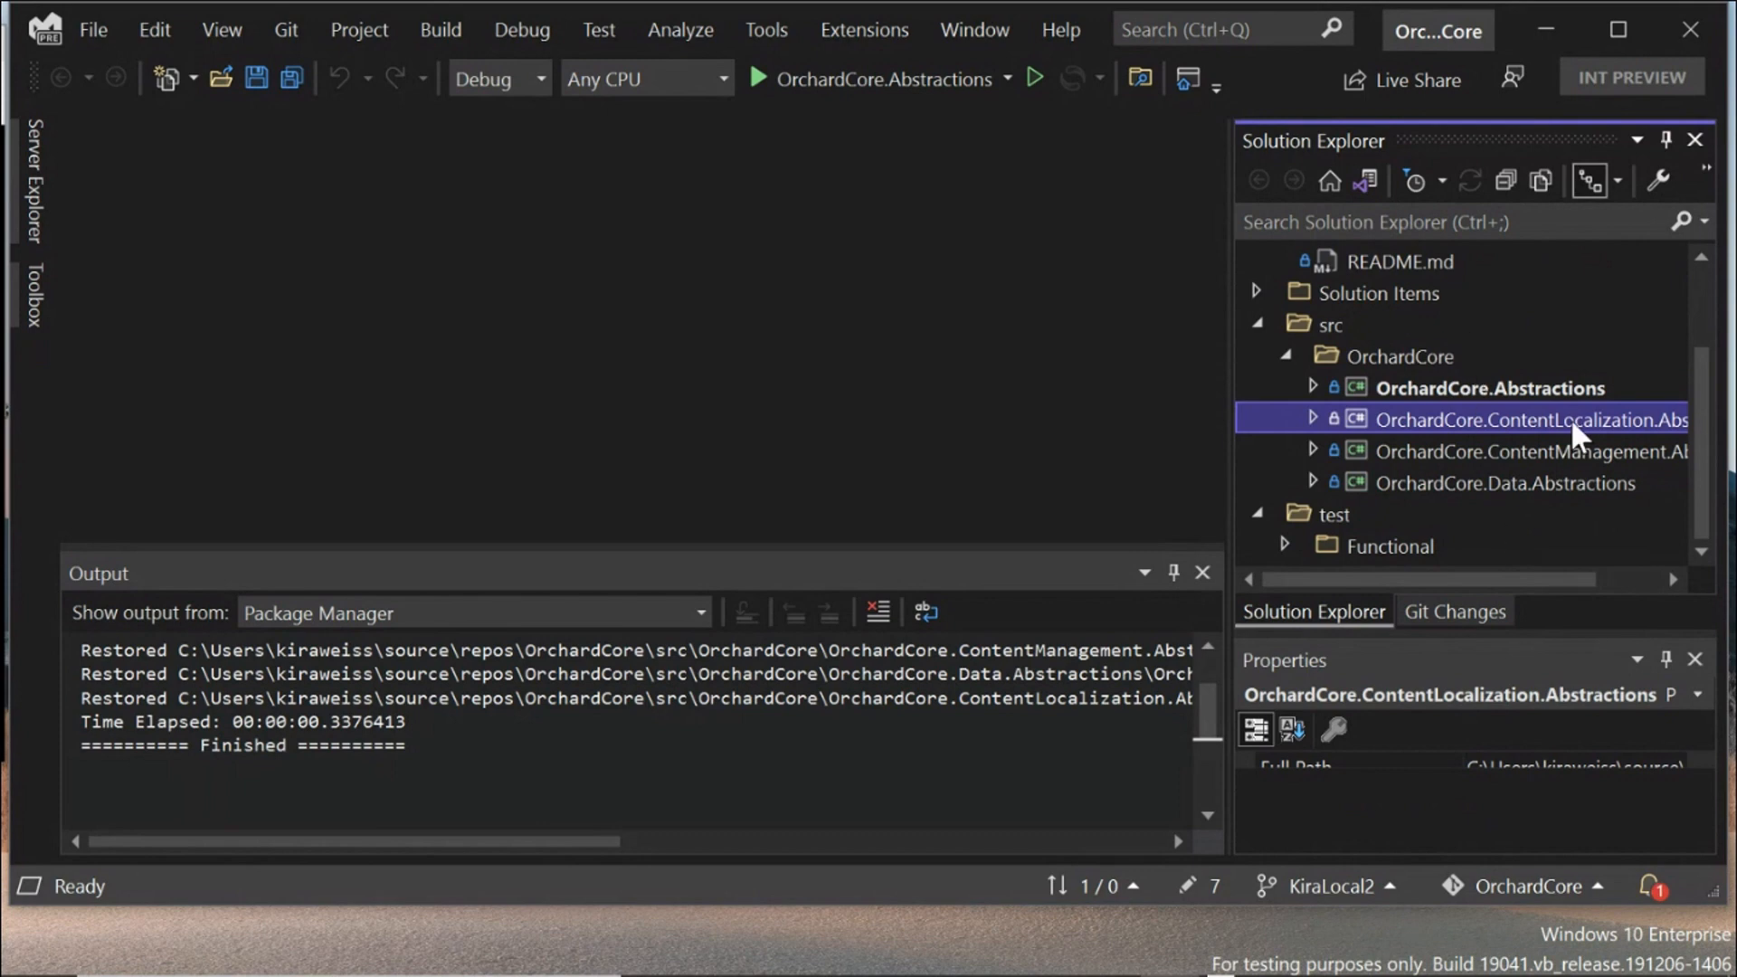
mouse_move(1540, 356)
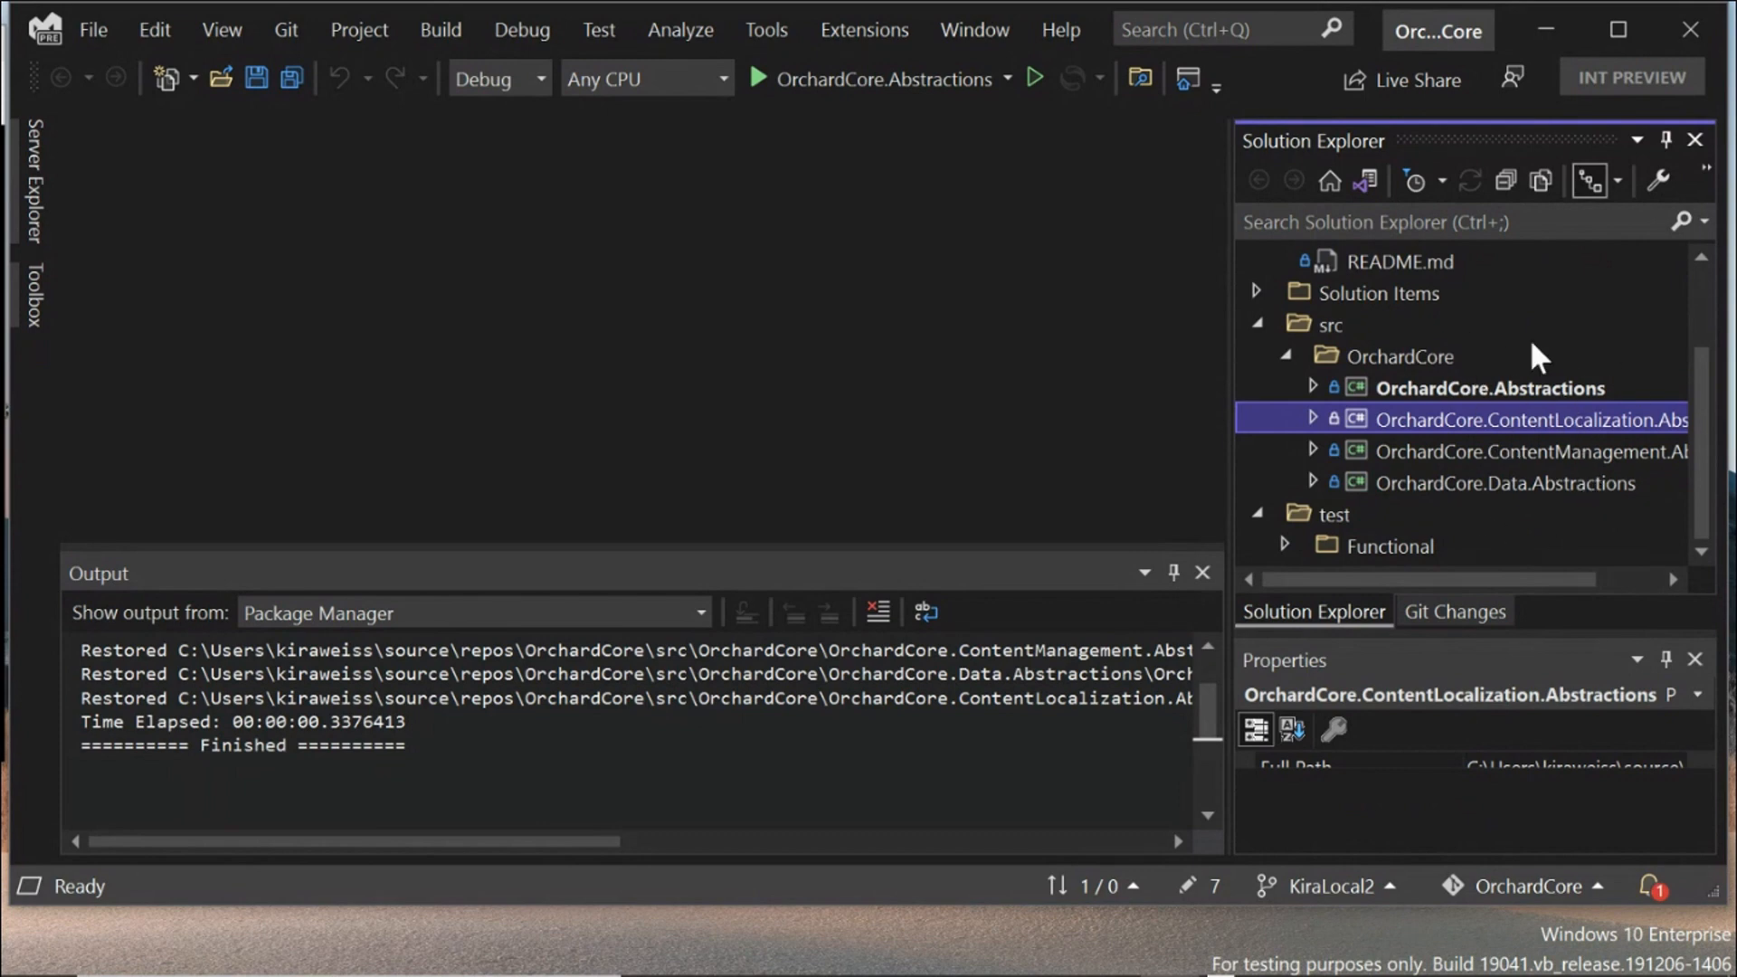
scroll("up", 3)
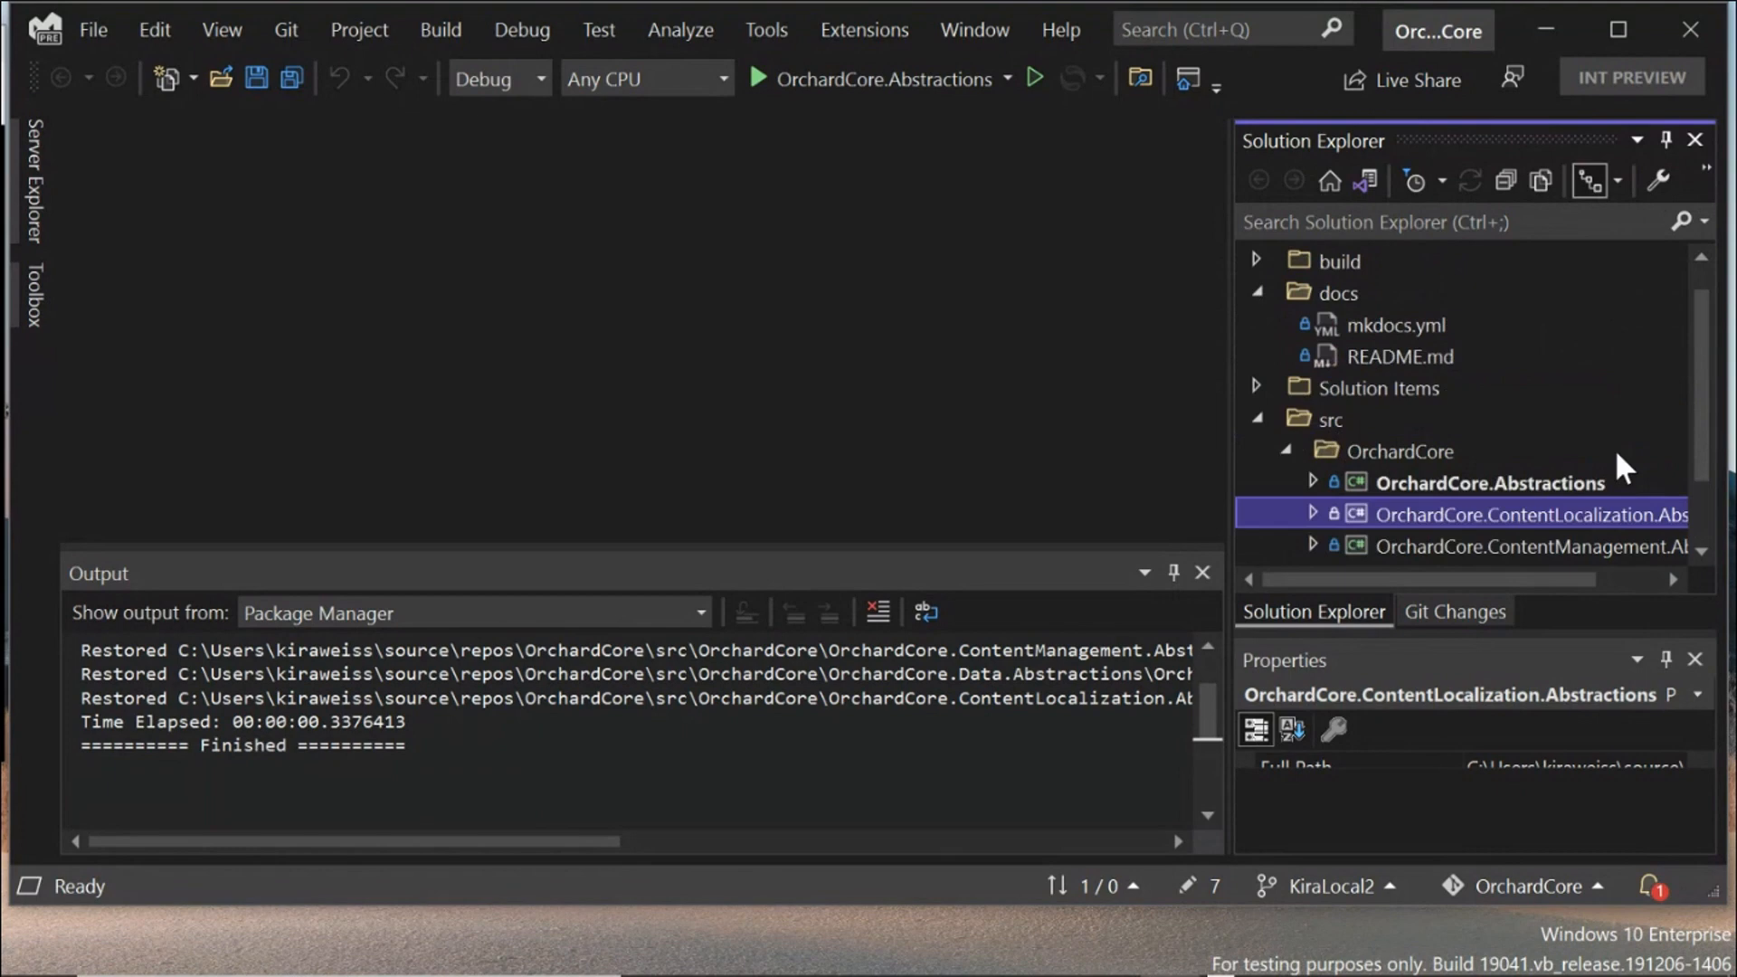
scroll("down", 3)
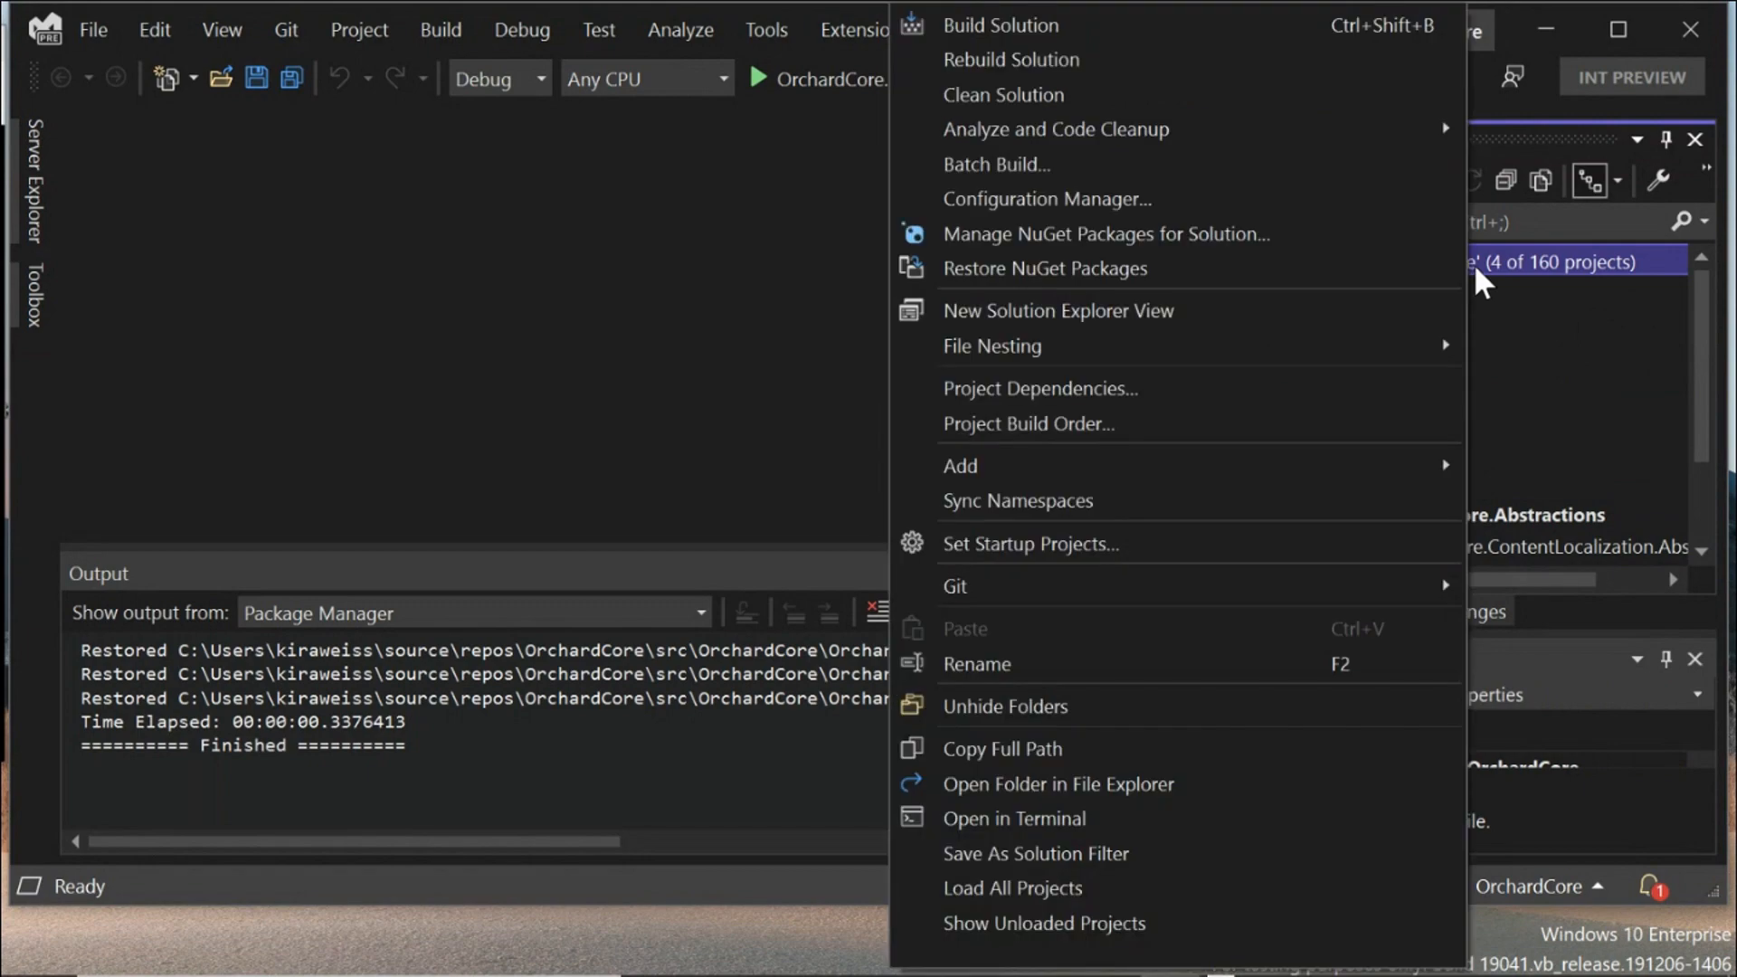
mouse_move(1190, 874)
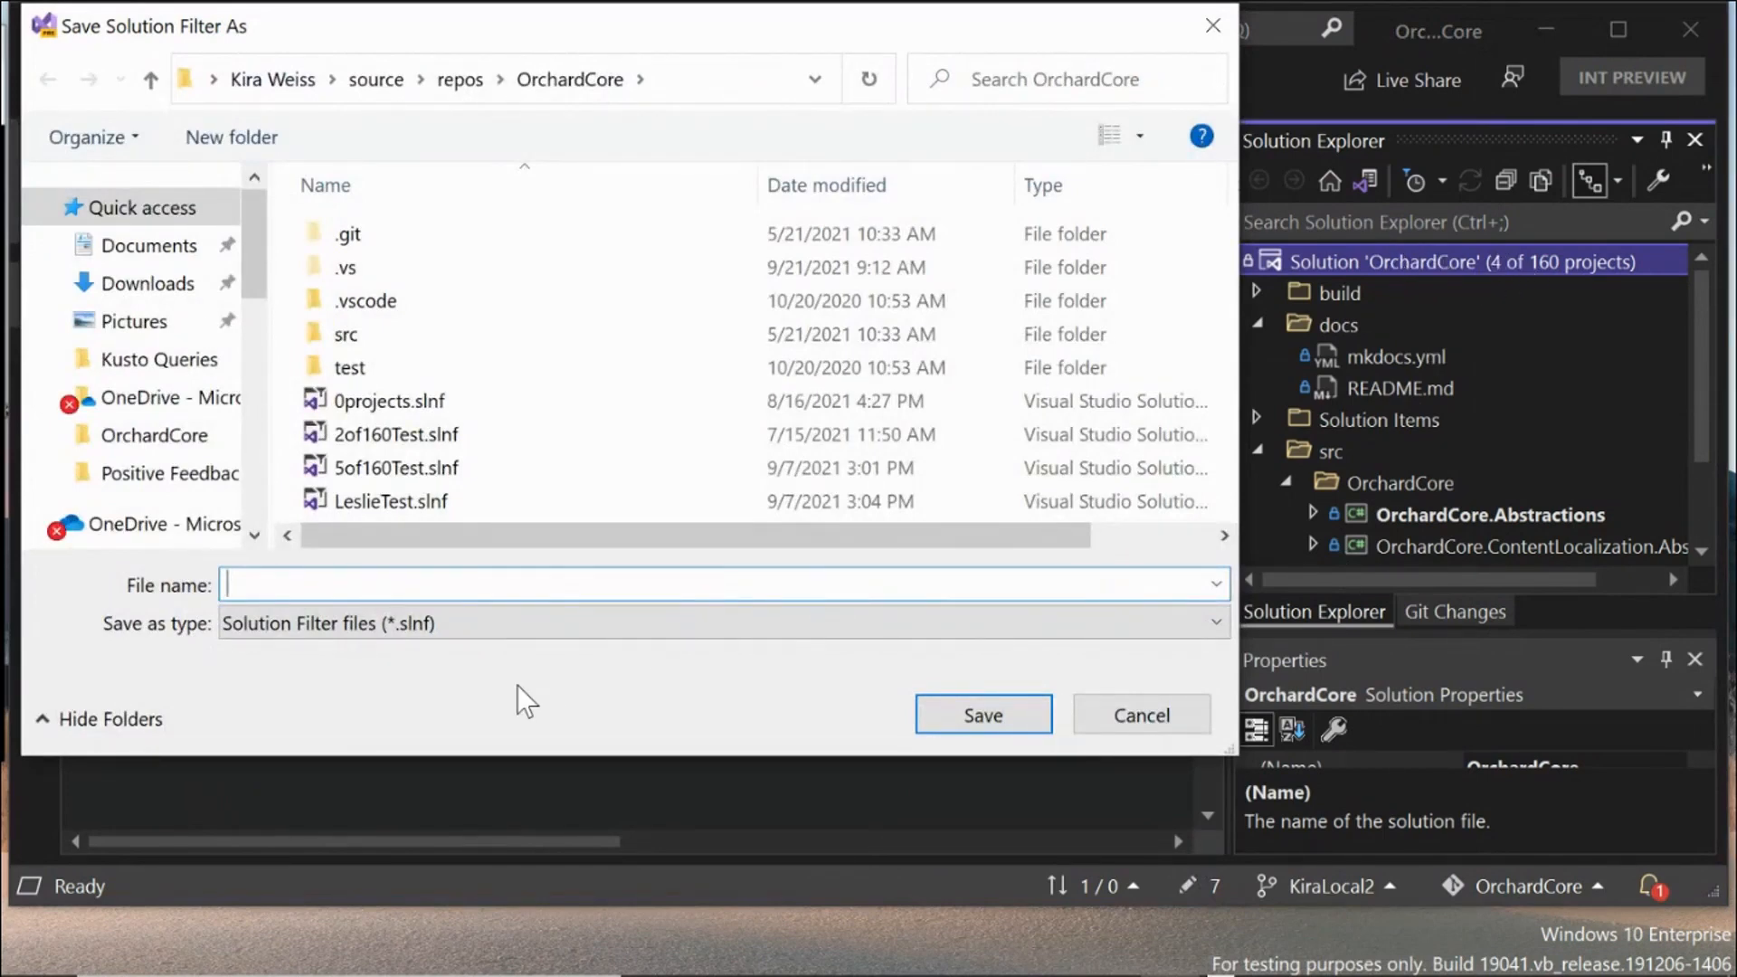
Step: Save the solution filter with the file name 'DemoTest'
type("DemoTest")
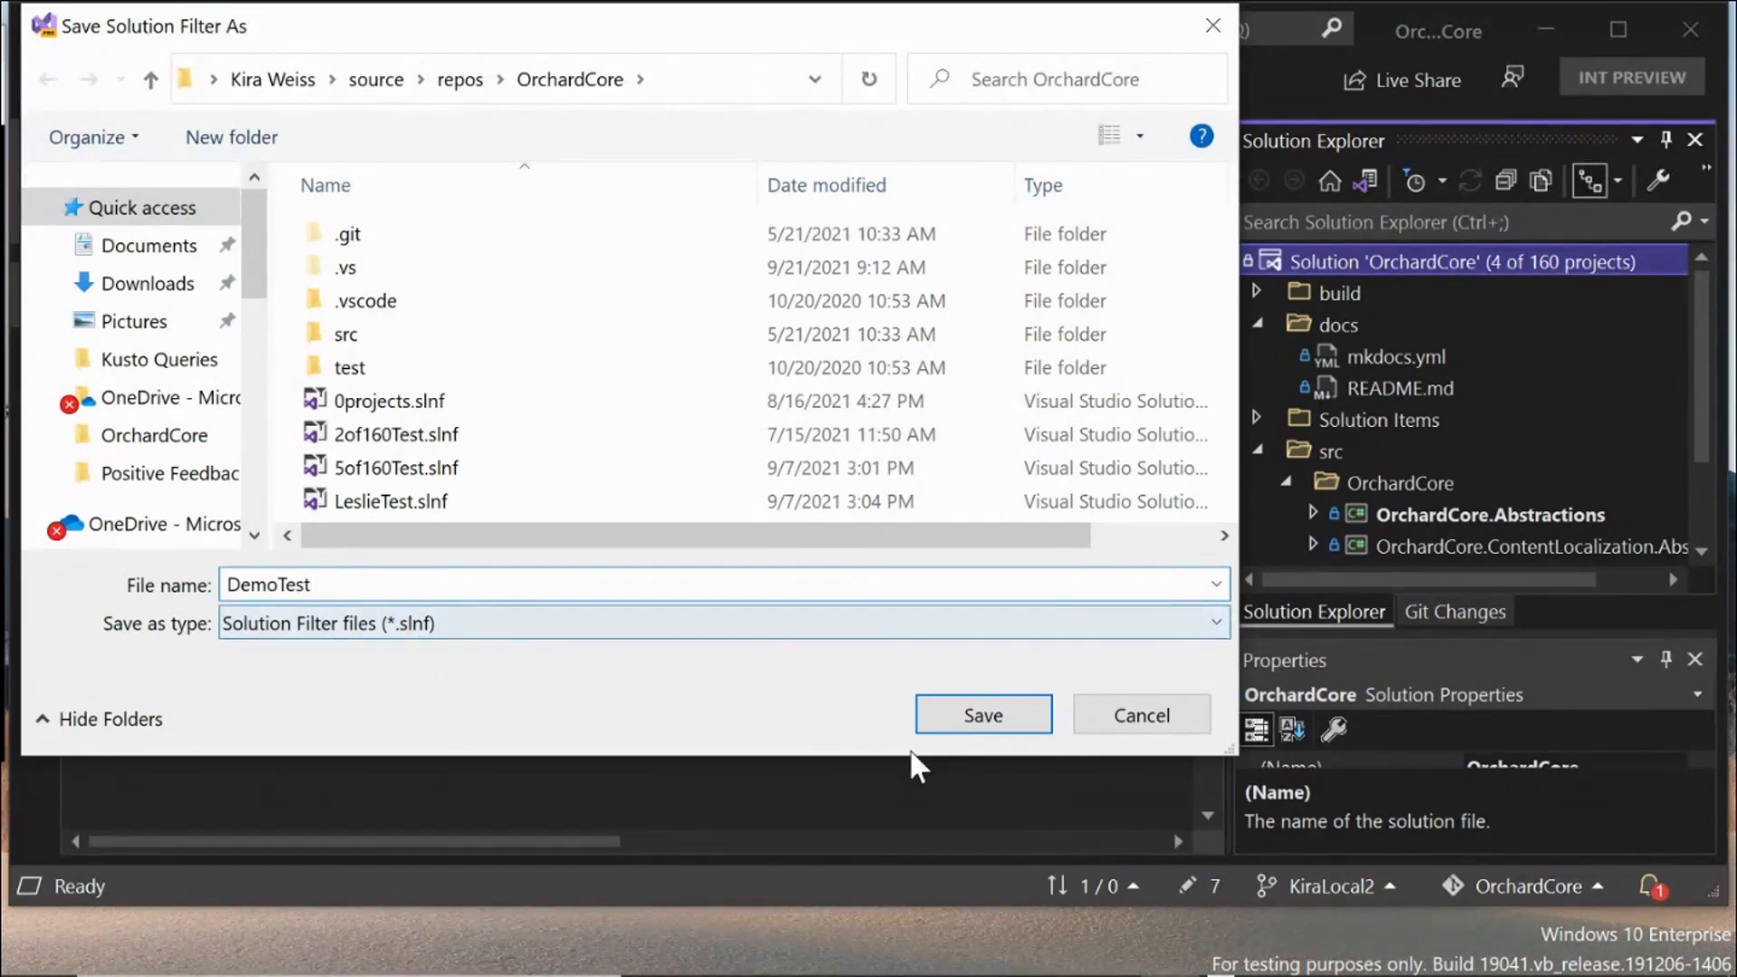
left_click(982, 715)
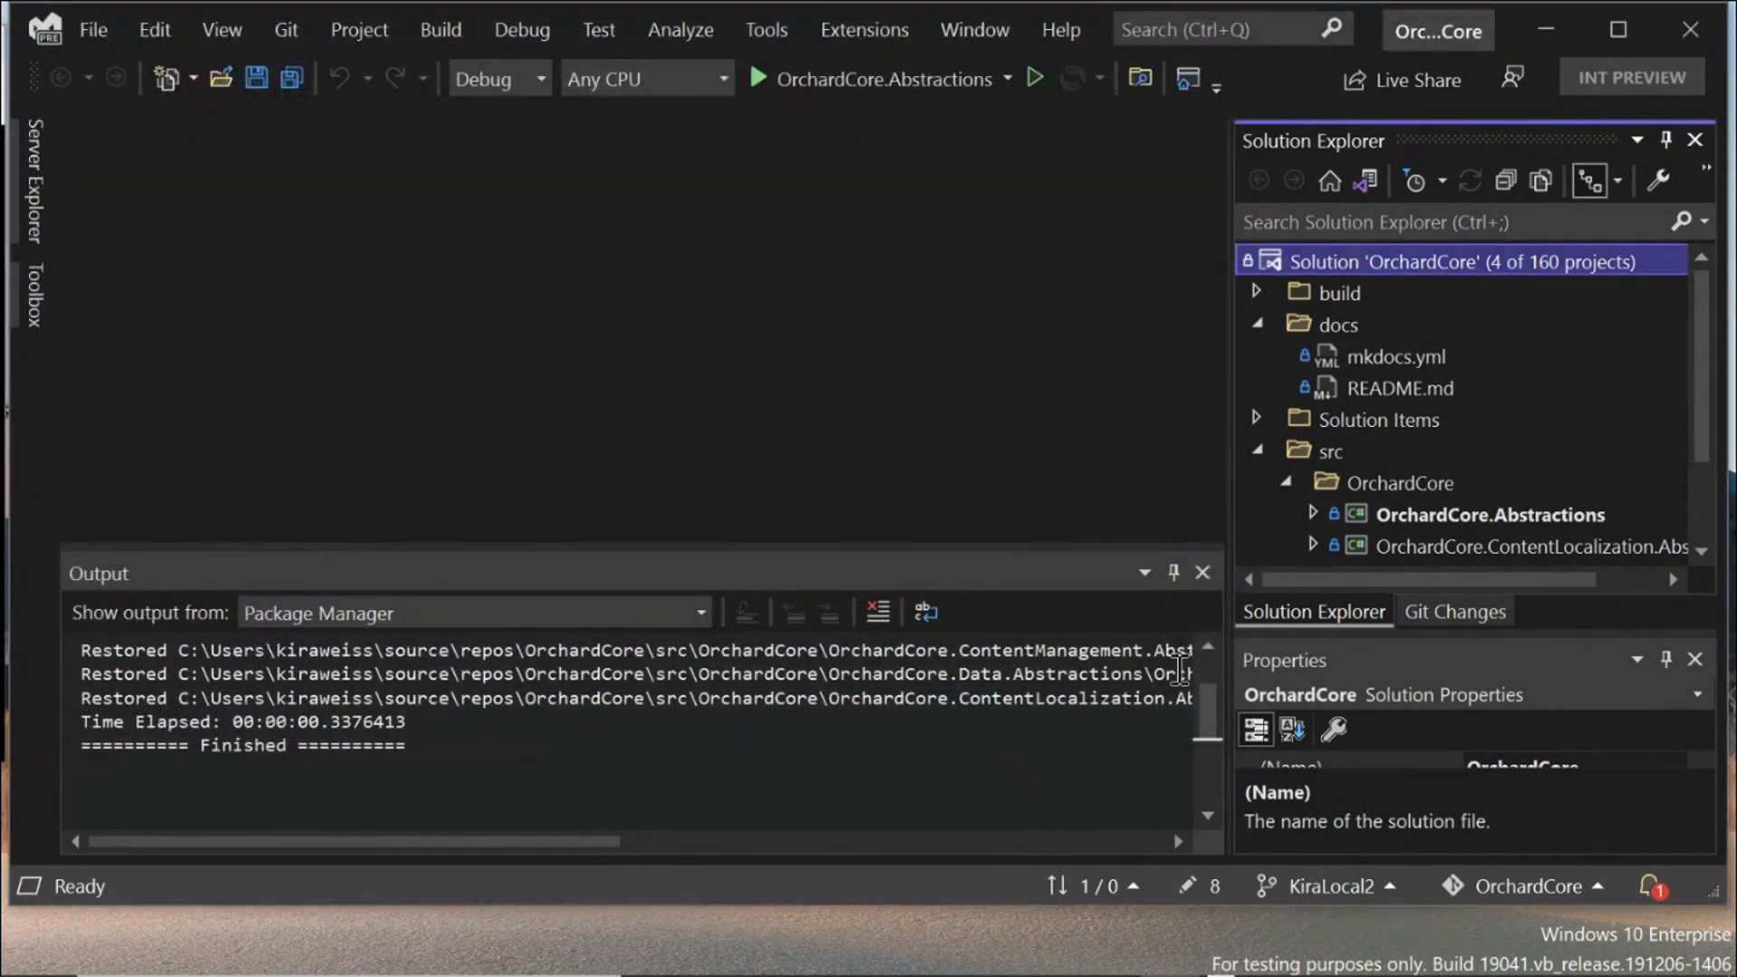
mouse_move(1249, 510)
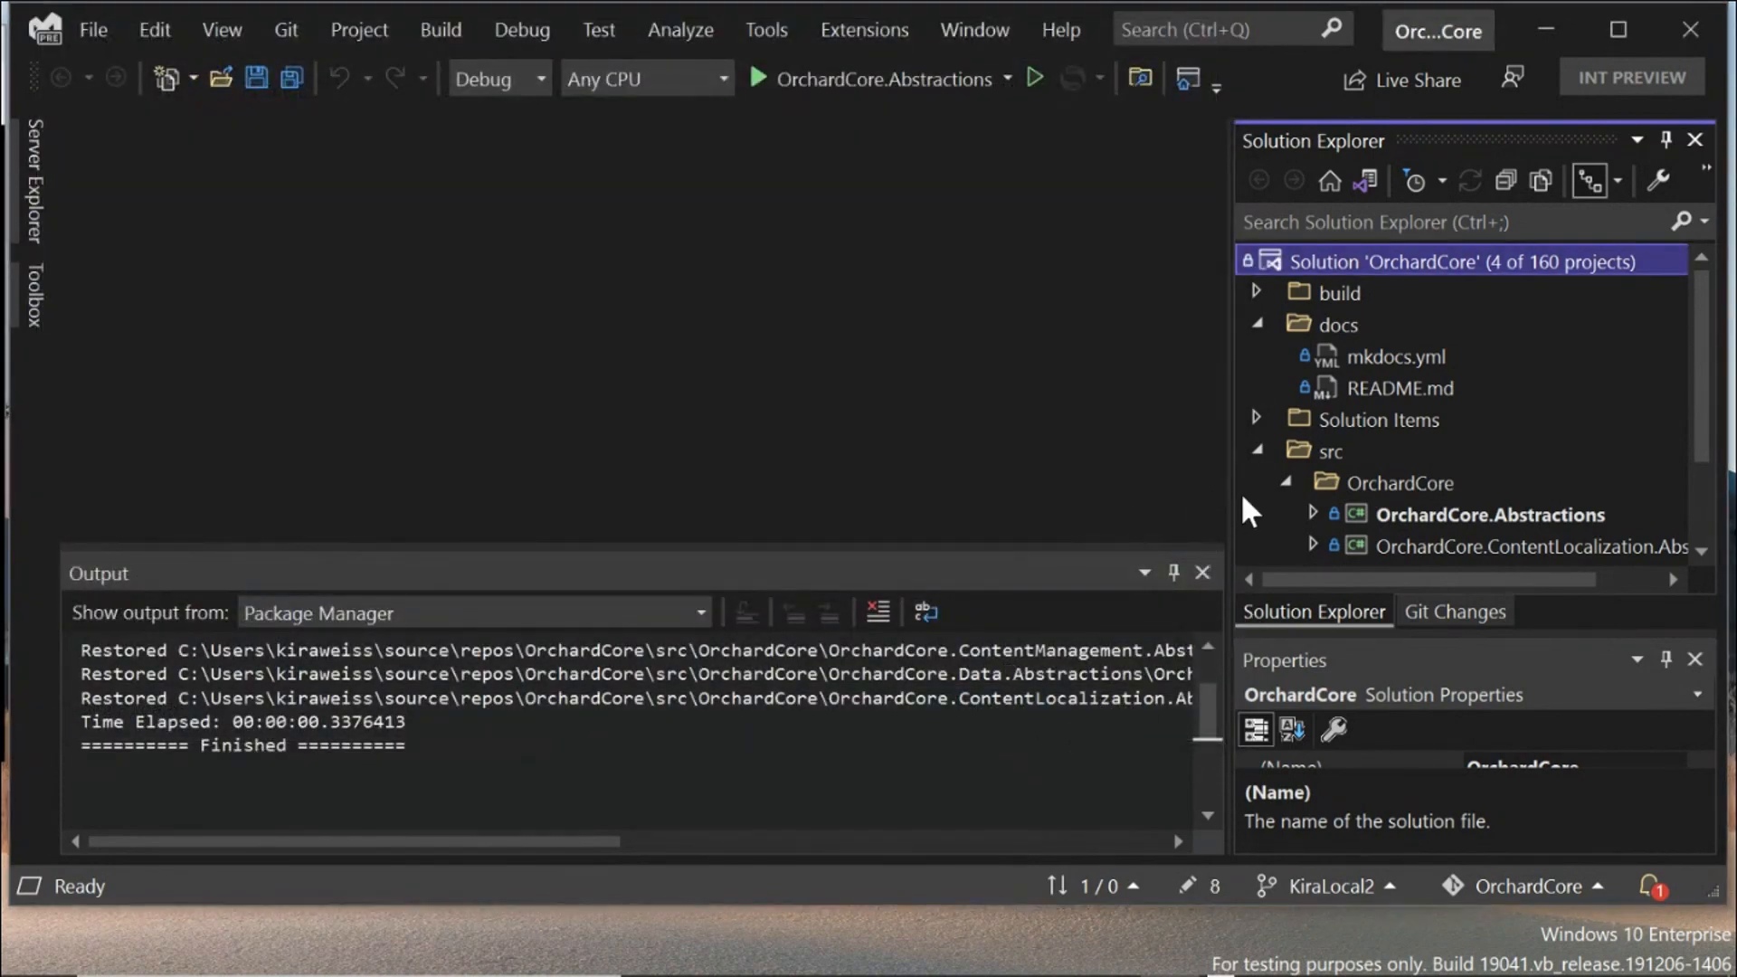
scroll("down", 3)
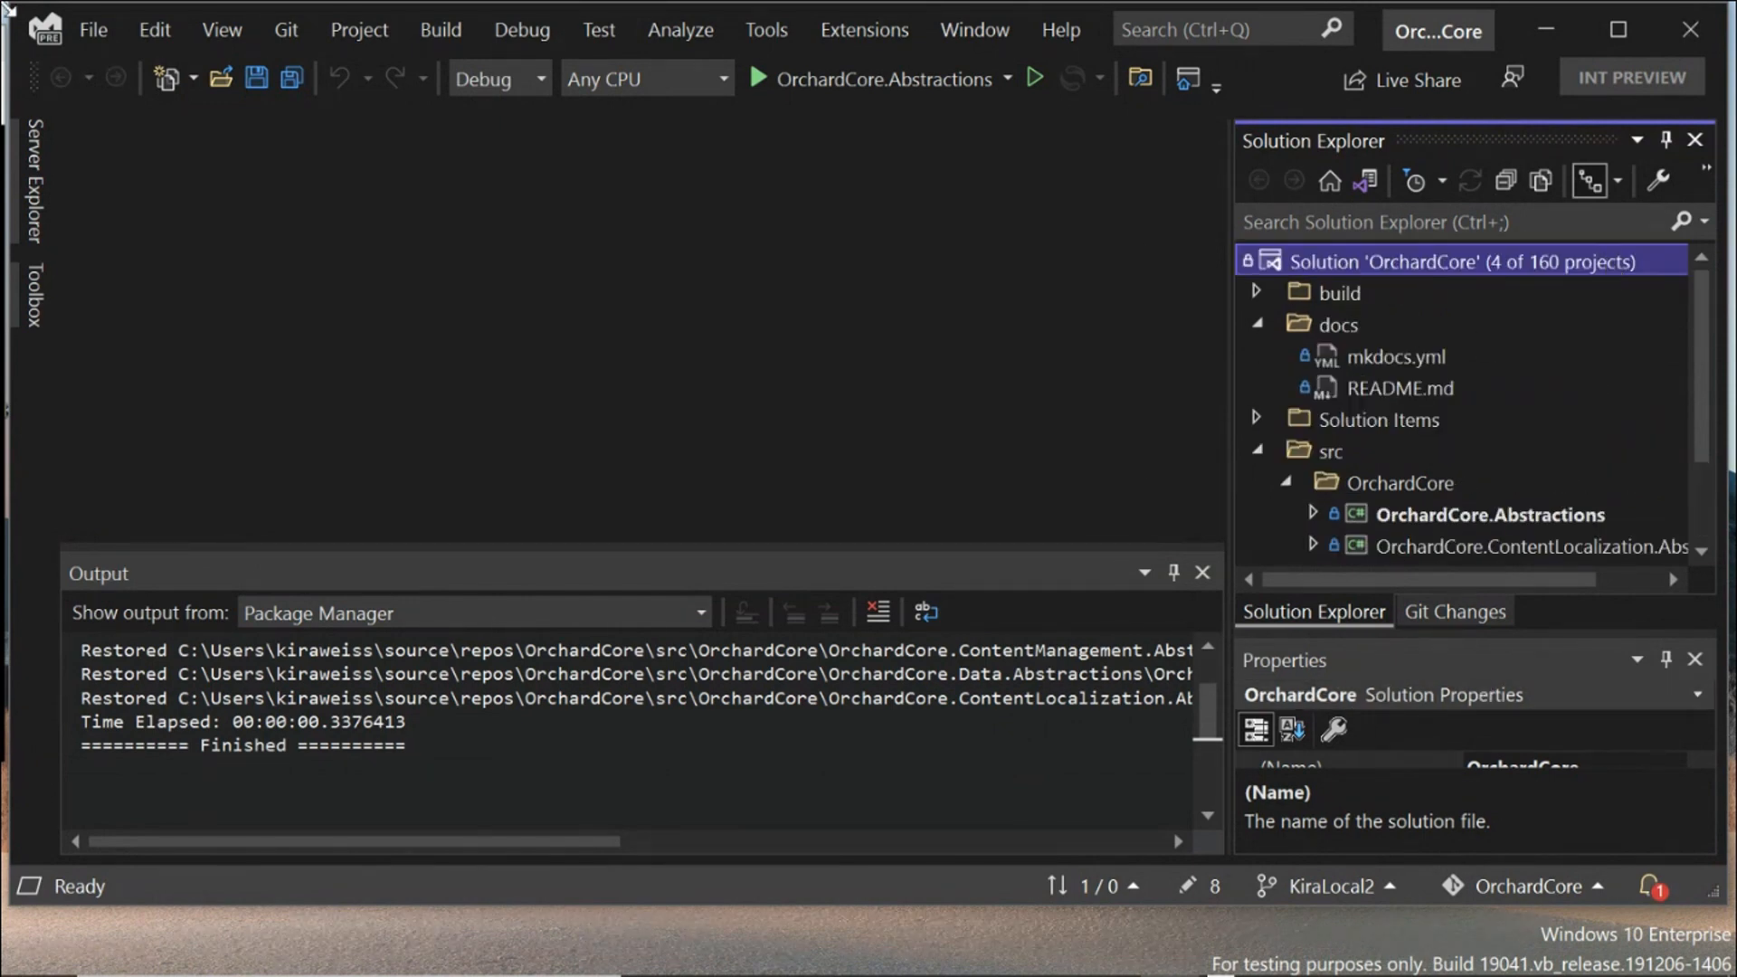
Step: Reopen the DemoTest filter from File > Recent Projects and Solutions
left_click(93, 29)
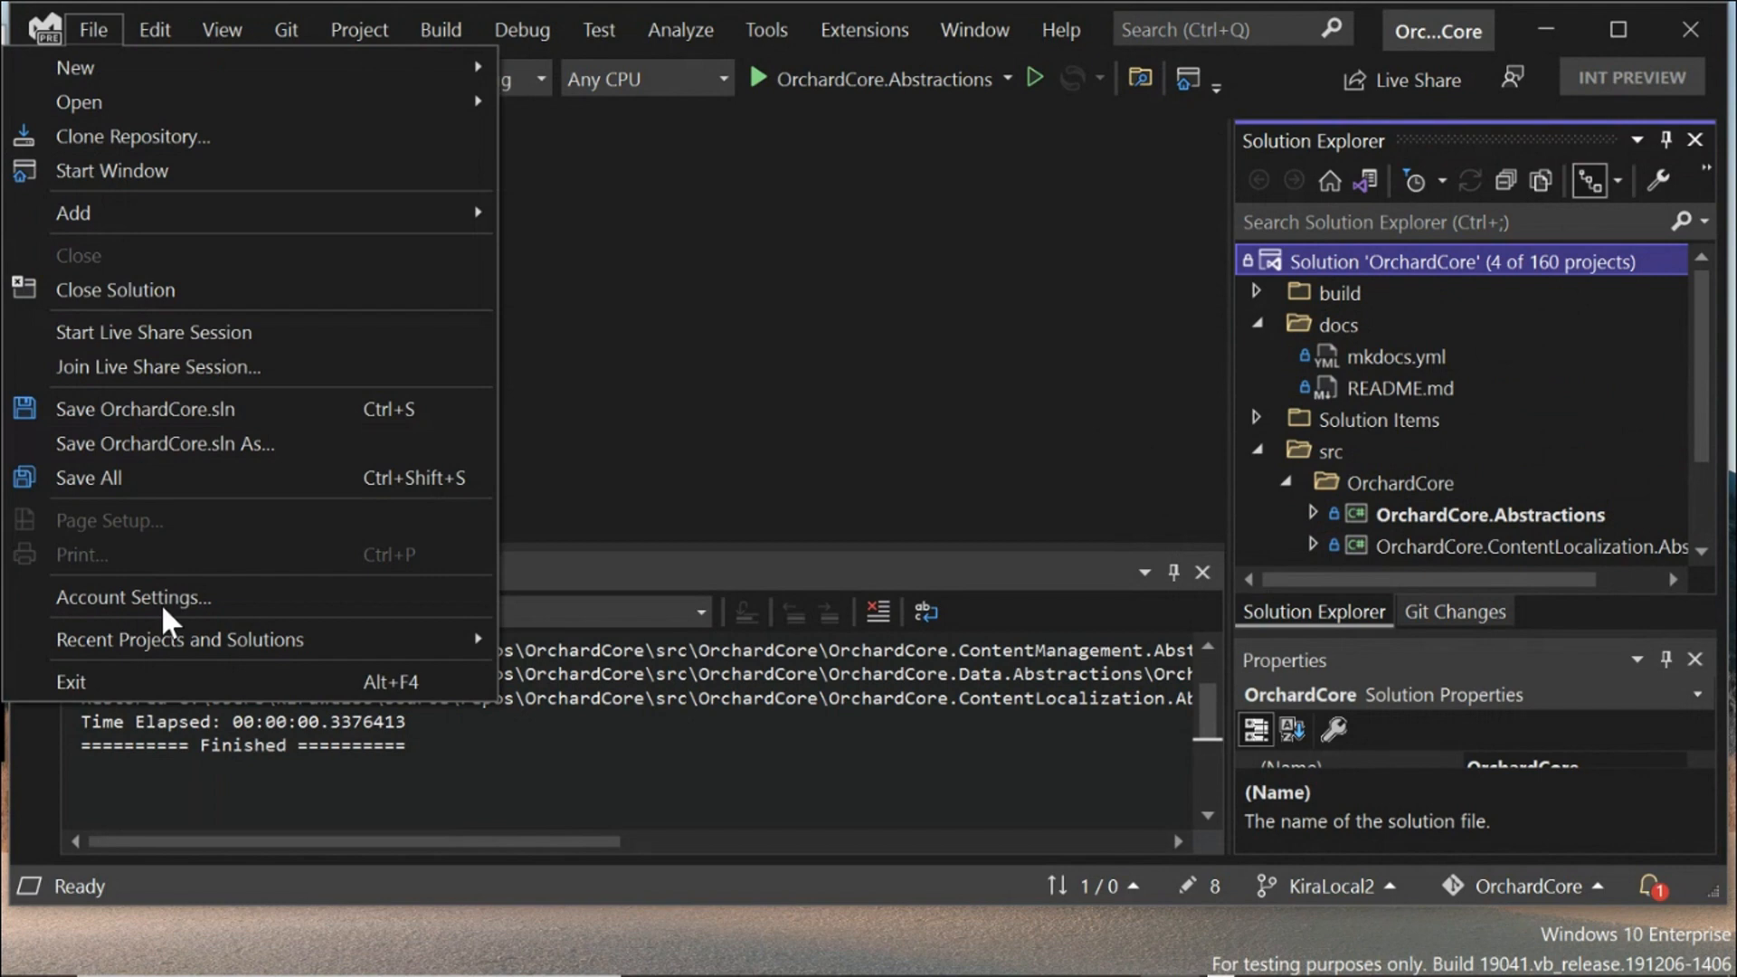
left_click(179, 640)
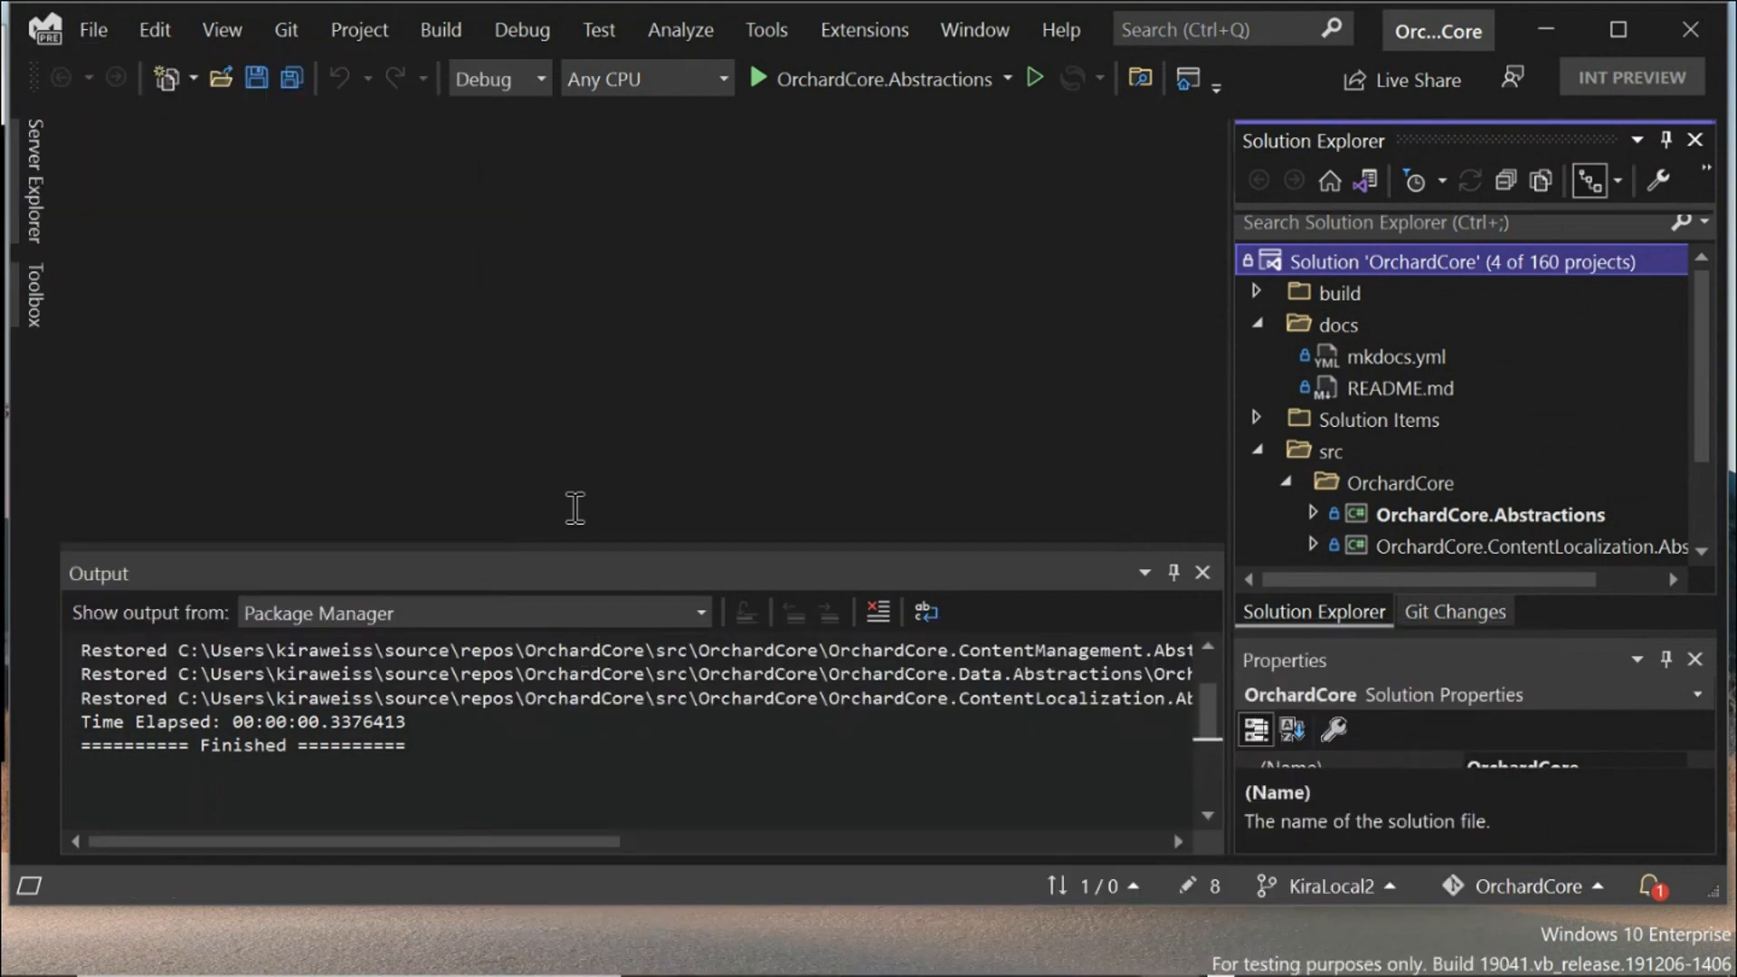
left_click(1329, 387)
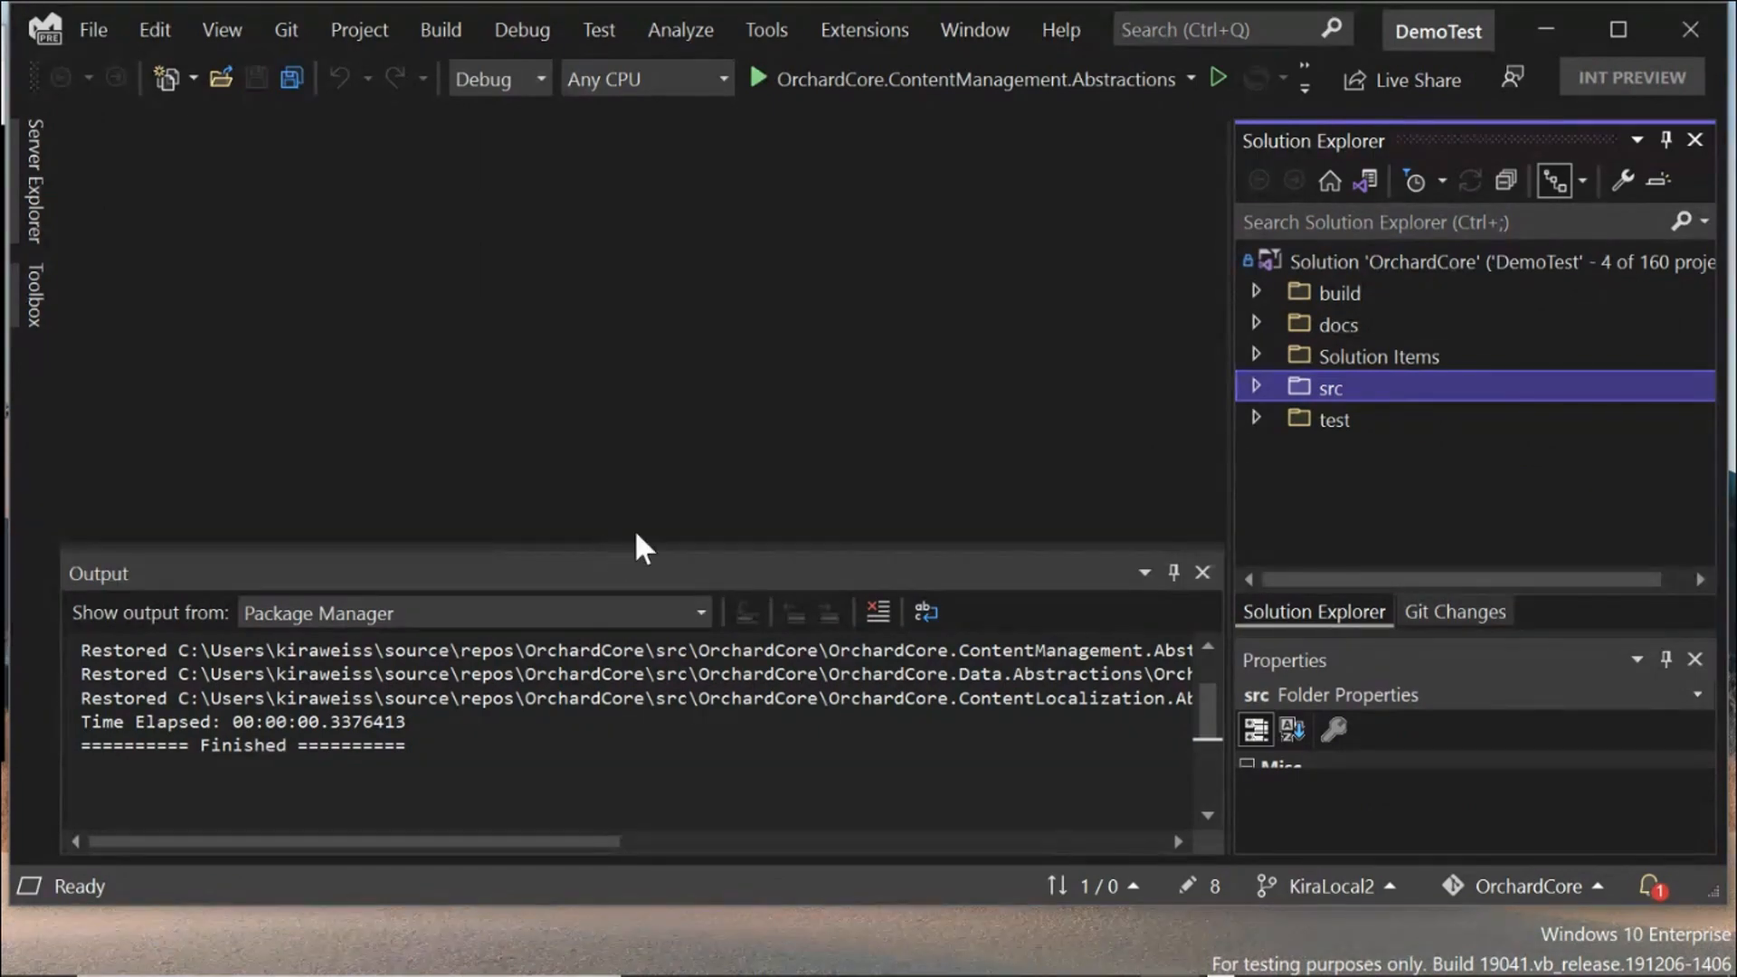
mouse_move(1592, 286)
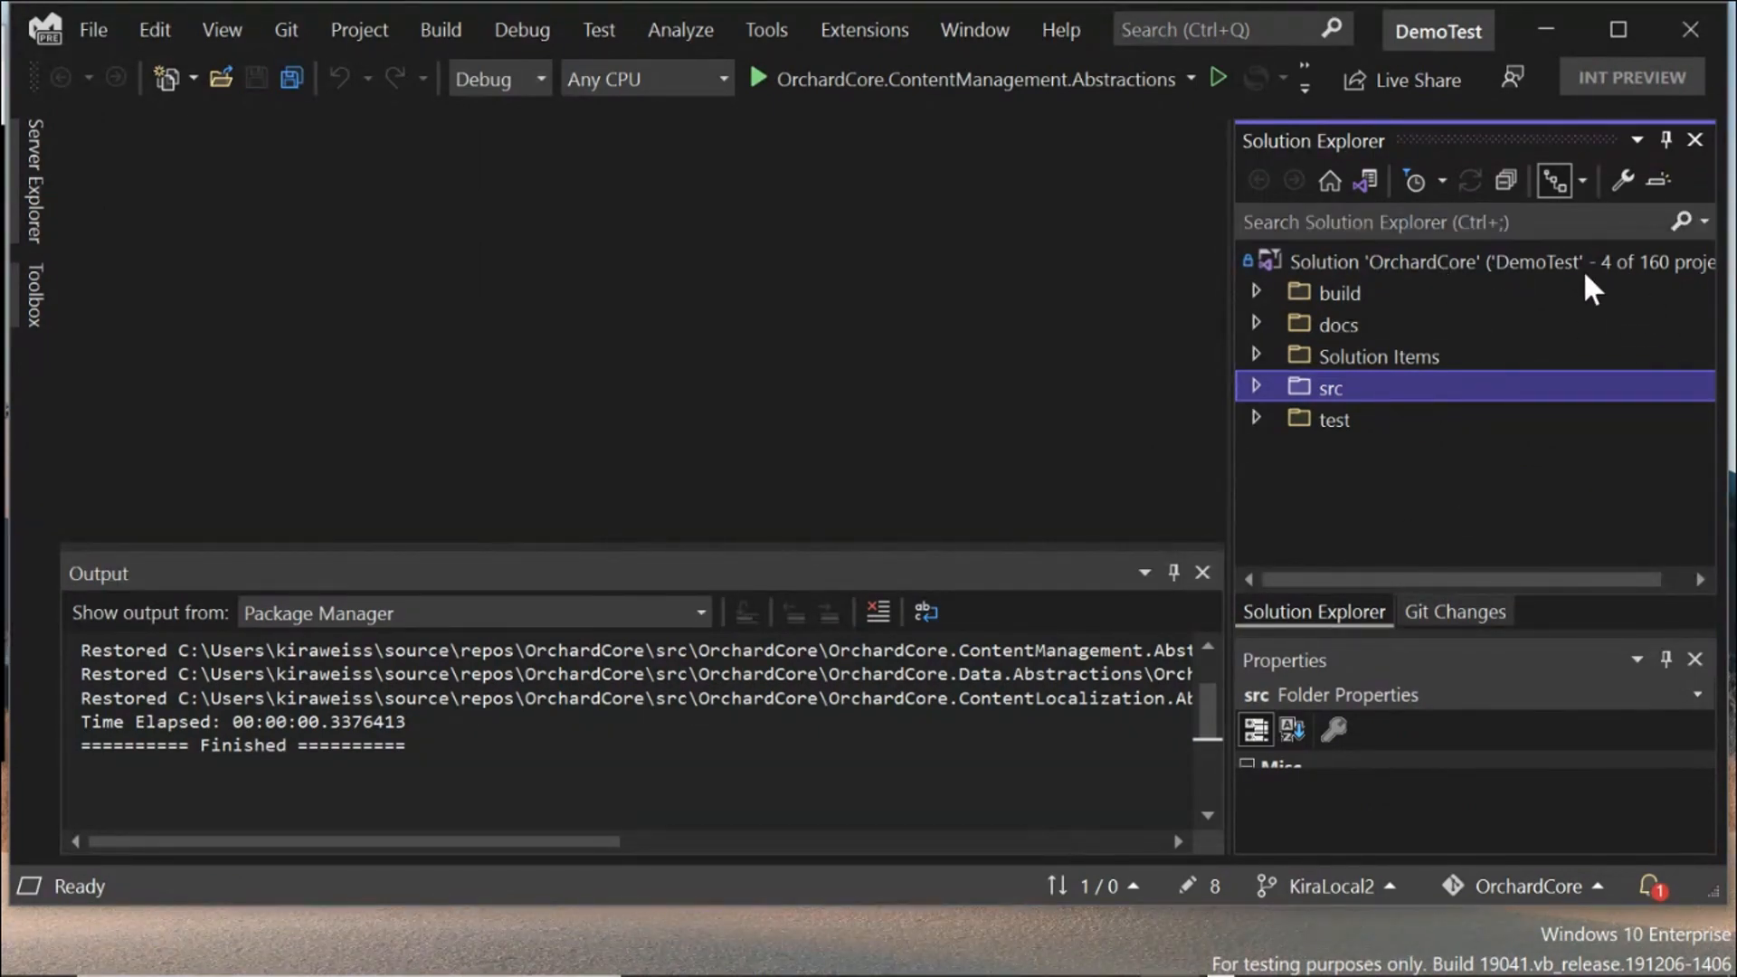
left_click(1257, 386)
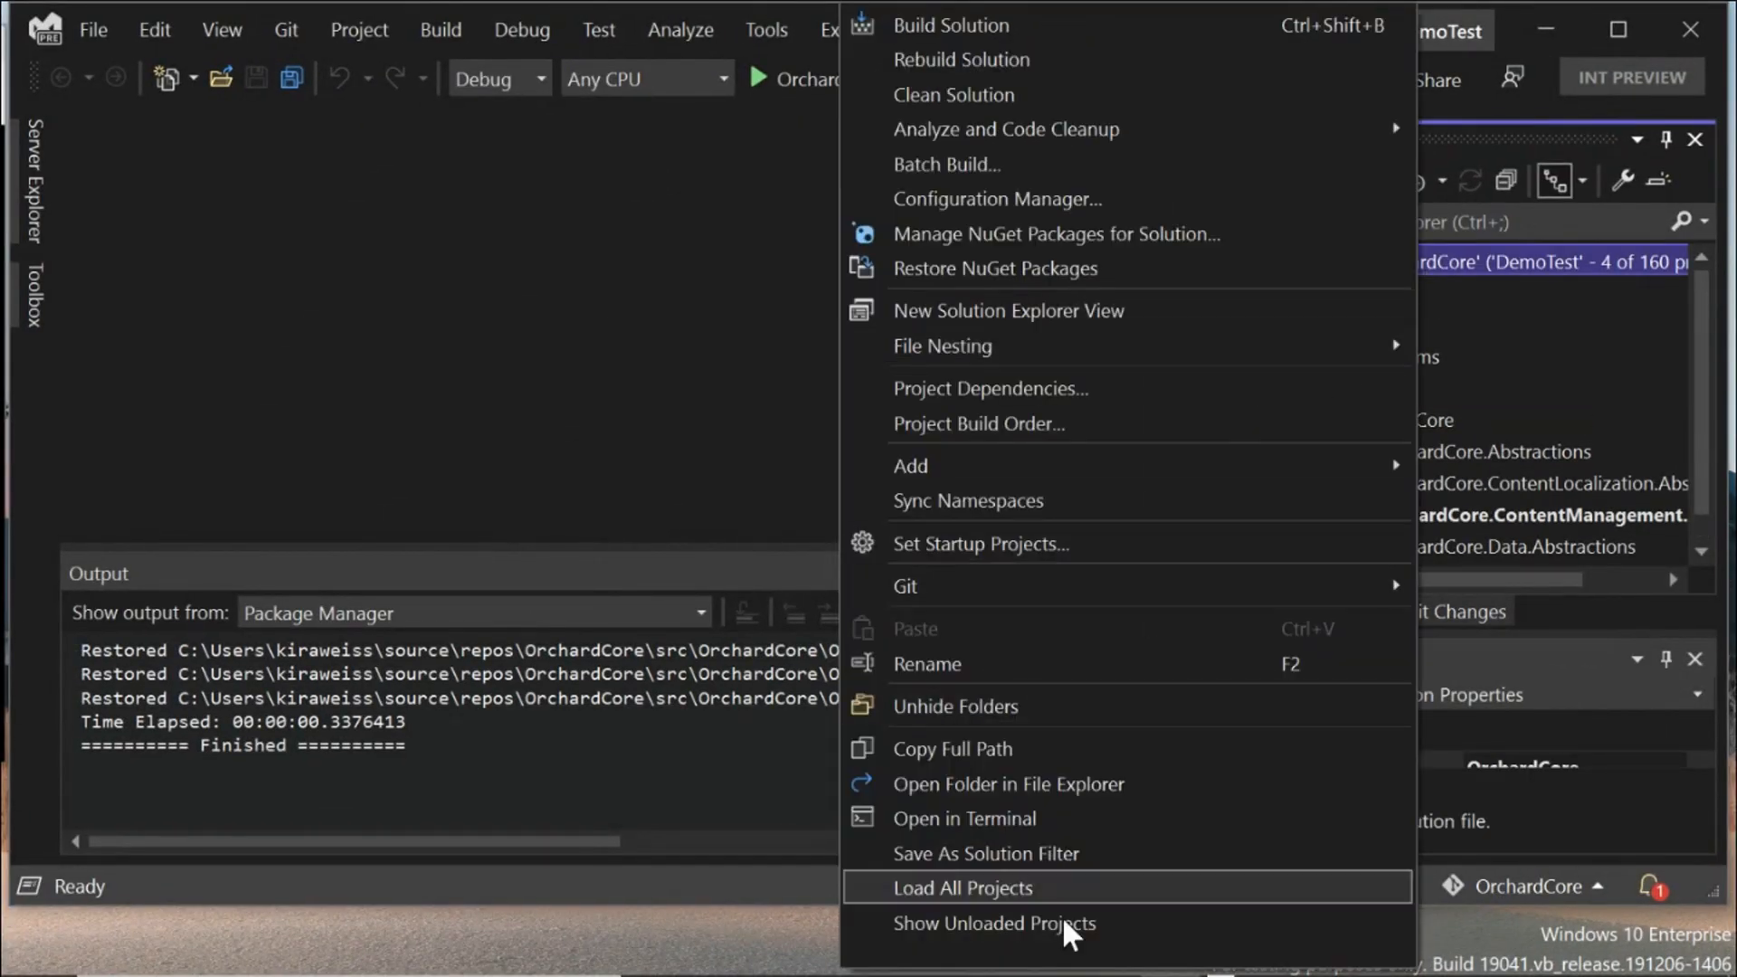
Step: Show unloaded projects and load OrchardCore.ContentPreview.Abstractions into the filter
left_click(964, 888)
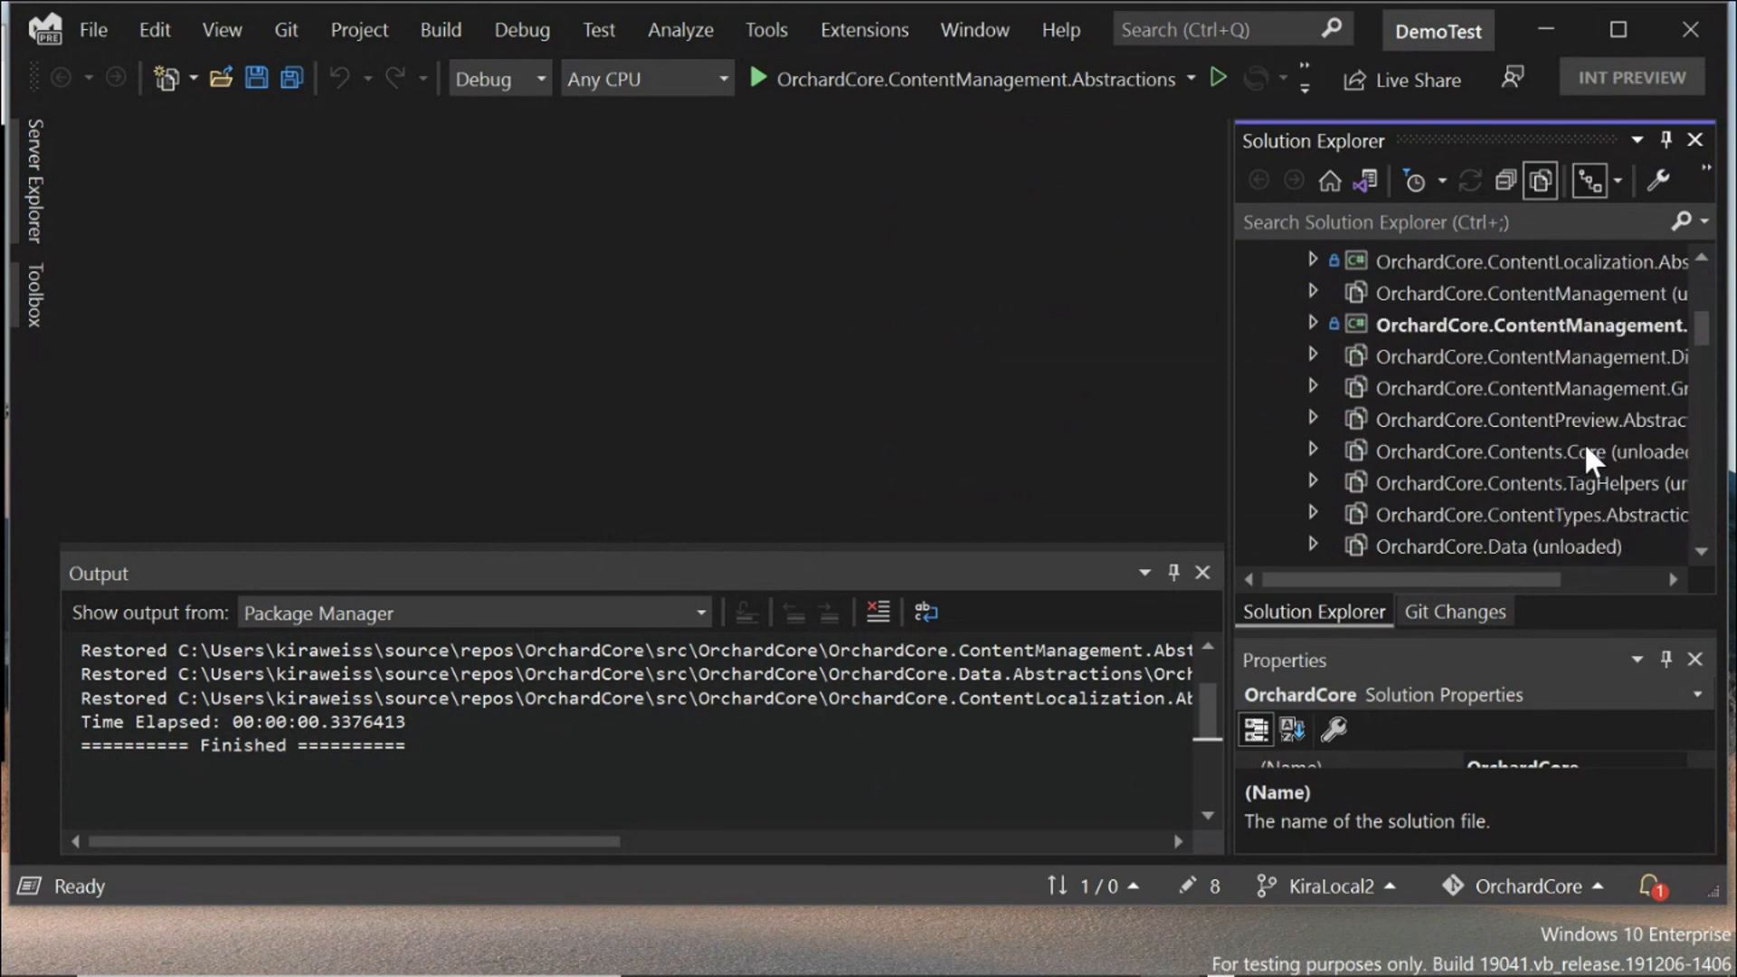
mouse_move(1563, 454)
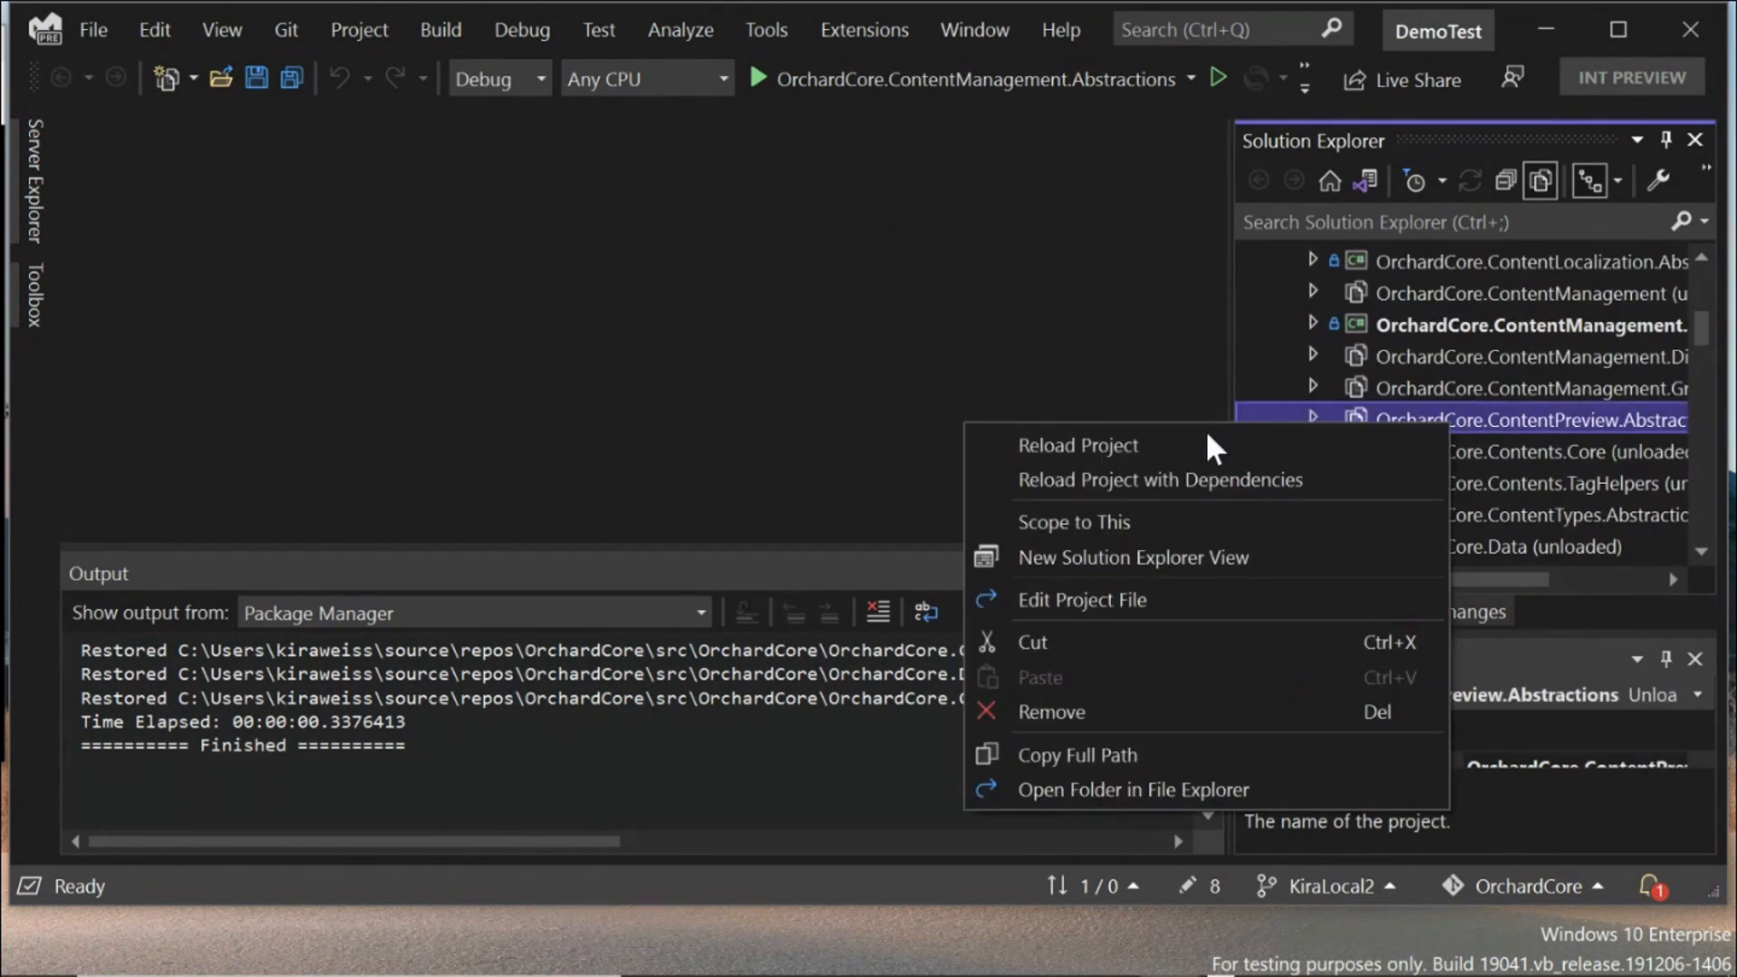
left_click(1077, 444)
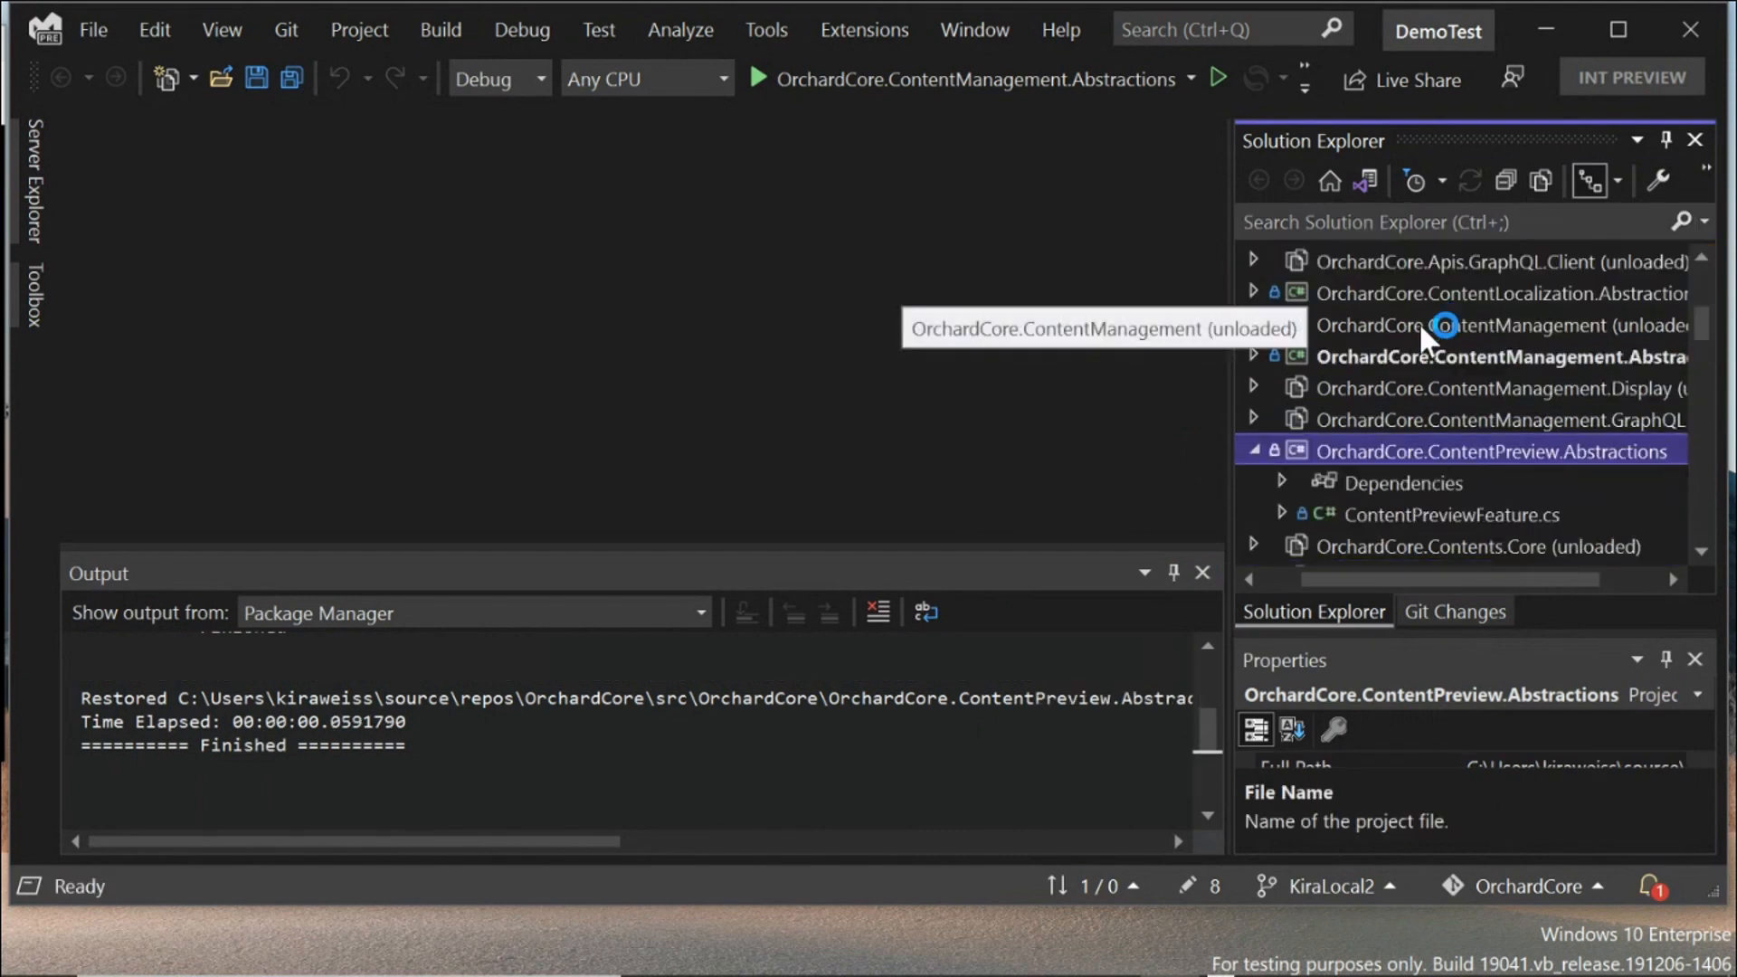
scroll("up", 3)
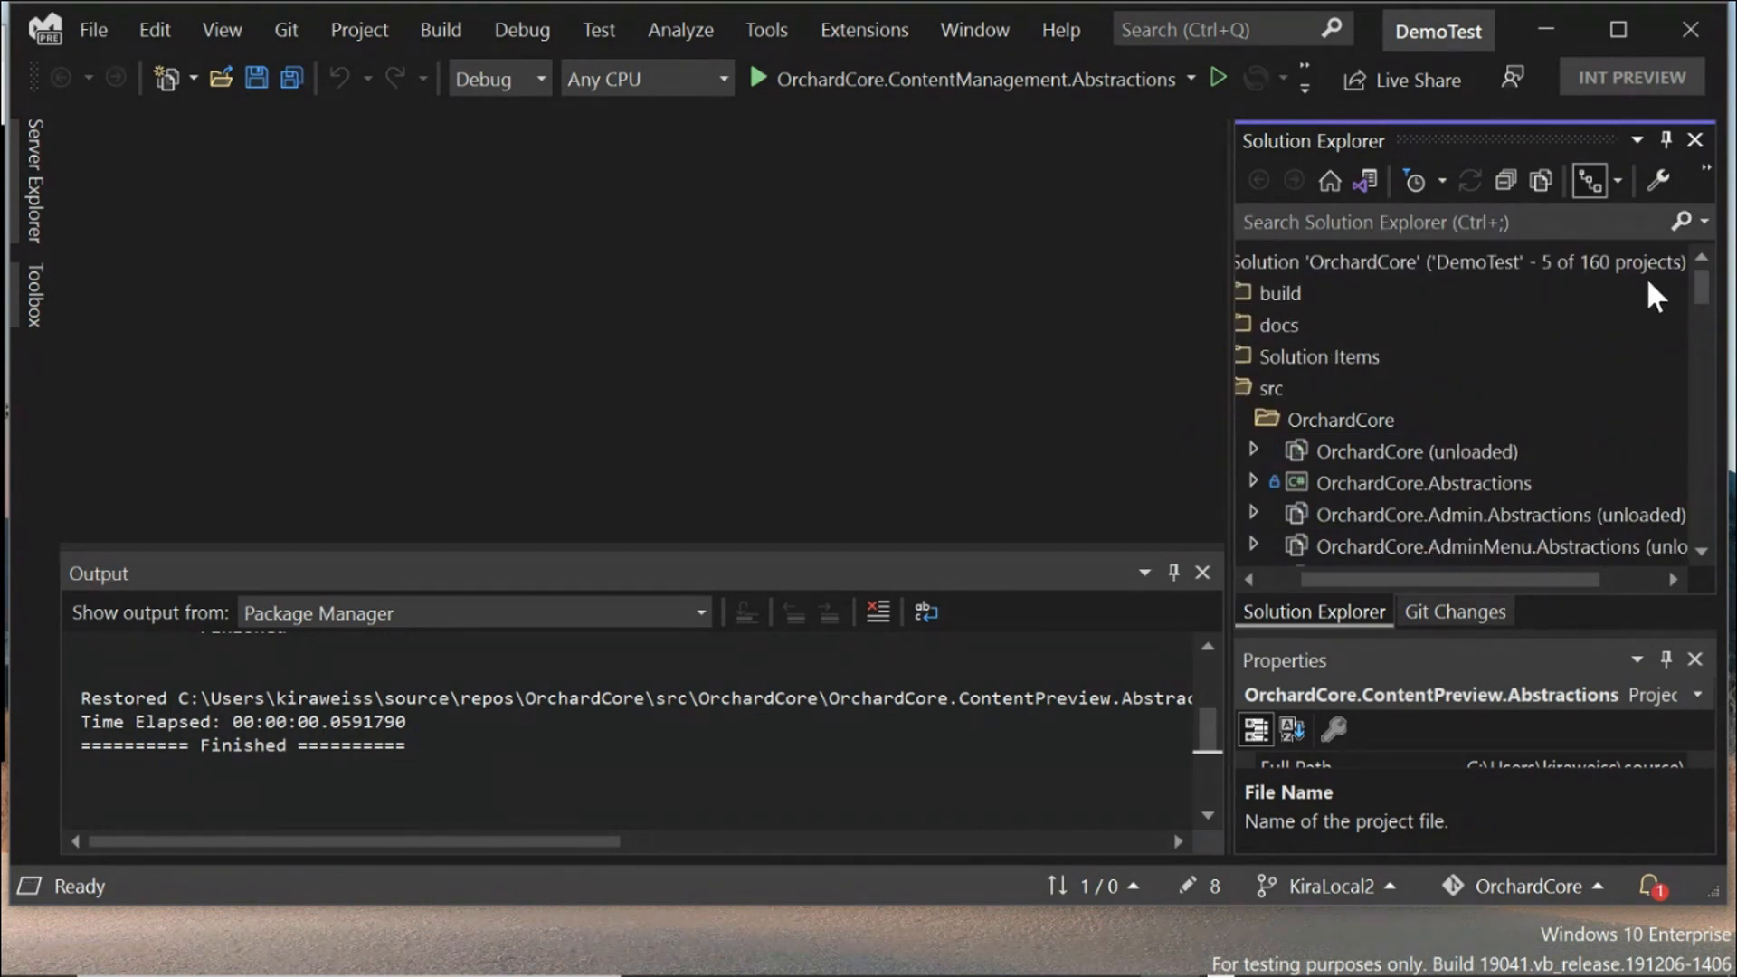
mouse_move(1433, 494)
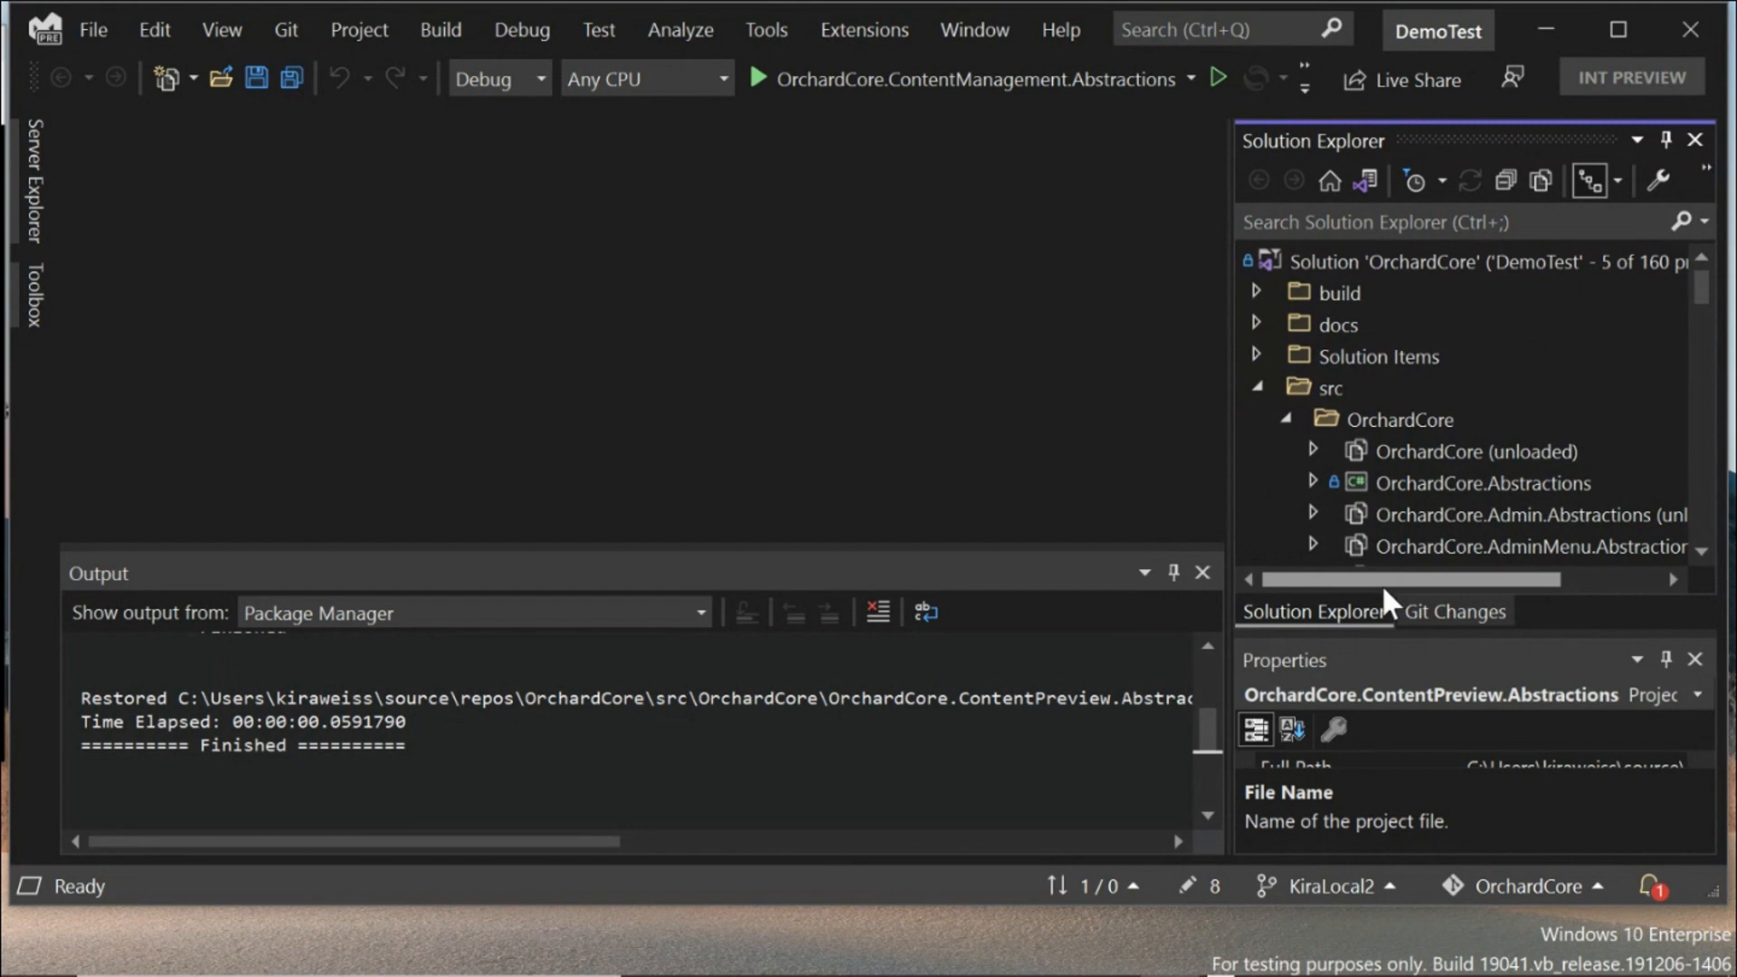
mouse_move(1629, 408)
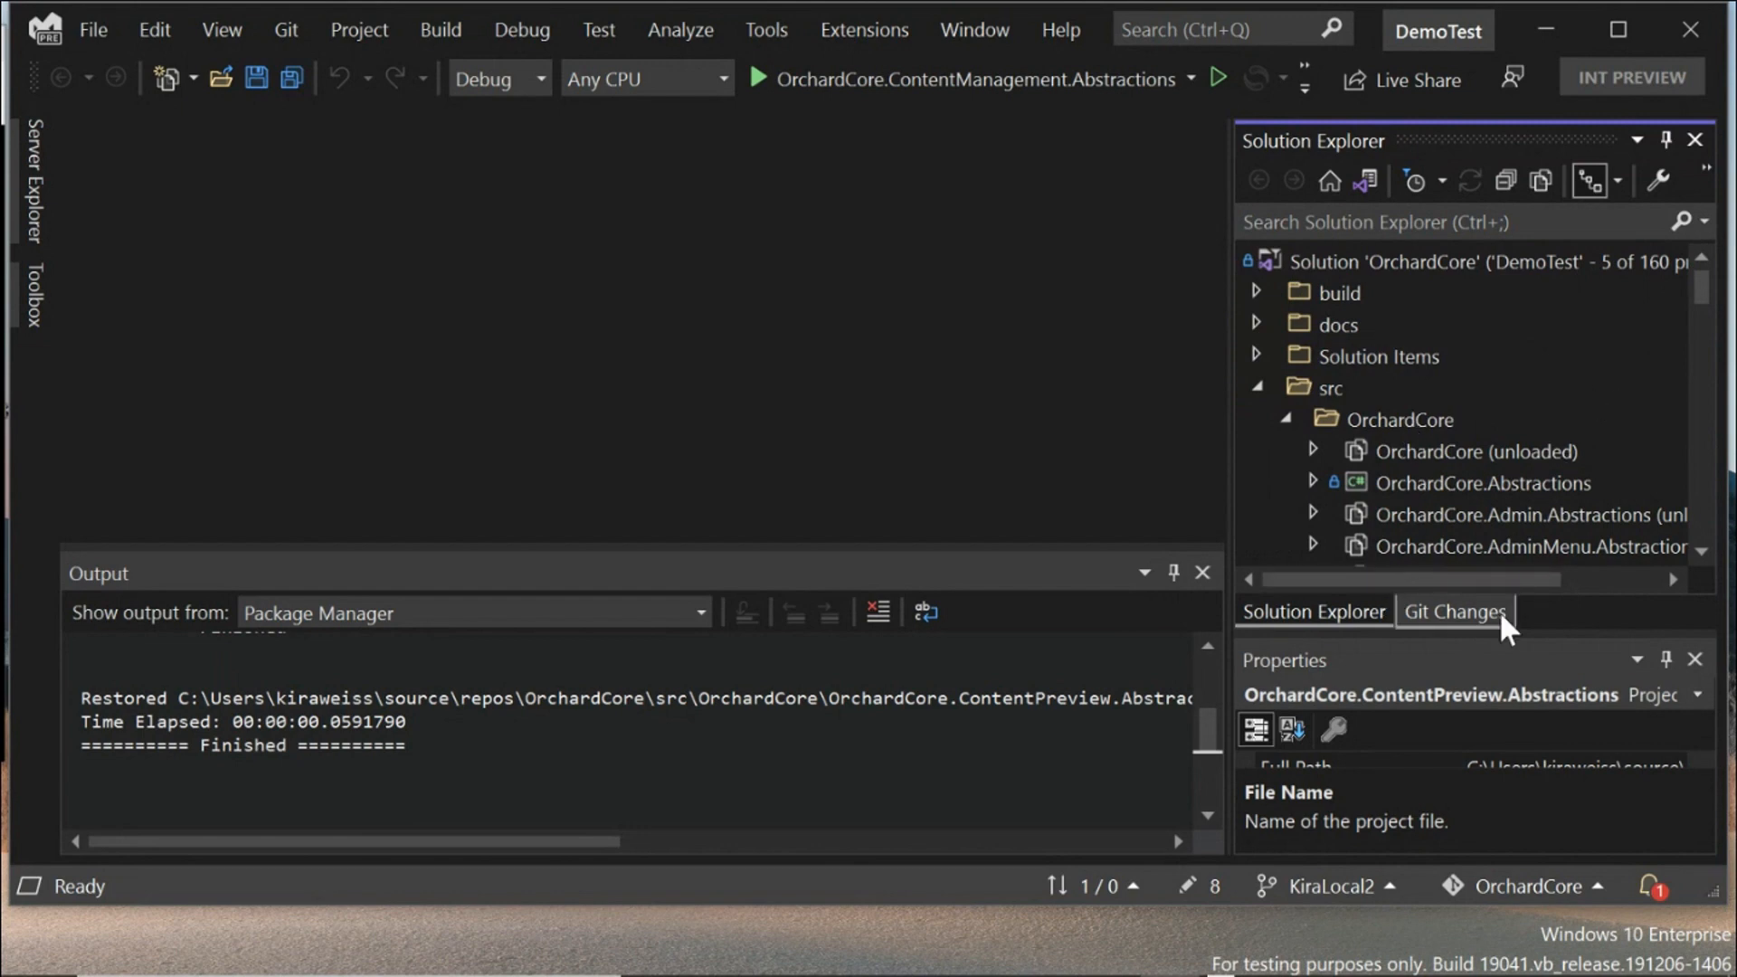
mouse_move(1694, 399)
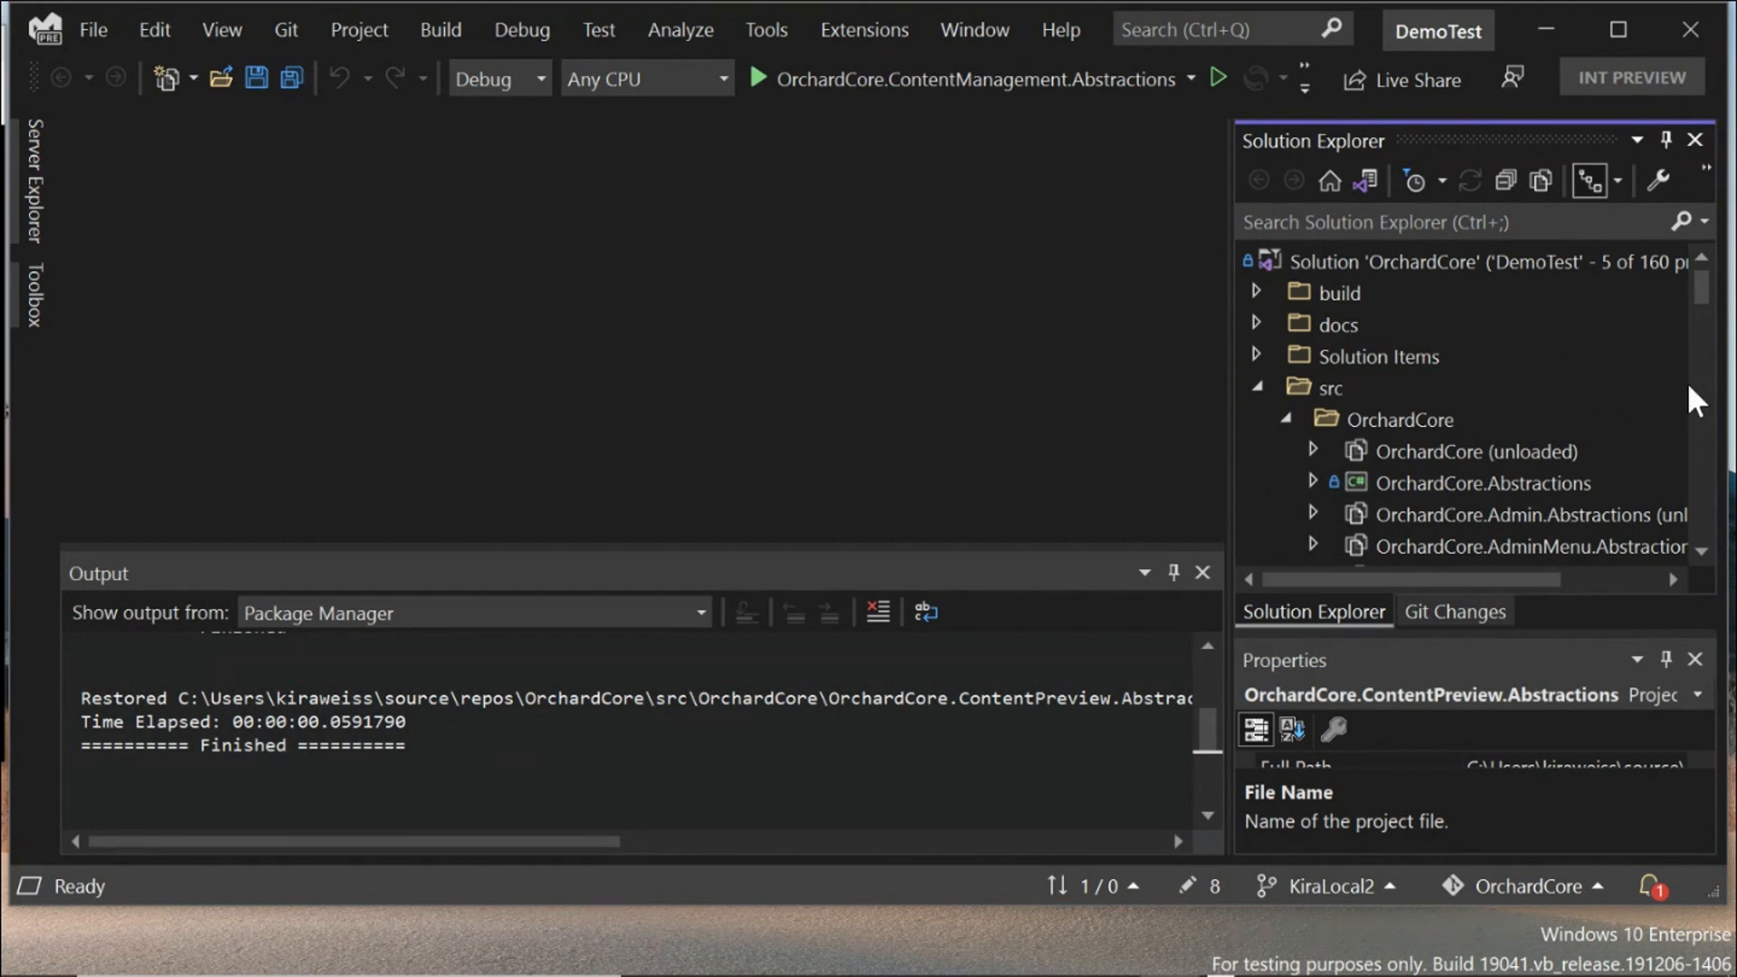
mouse_move(1711, 434)
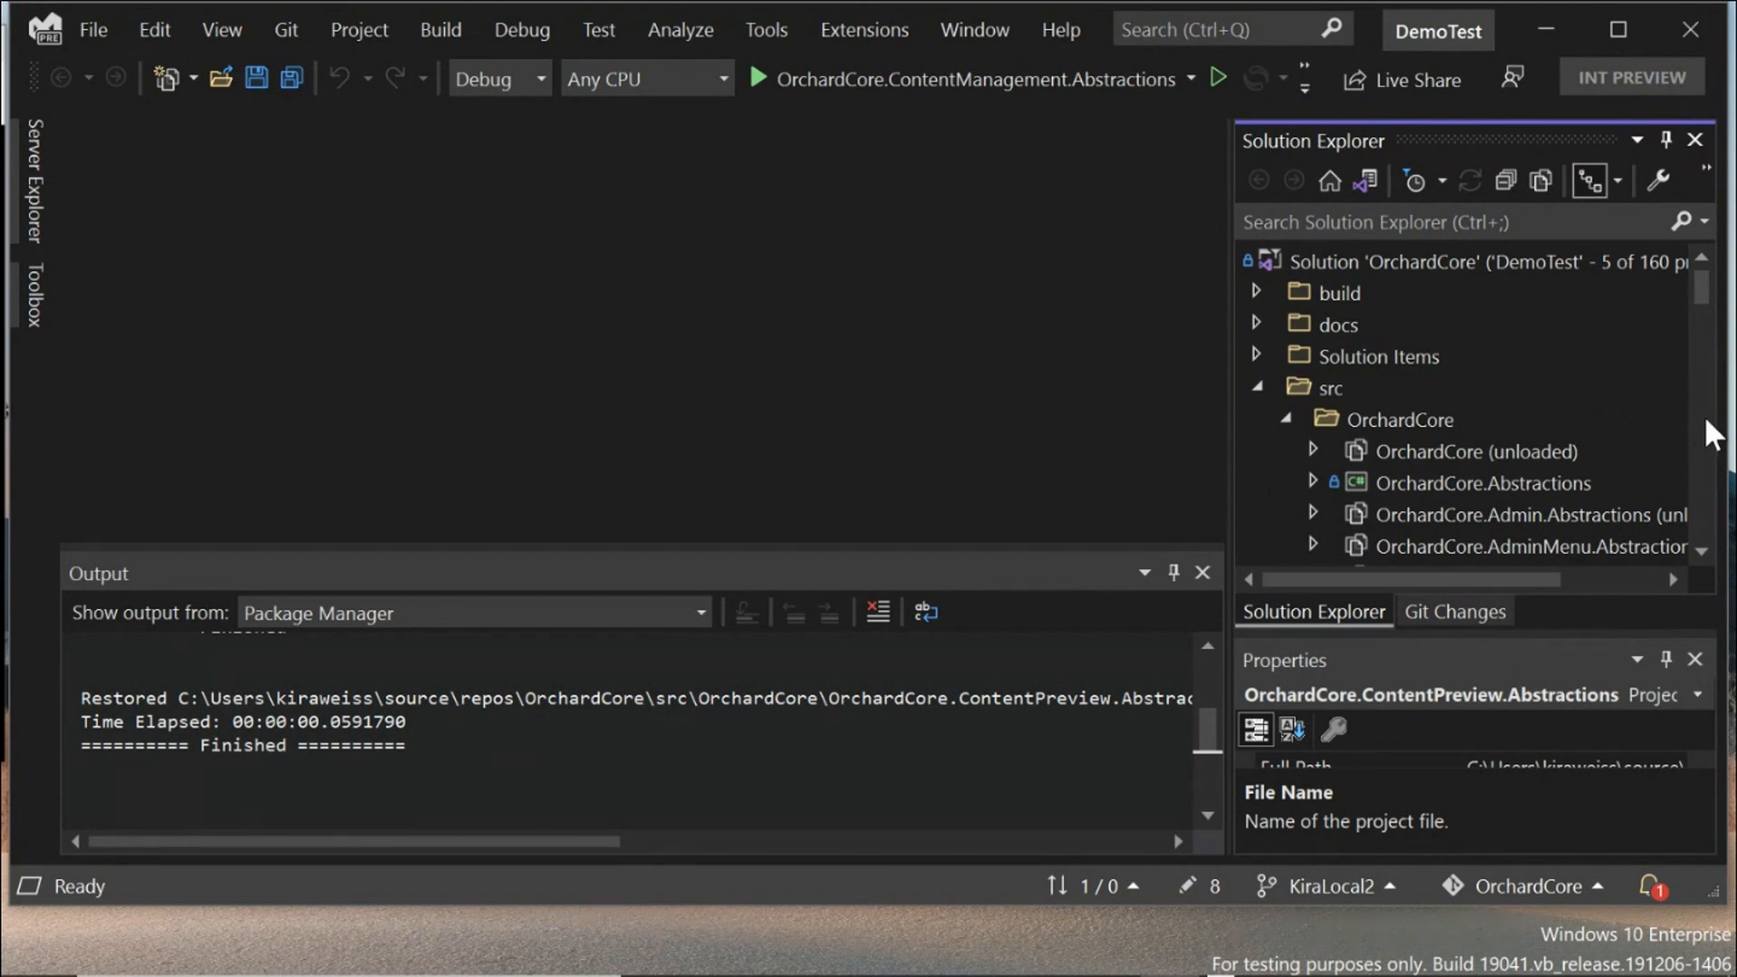
mouse_move(1573, 291)
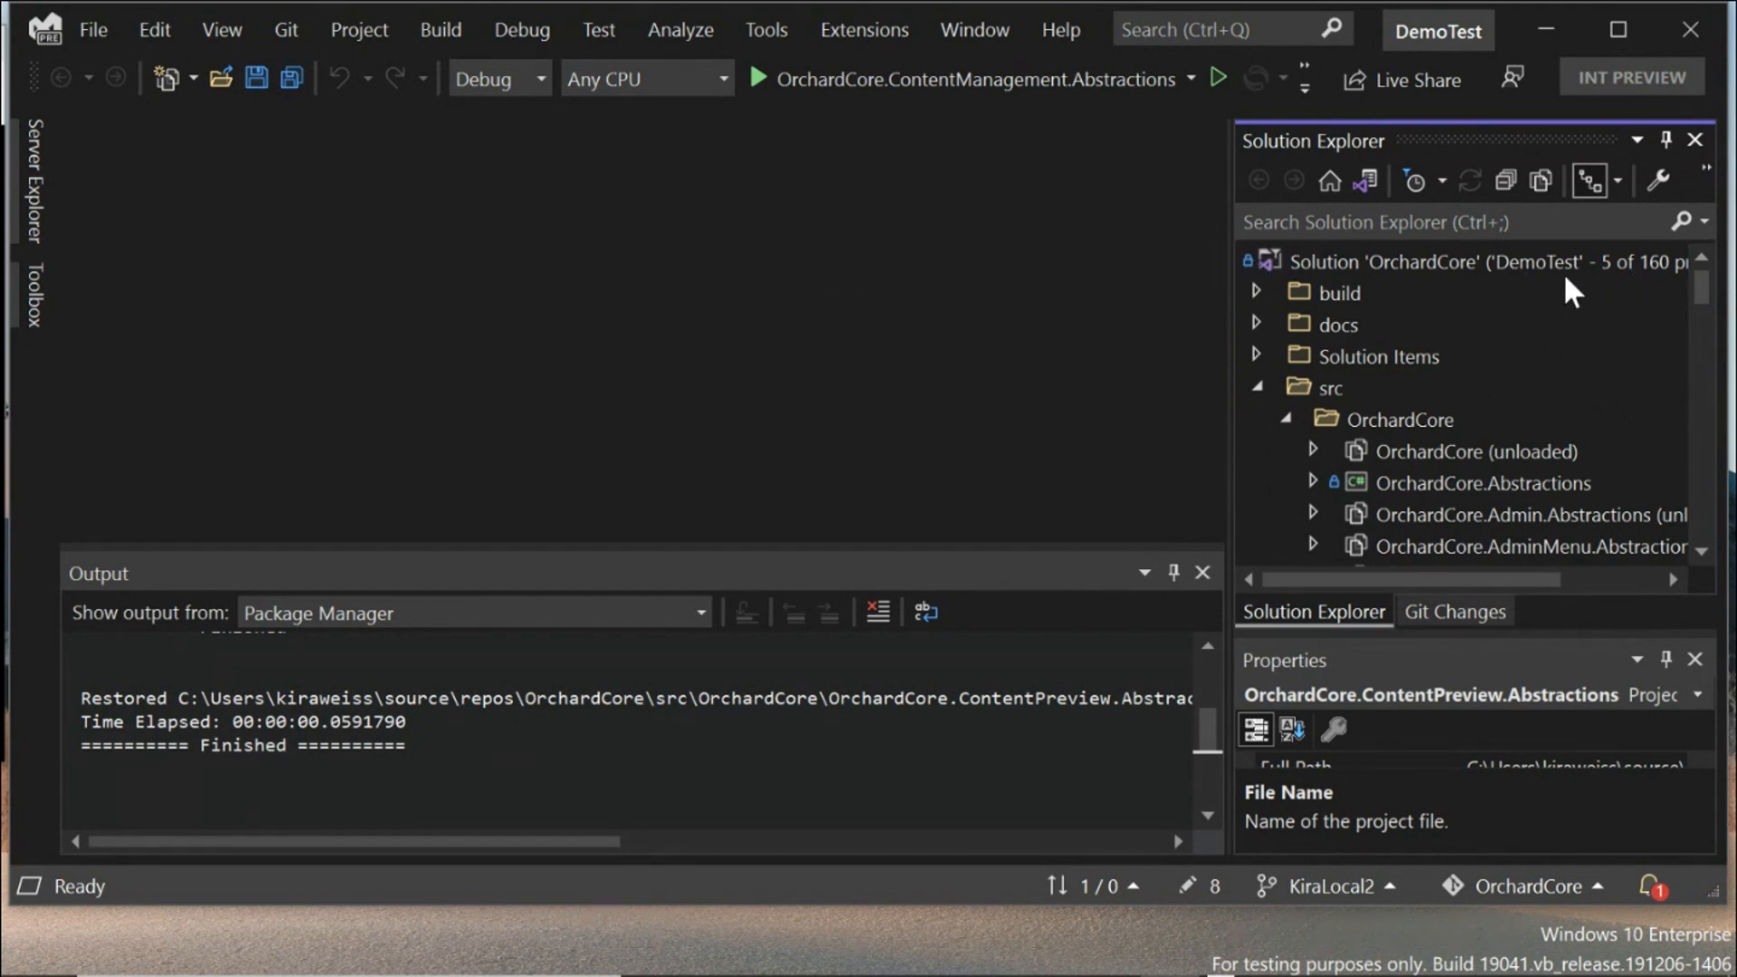
mouse_move(1329, 181)
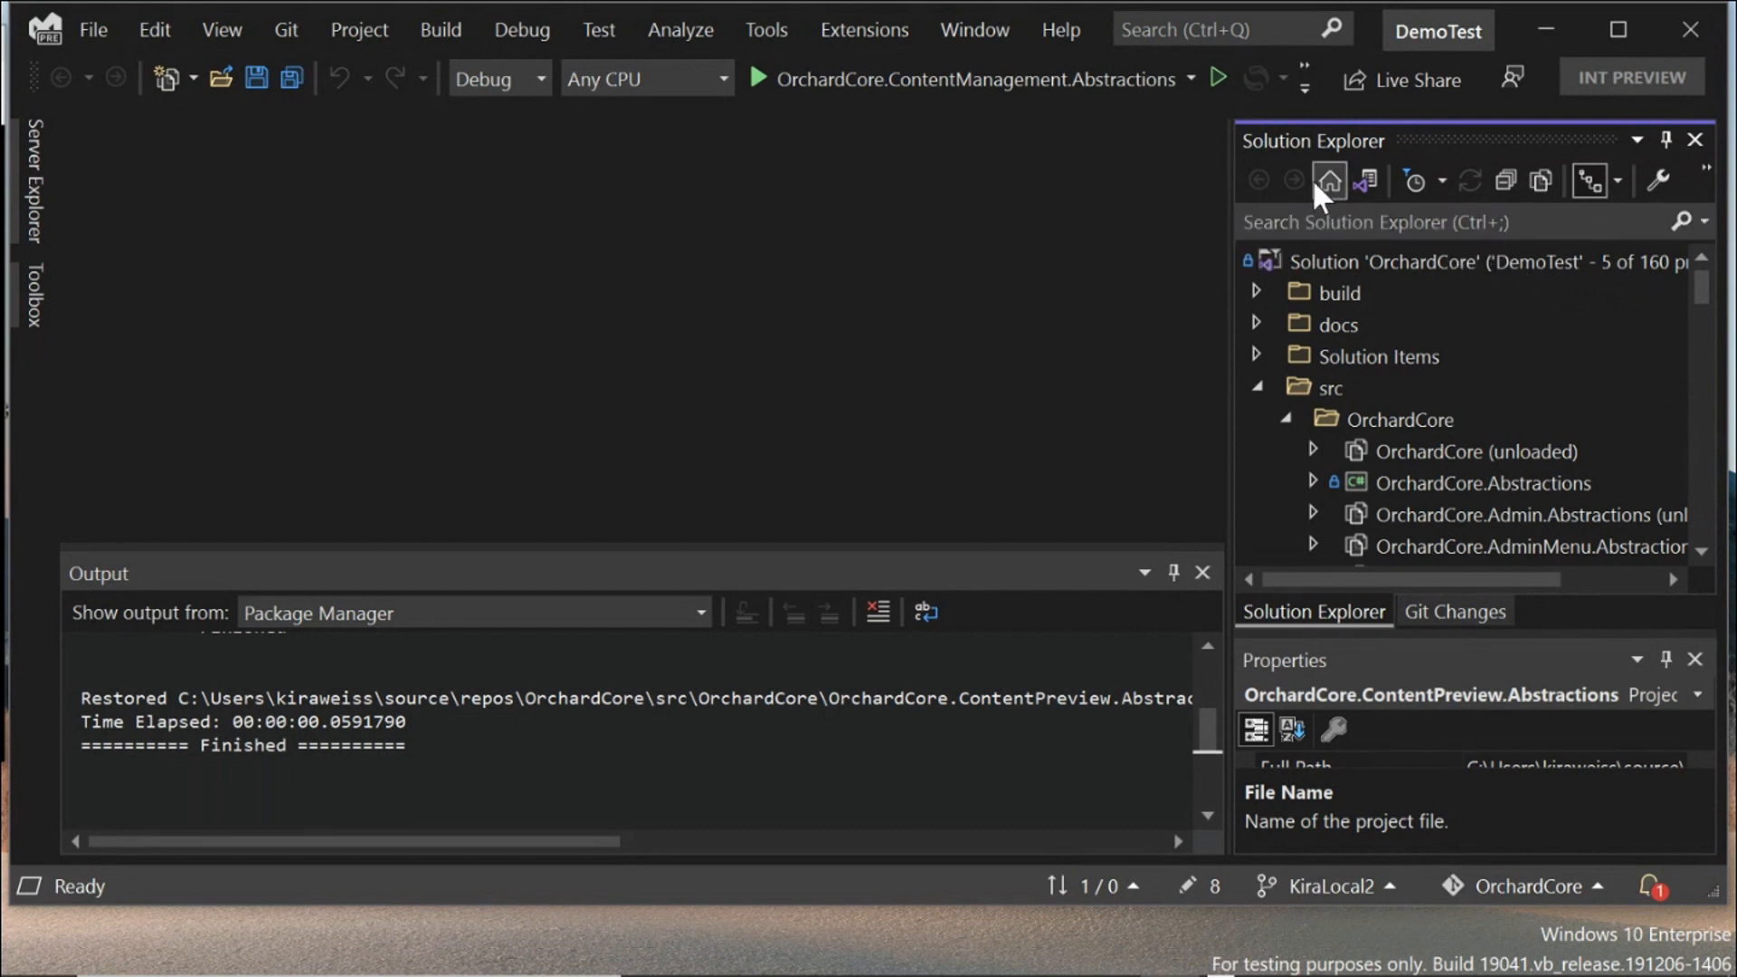
mouse_move(1366, 181)
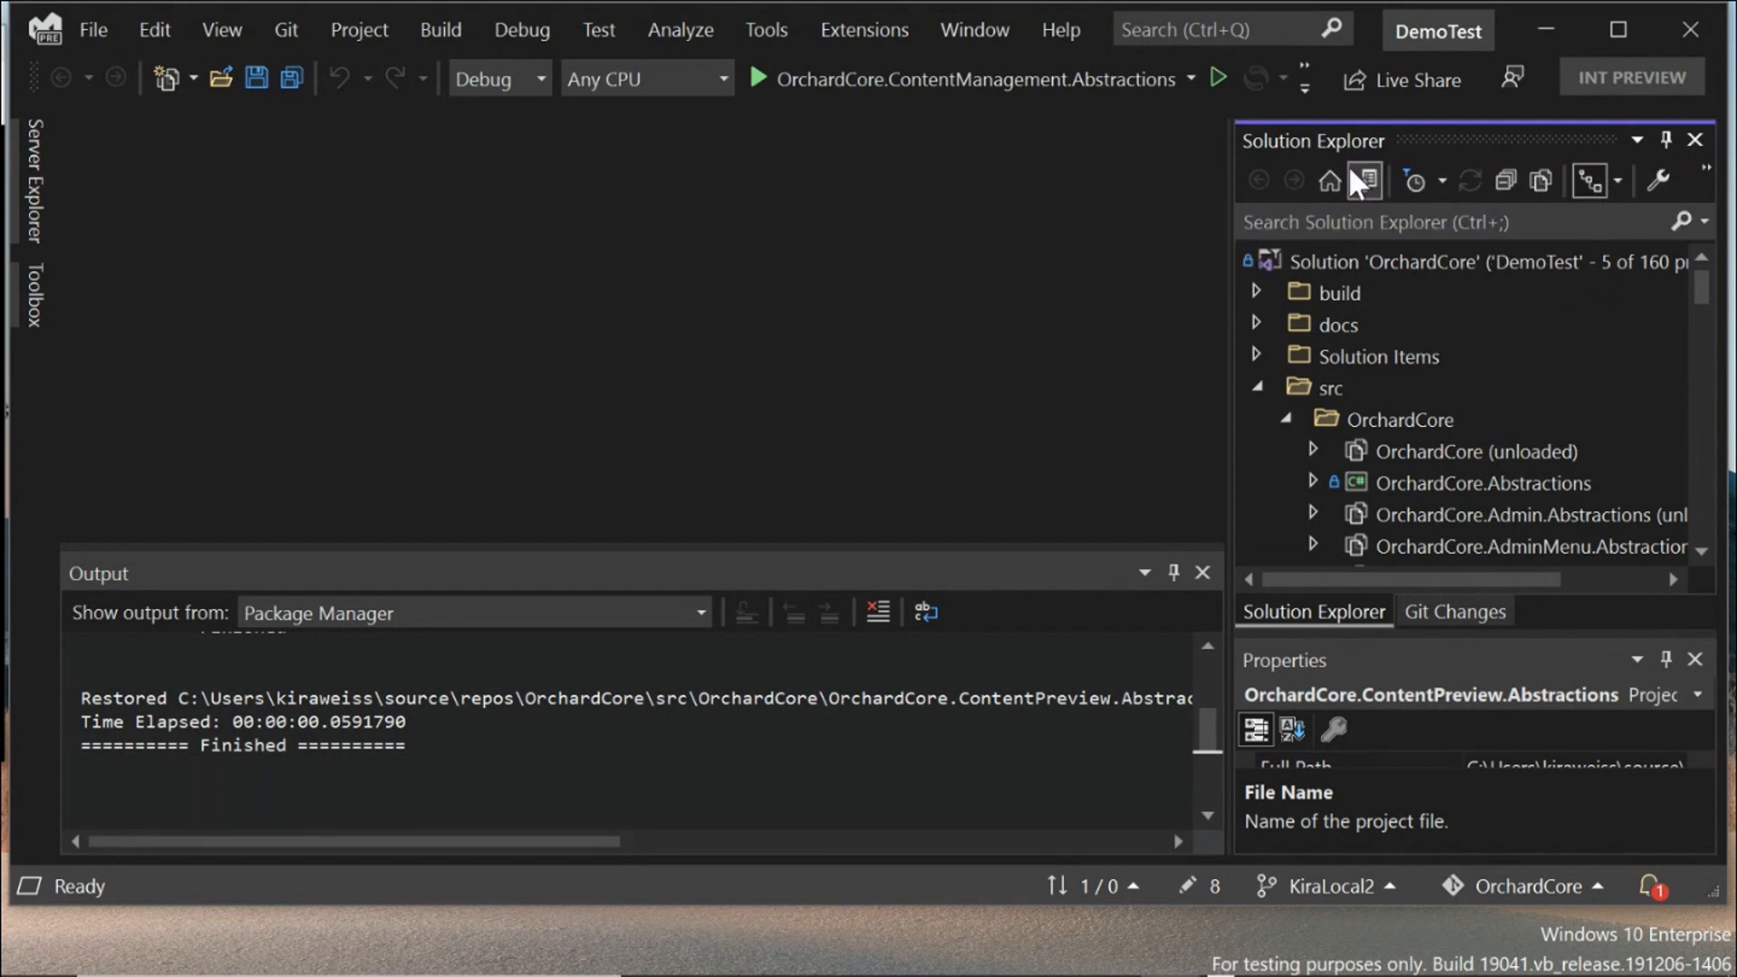
mouse_move(1366, 179)
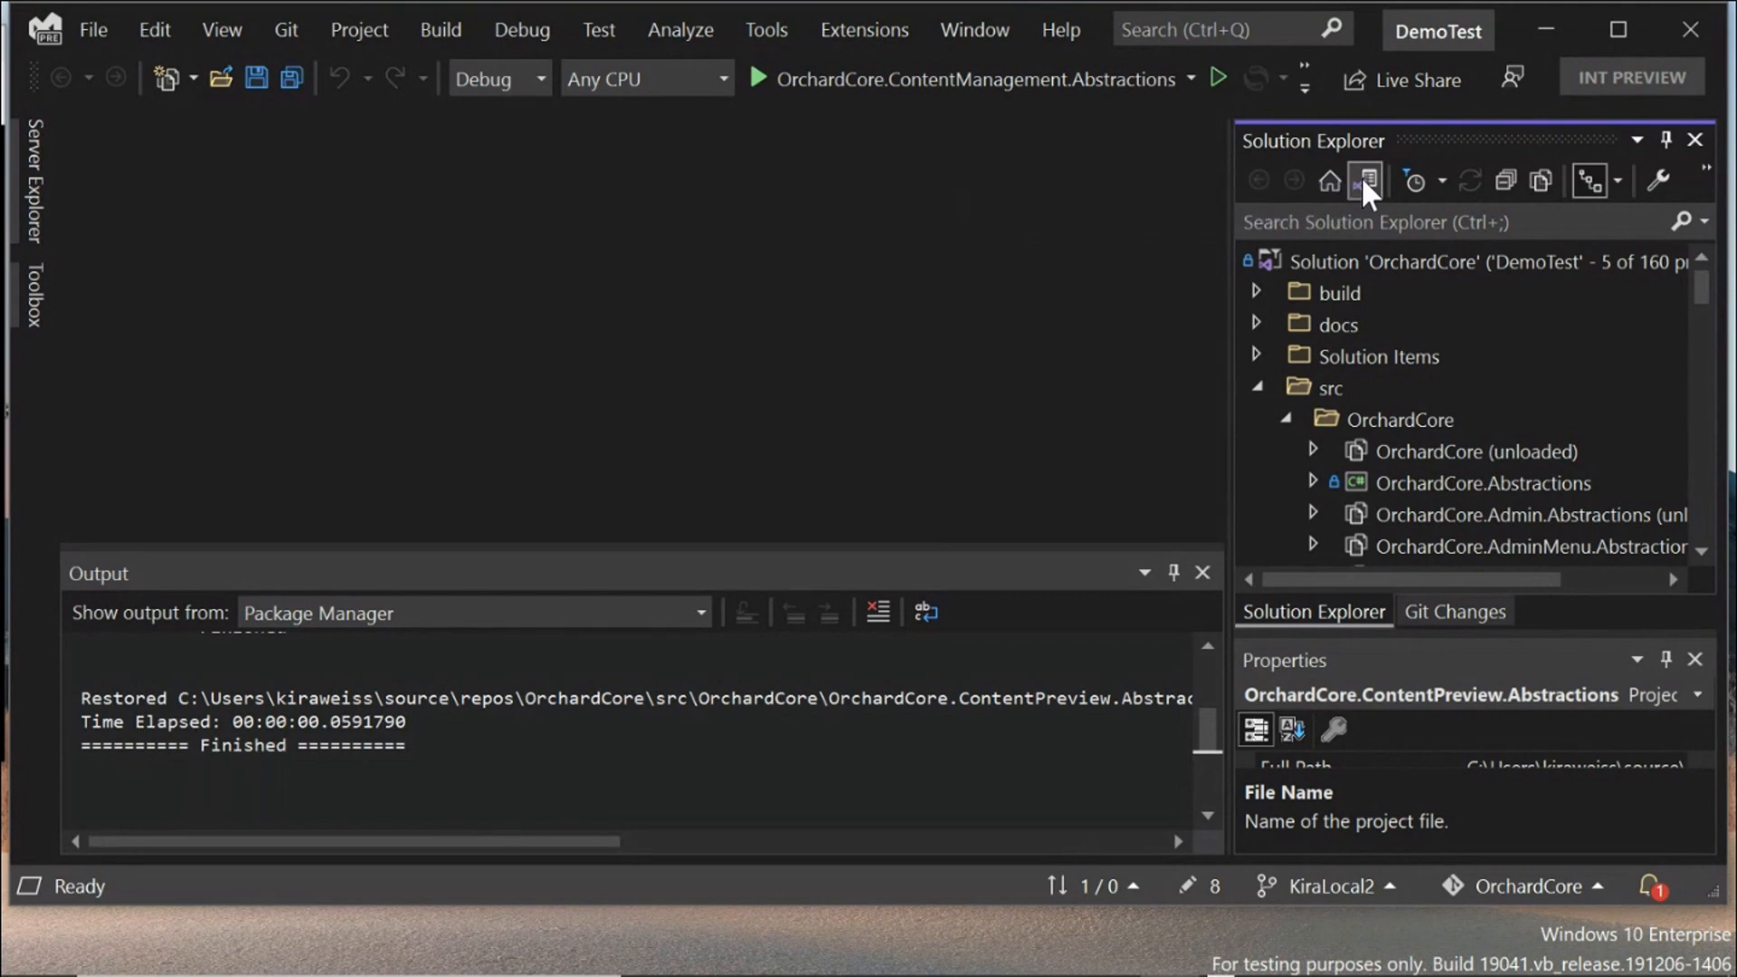
mouse_move(1390, 242)
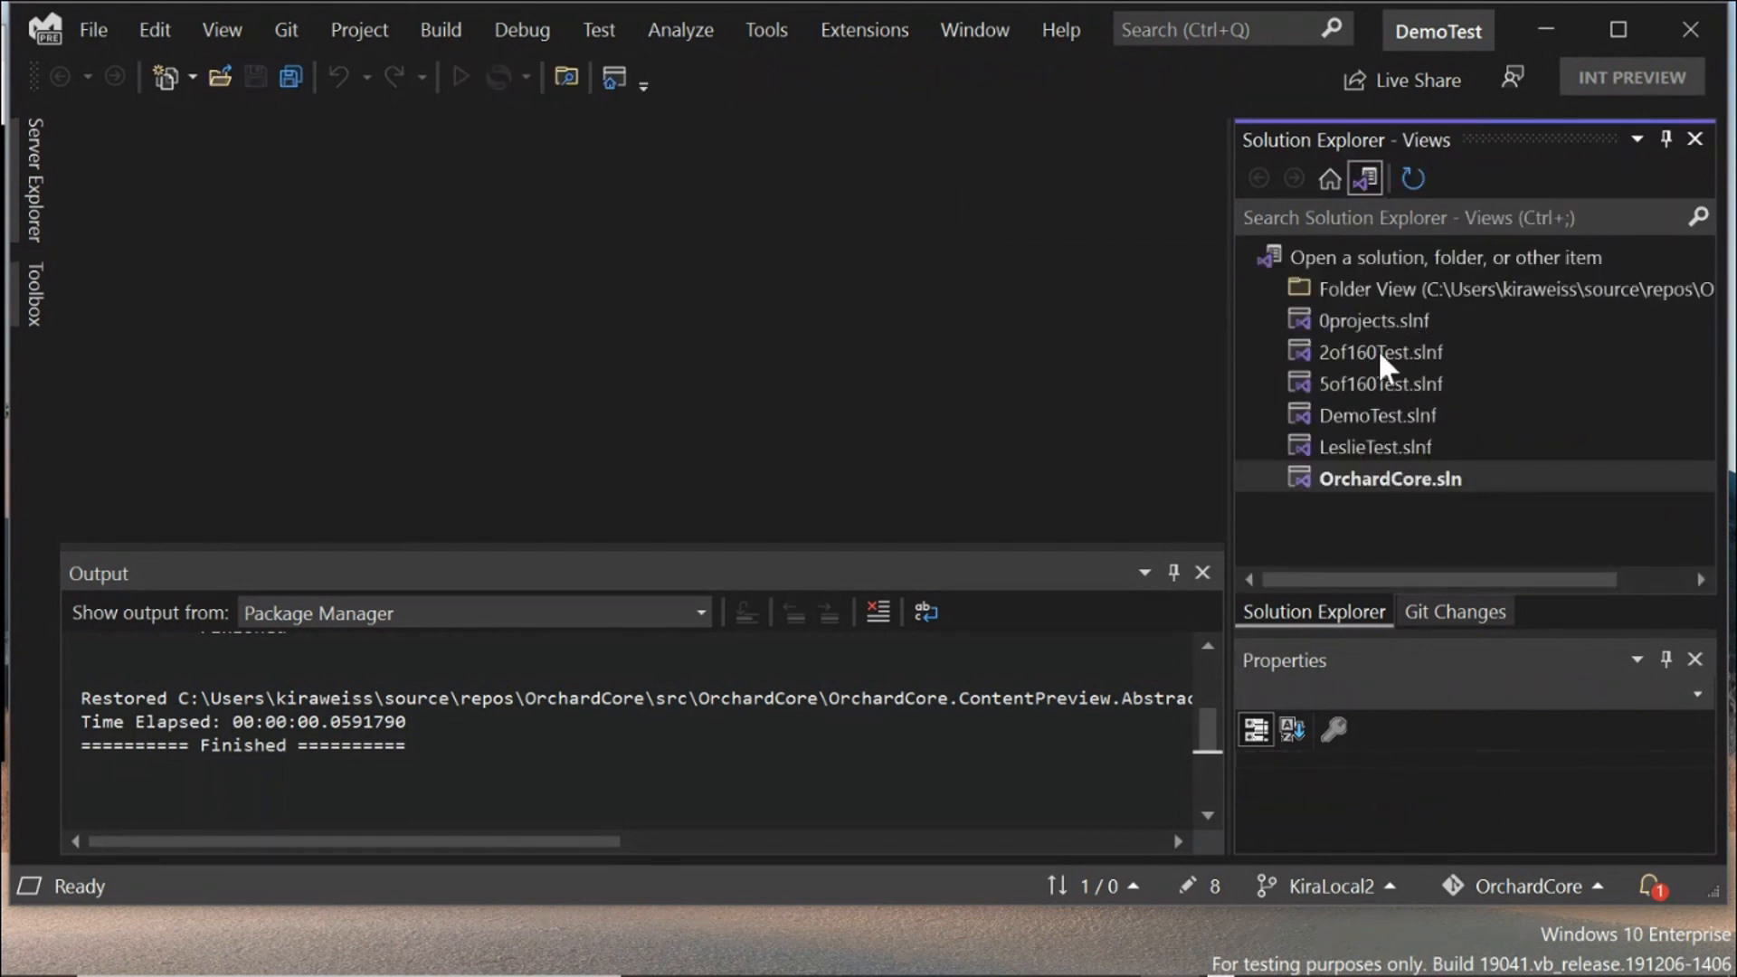
mouse_move(1435, 440)
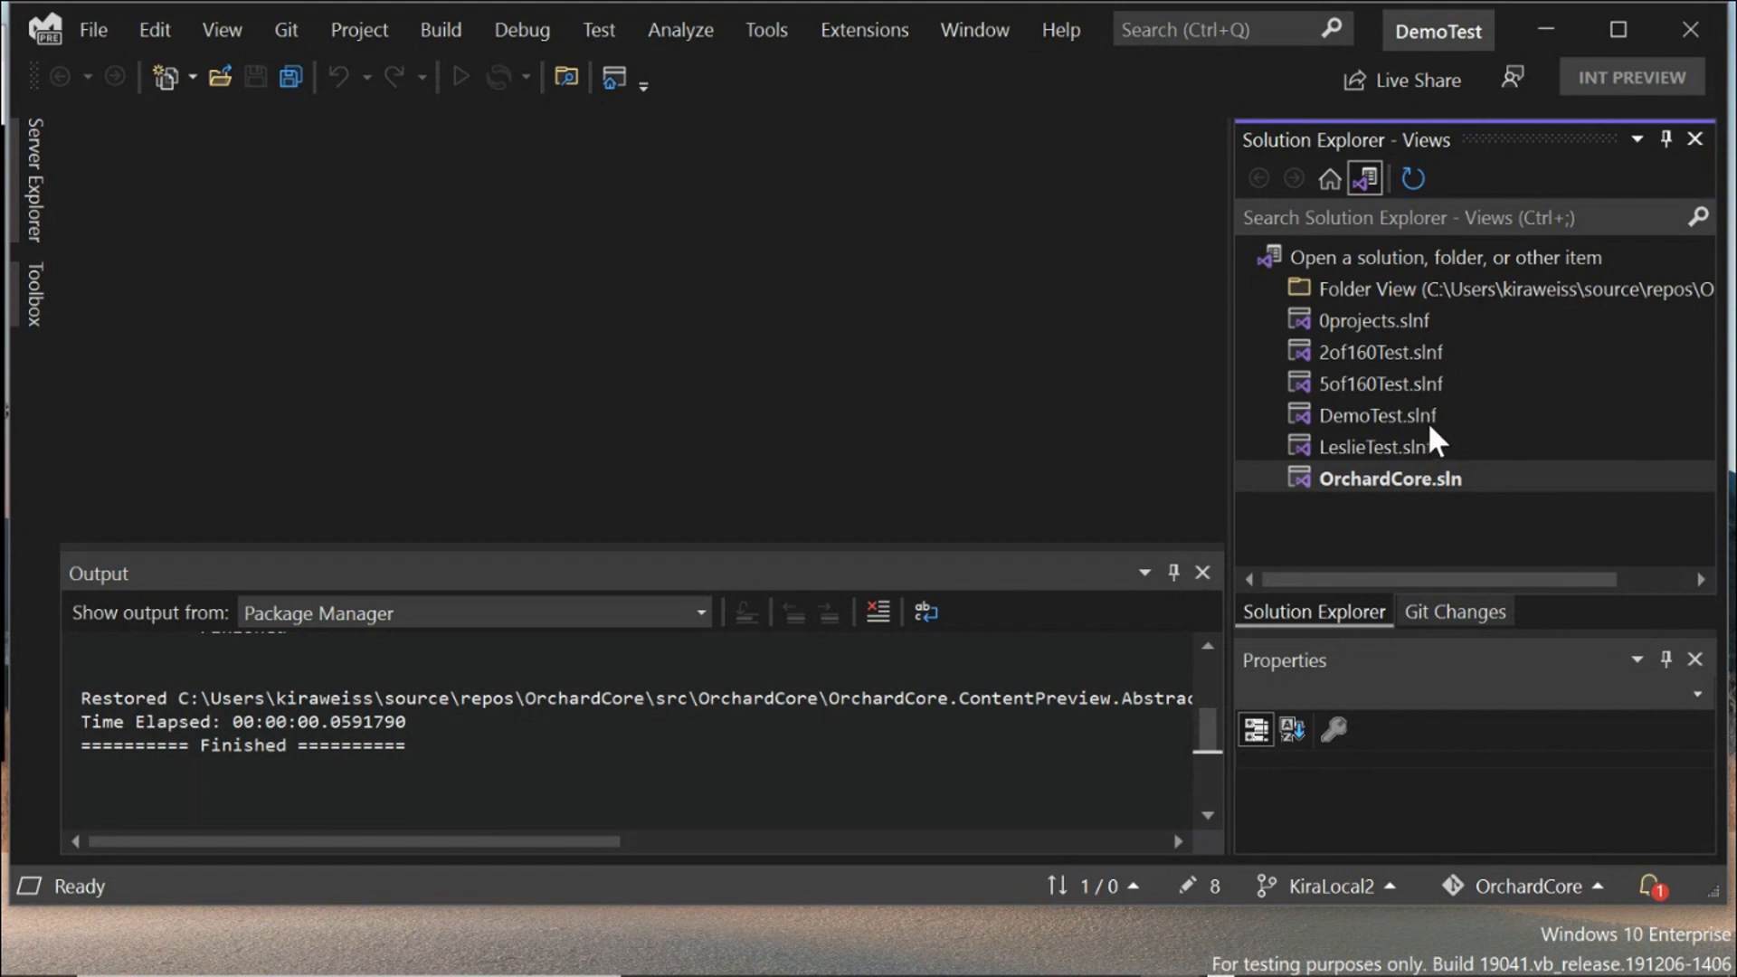
mouse_move(1440, 386)
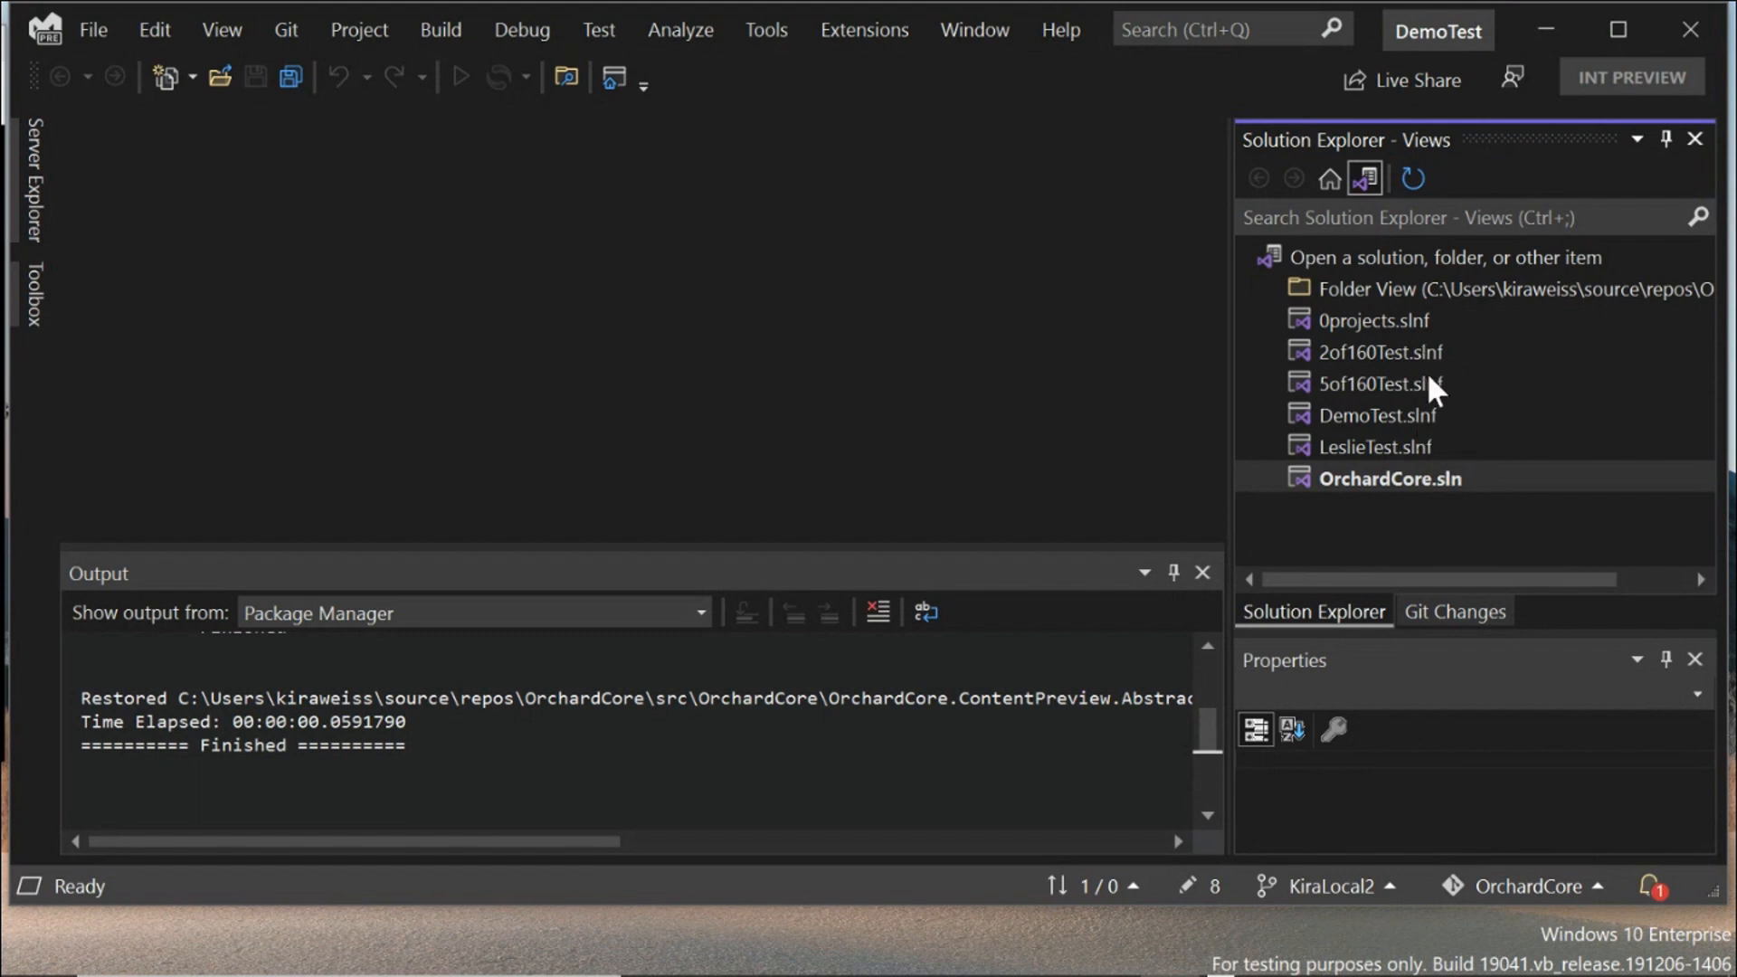
mouse_move(1374, 458)
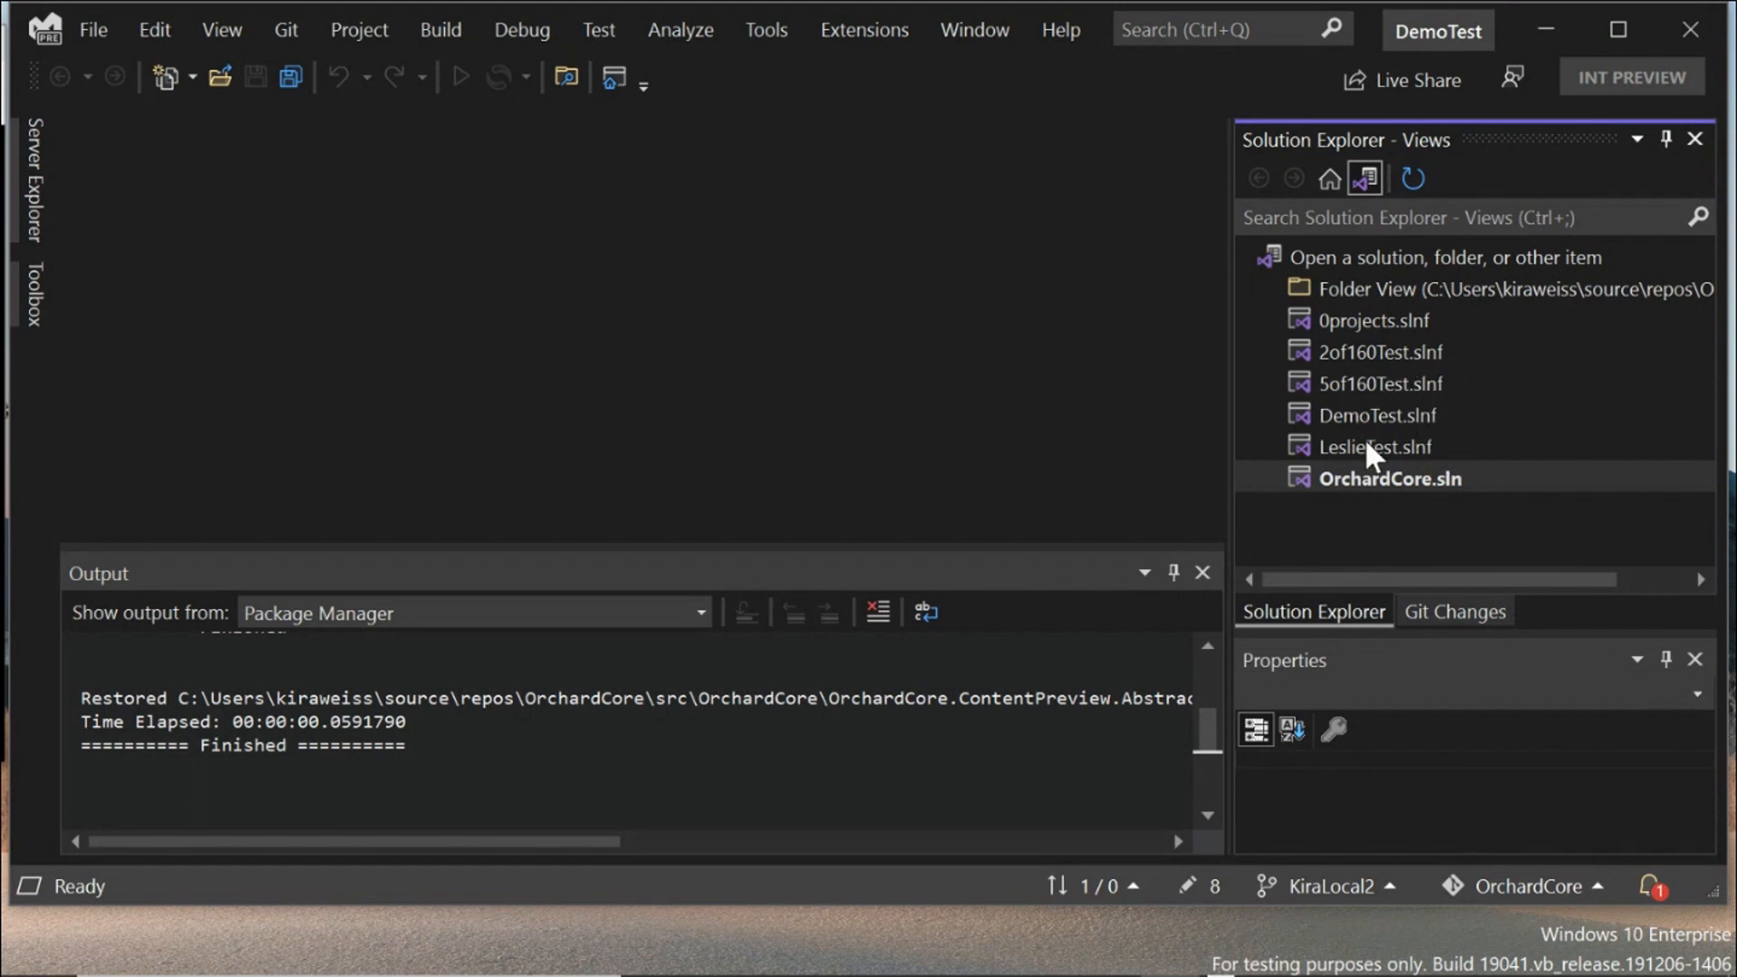
Step: Select 5of160Test.slnf in the Solution Explorer Views list
left_click(1379, 384)
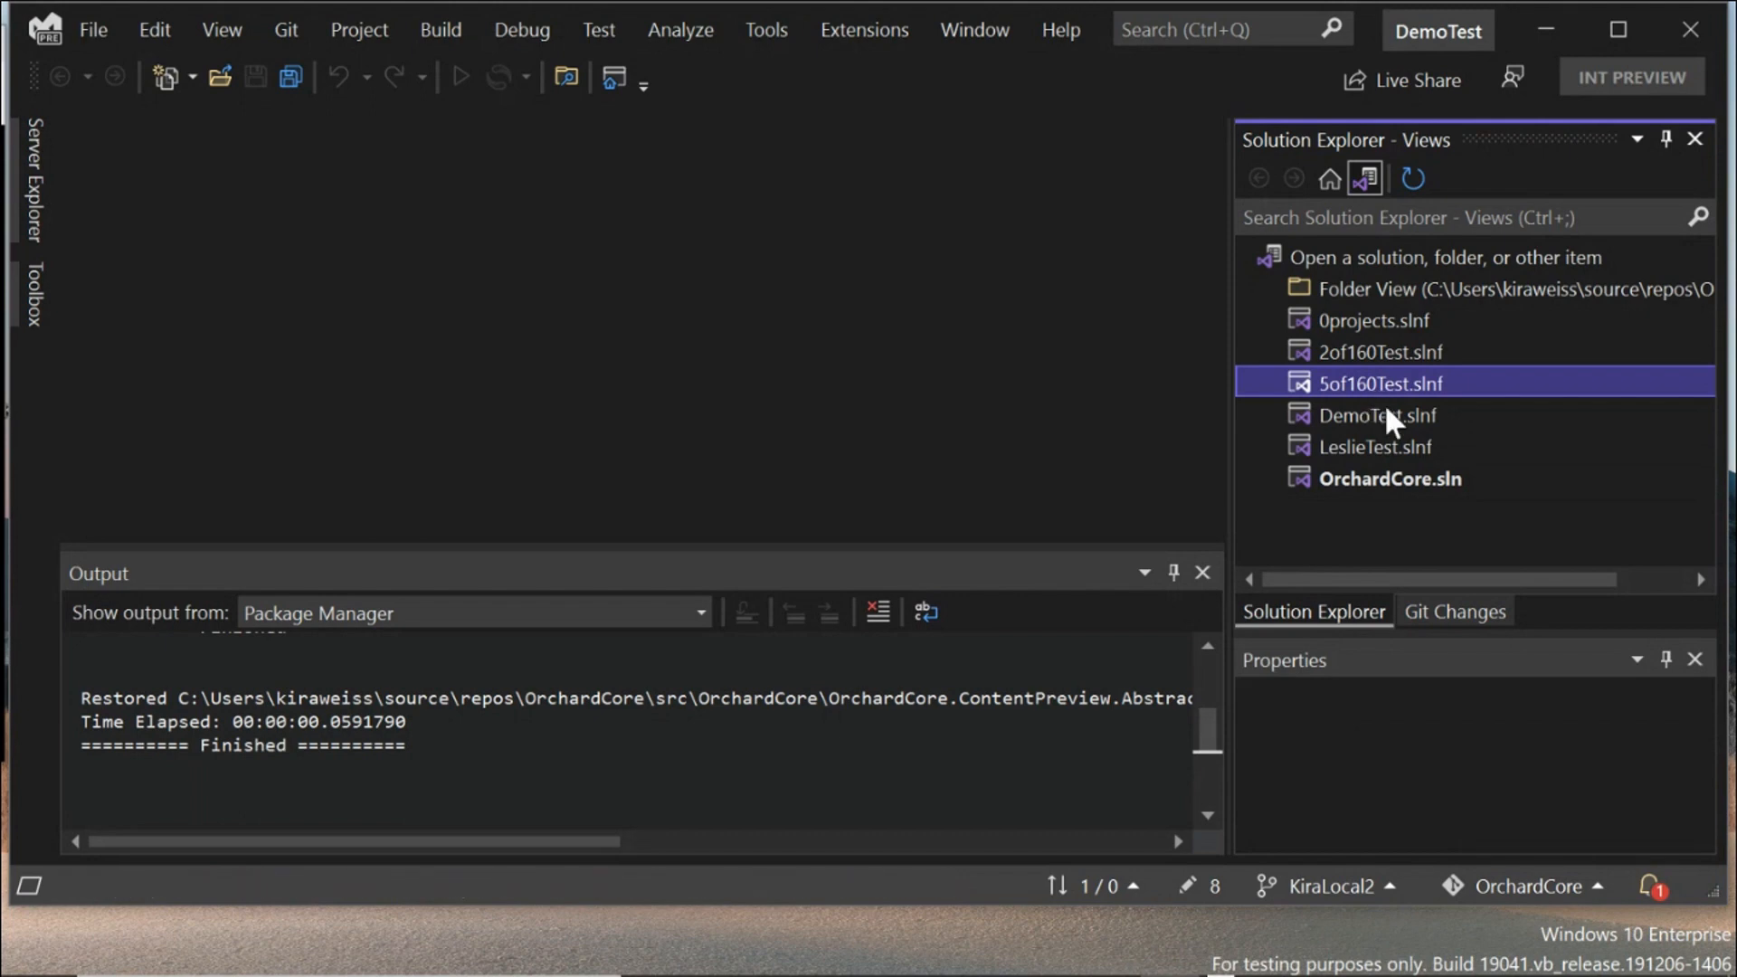
Step: Open 5of160Test.slnf from the Views list, loading 9 of 160 projects
double_click(1383, 381)
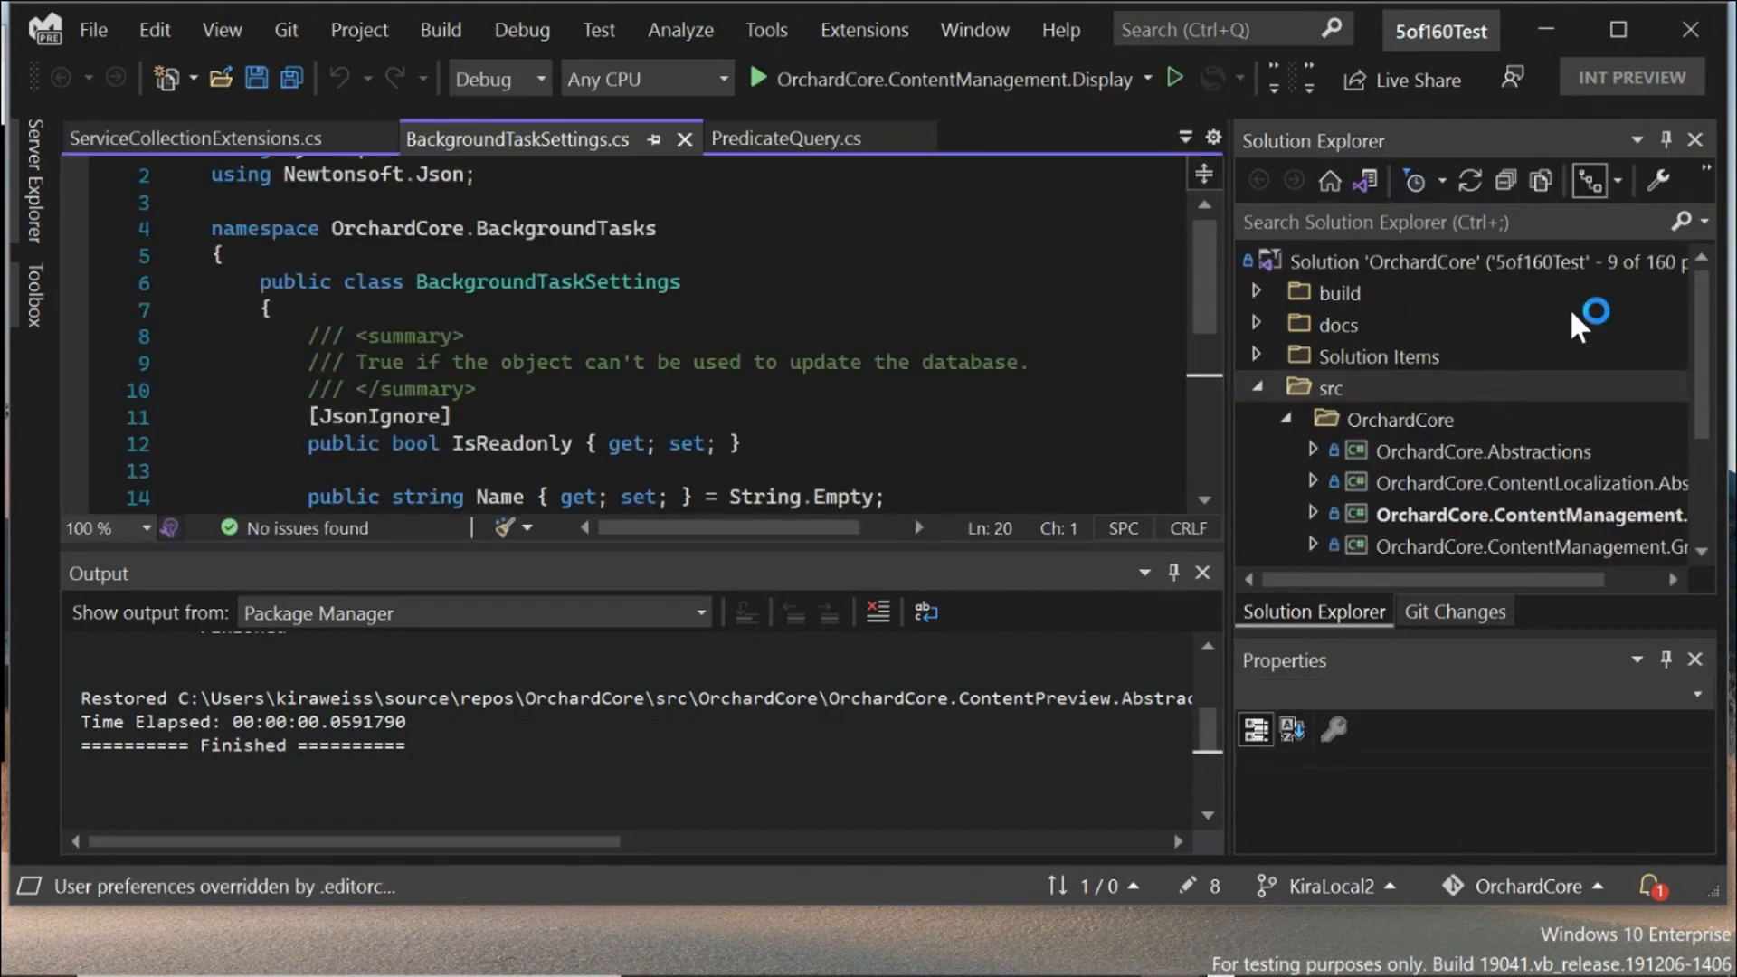
scroll("up", 3)
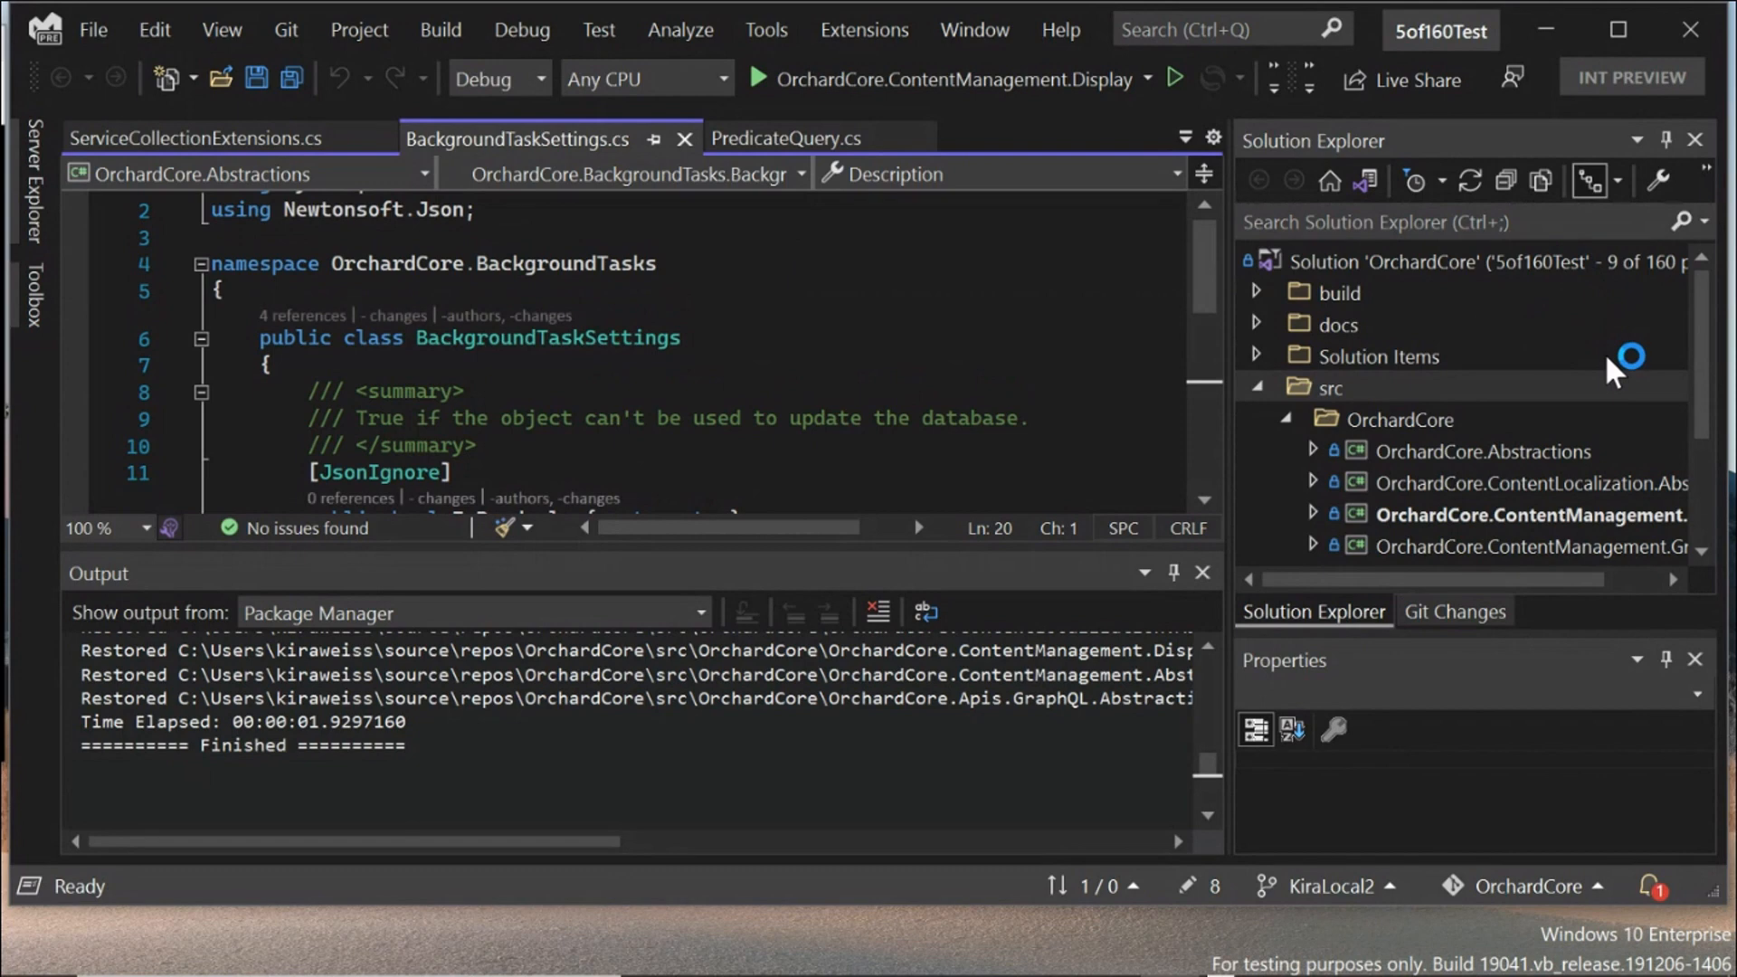
mouse_move(1629, 310)
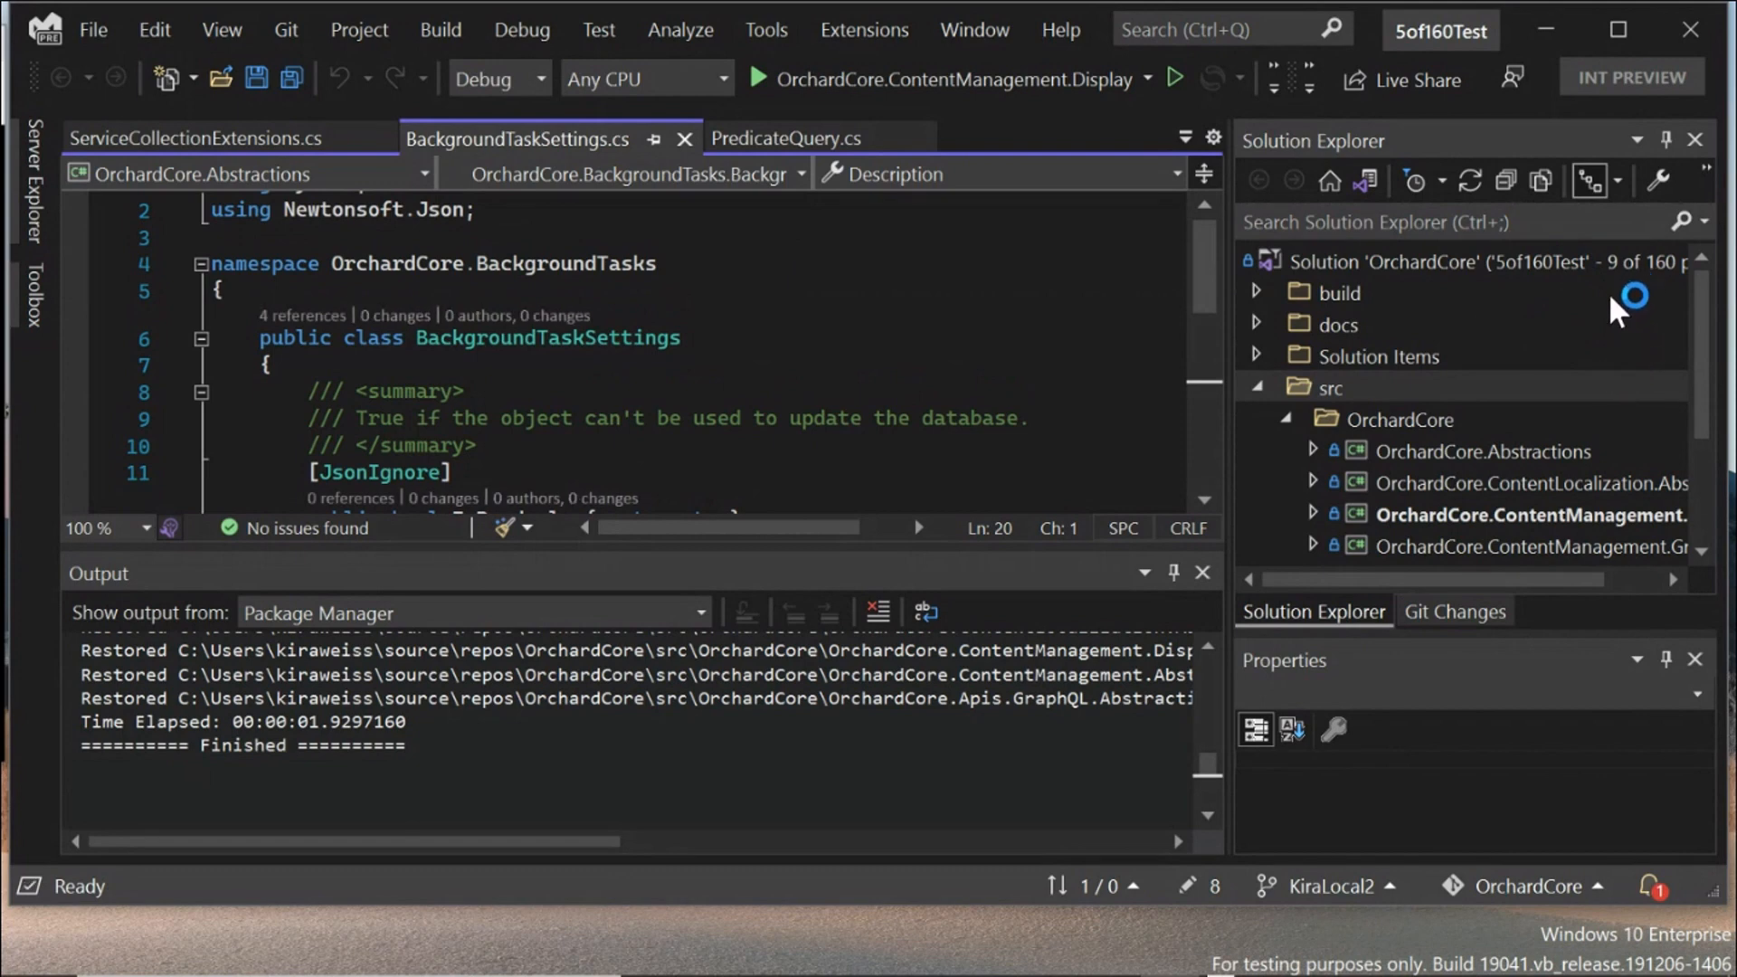
mouse_move(1474, 288)
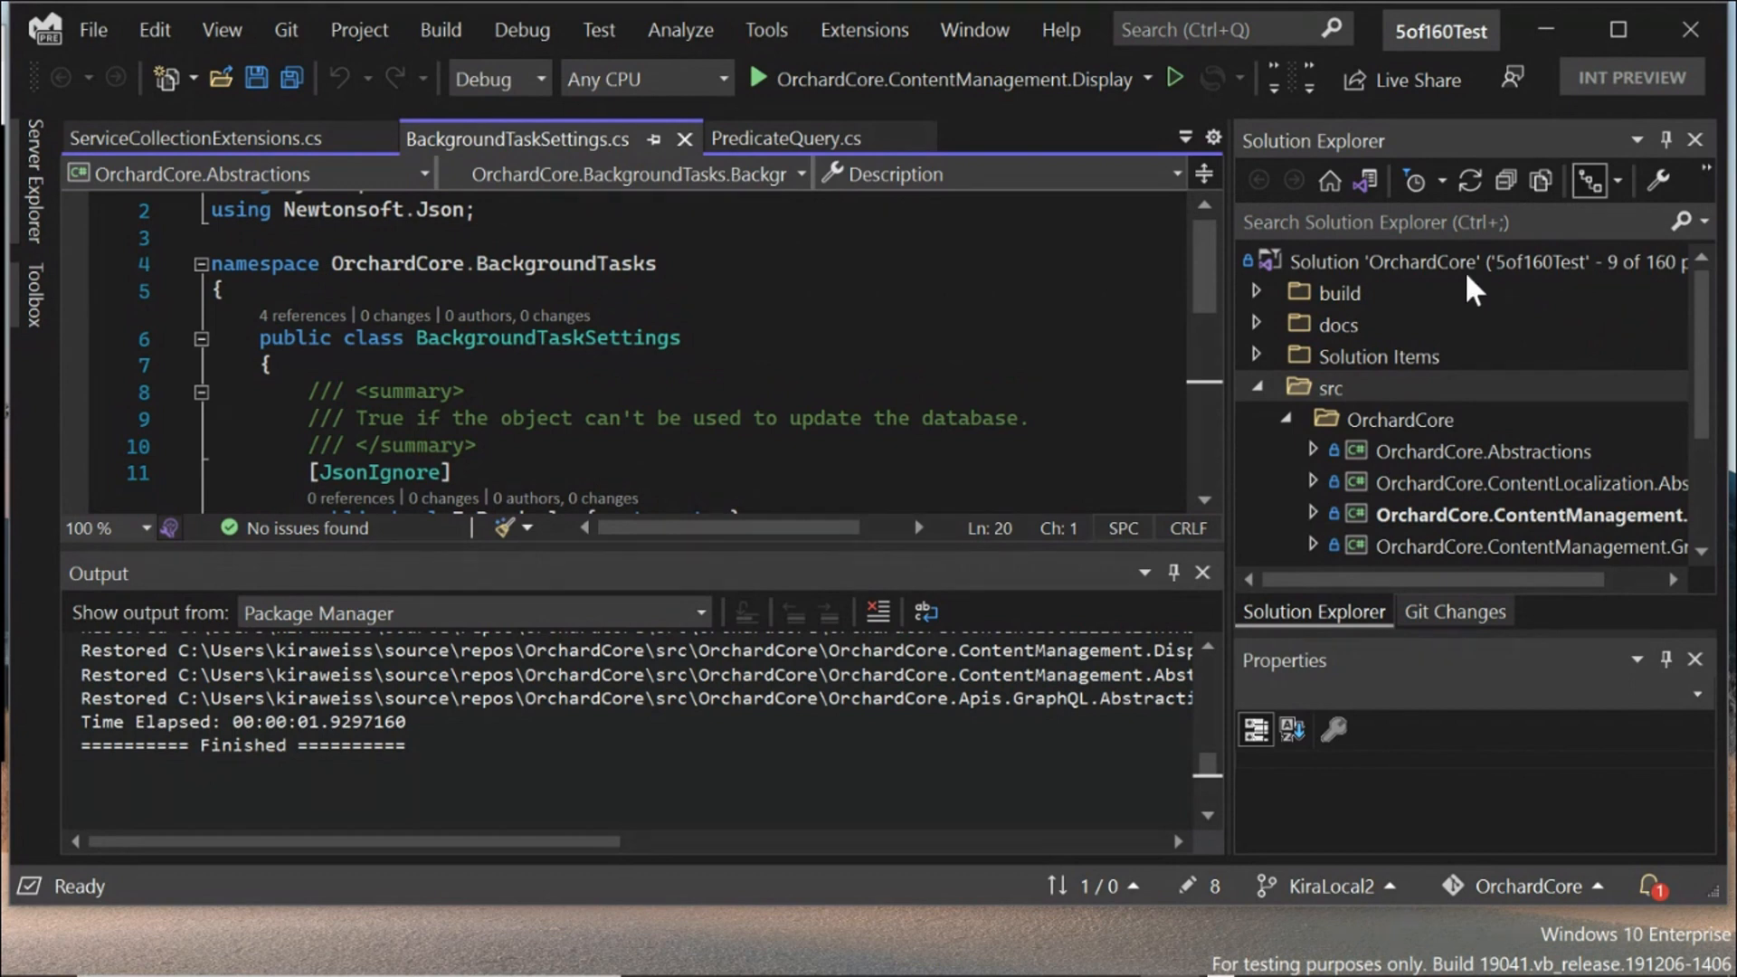
left_click(1366, 179)
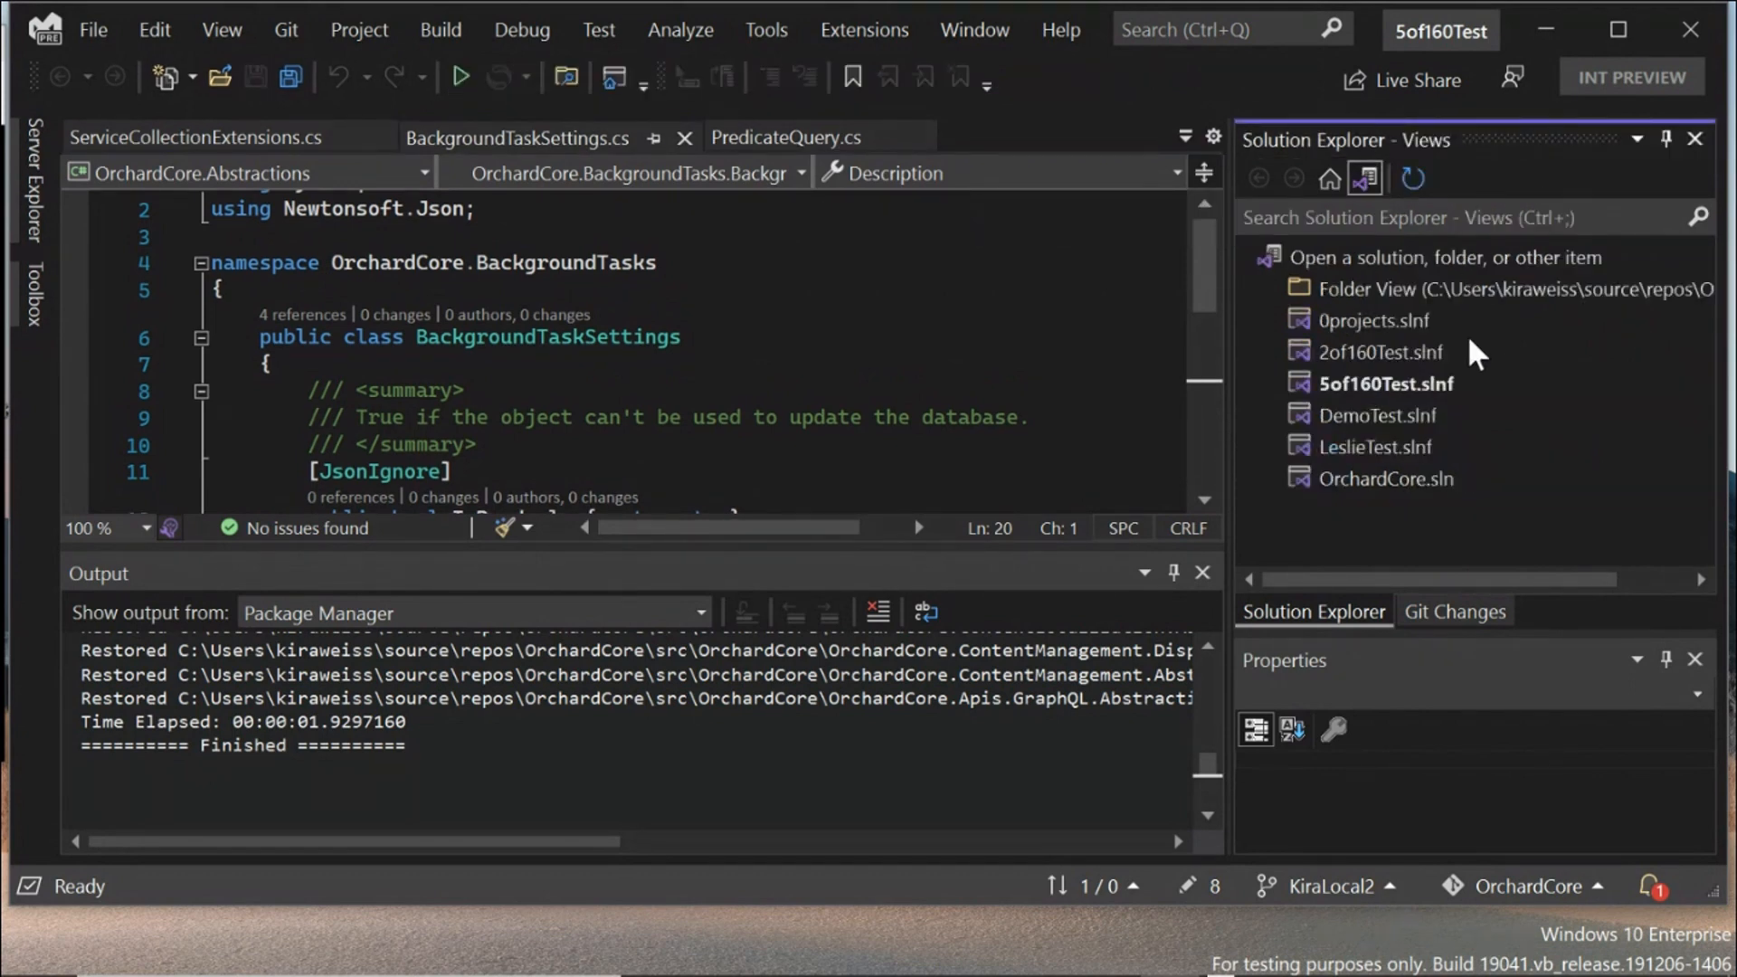
mouse_move(1436, 371)
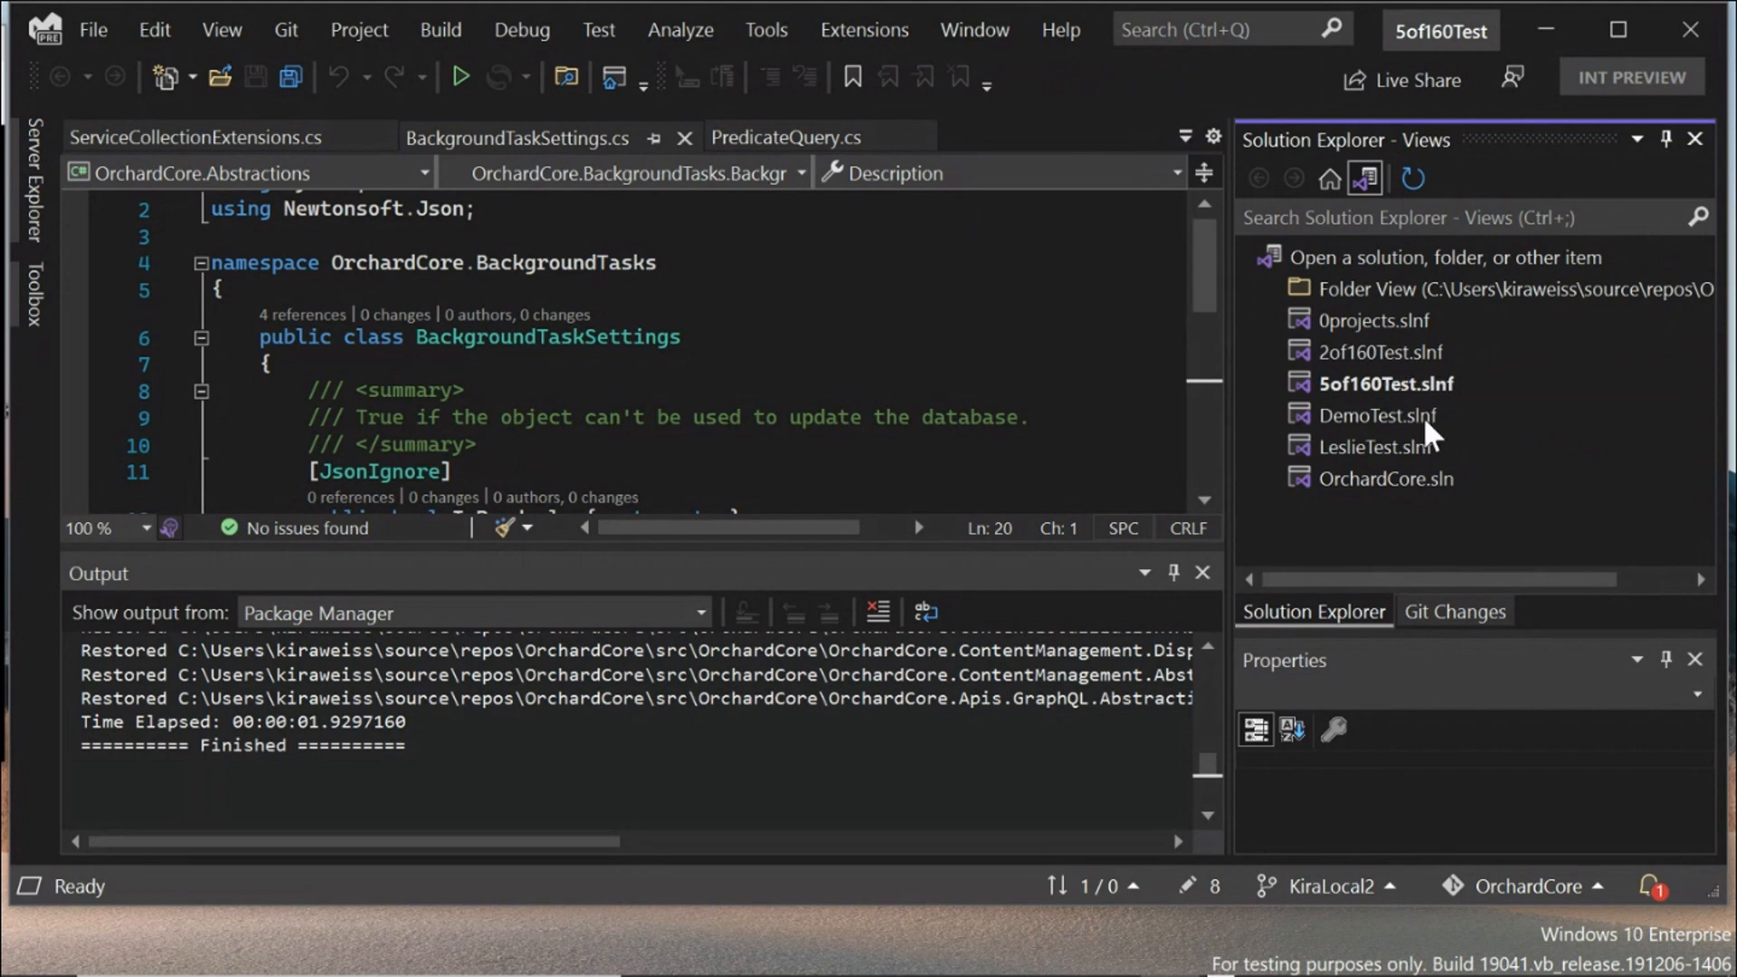
mouse_move(1526, 473)
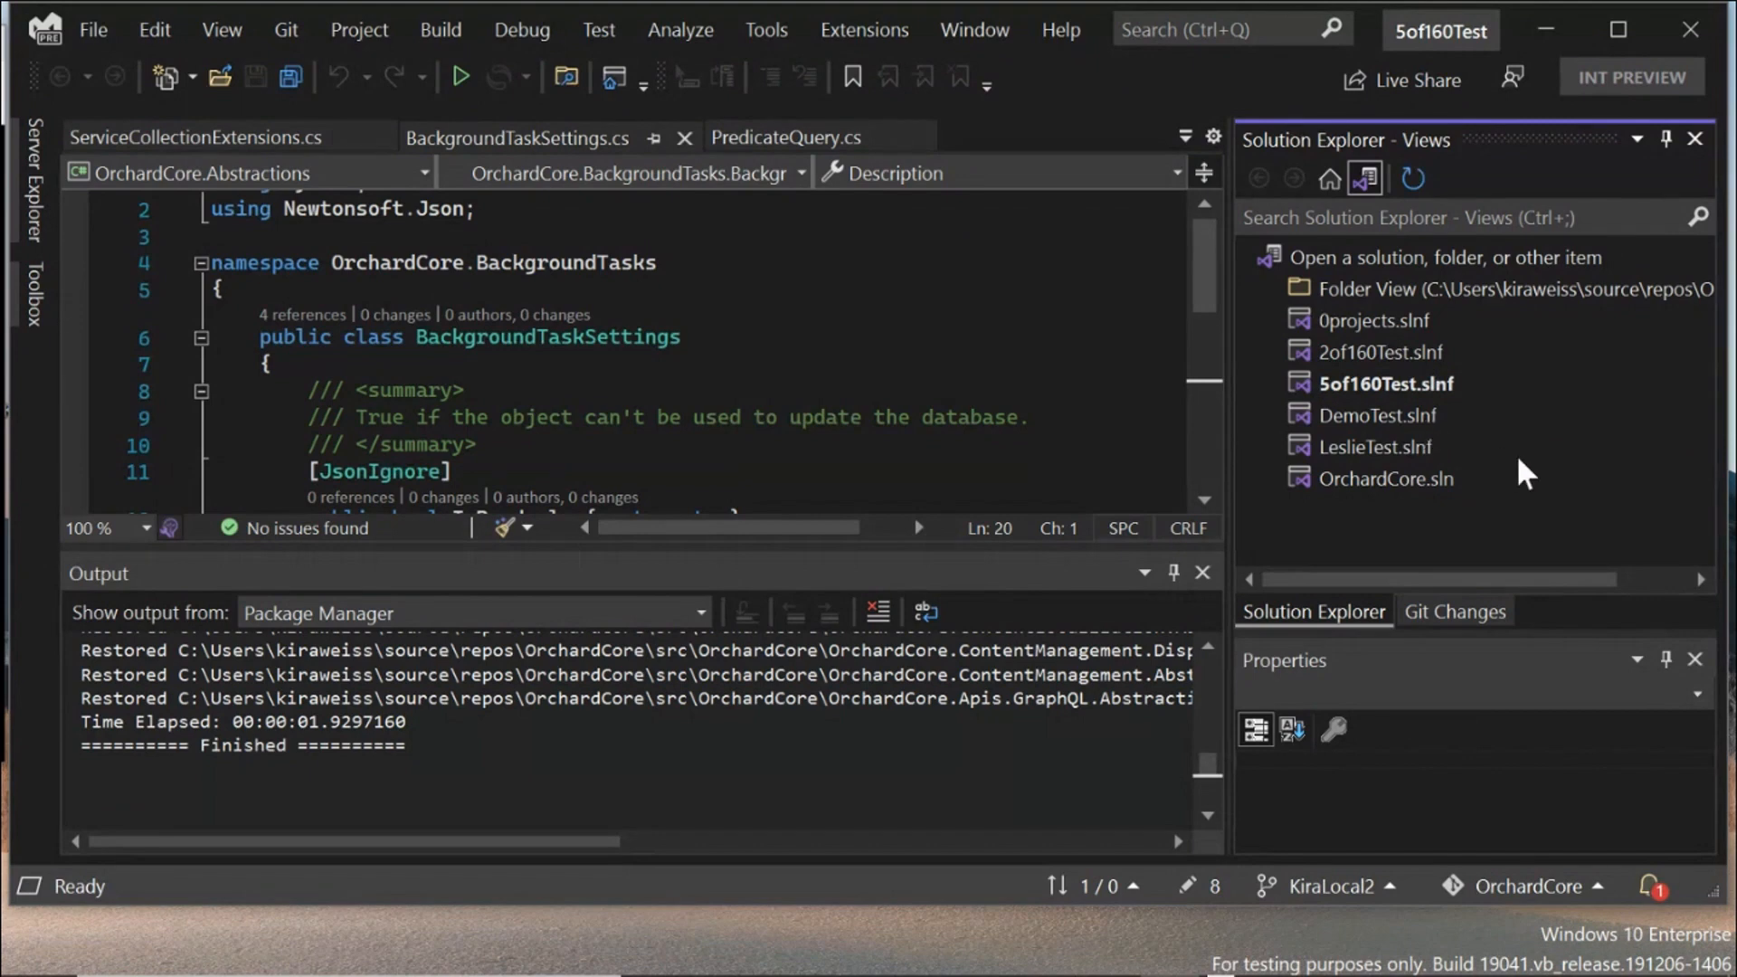
mouse_move(1482, 421)
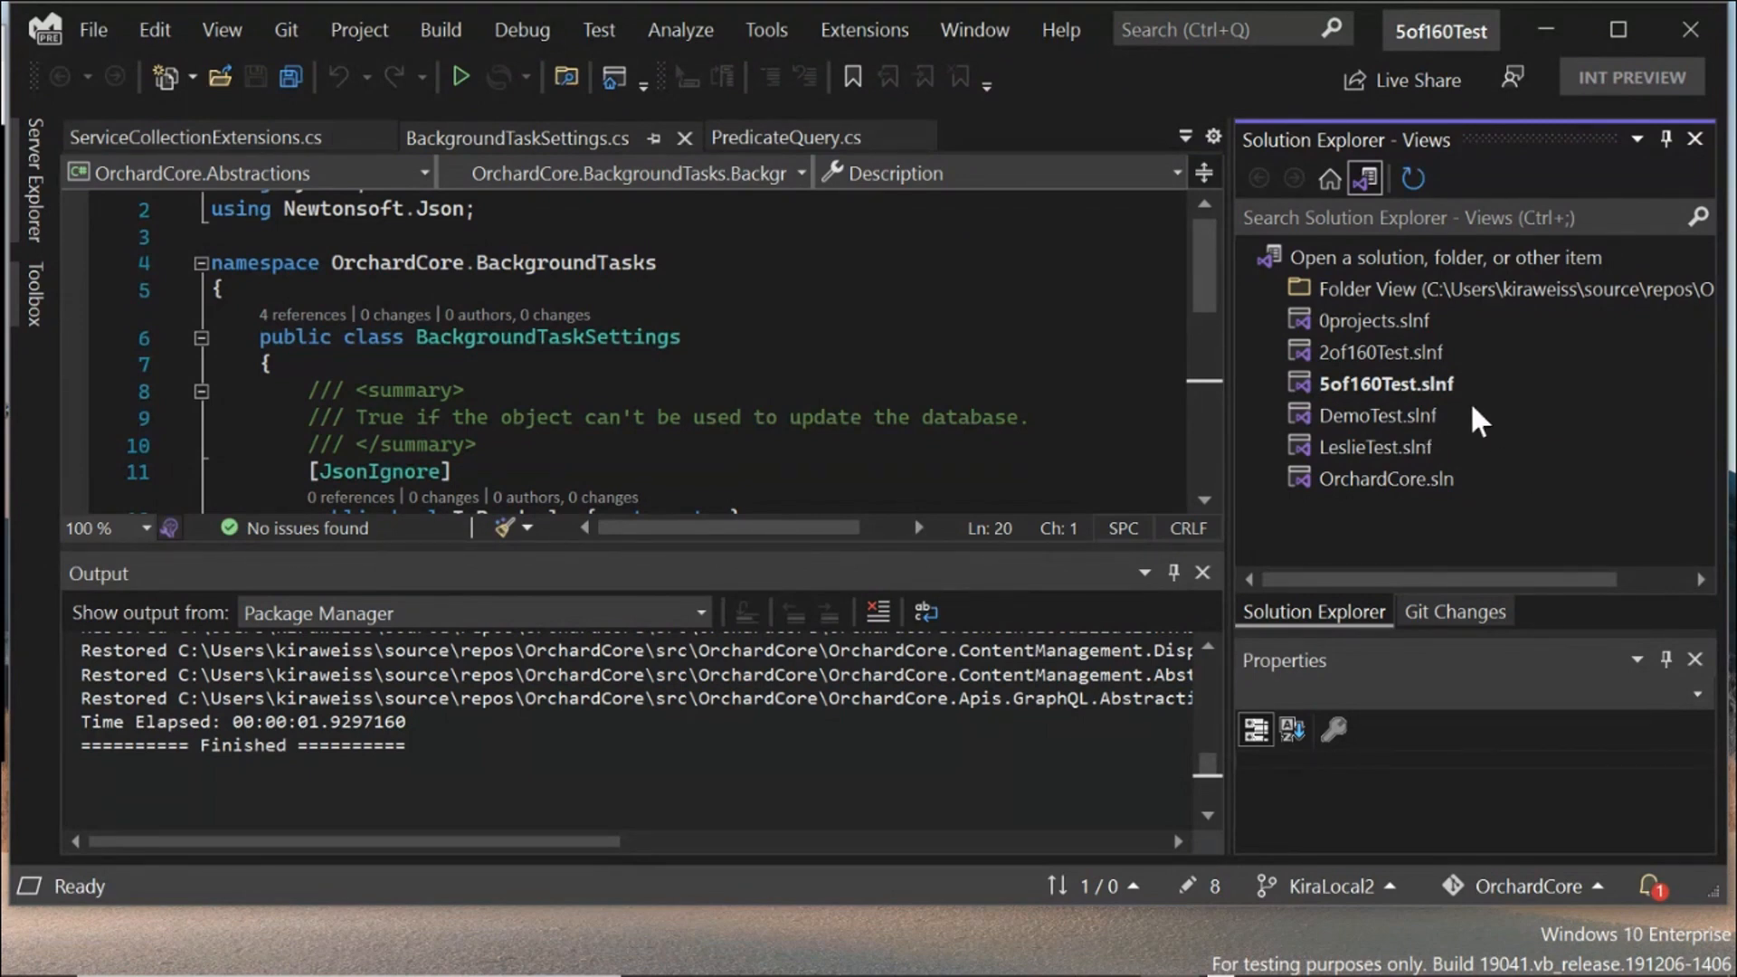
mouse_move(1427, 493)
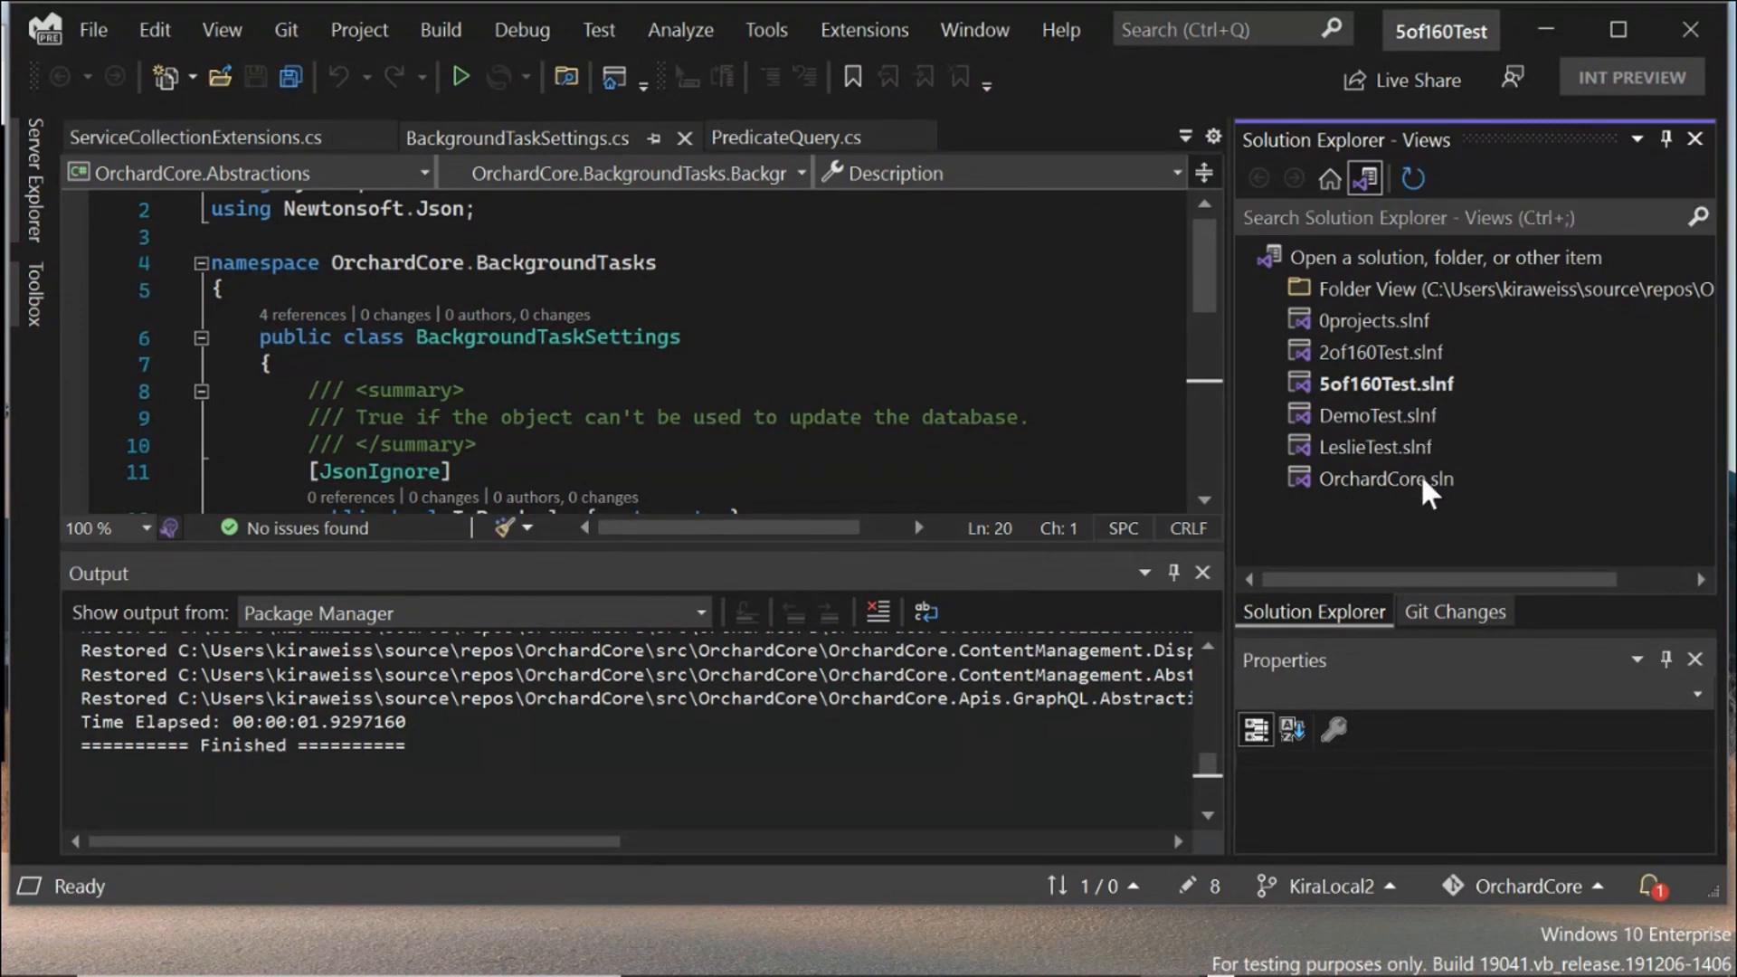
mouse_move(1107, 337)
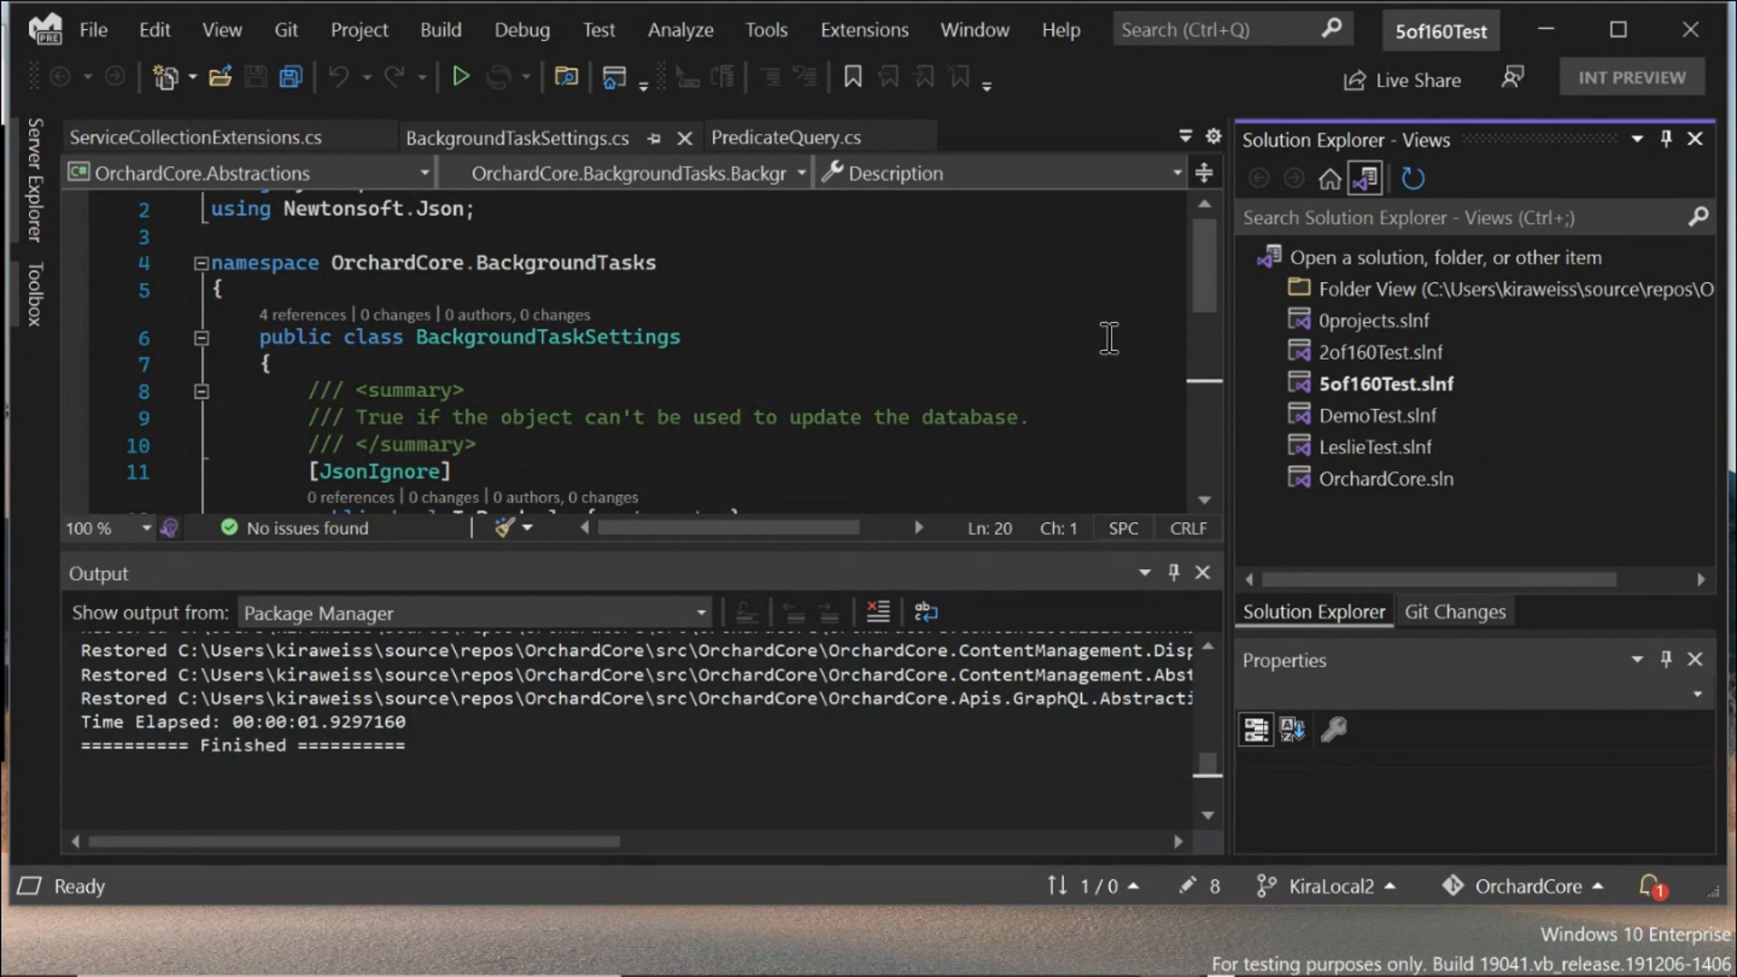
mouse_move(1086, 128)
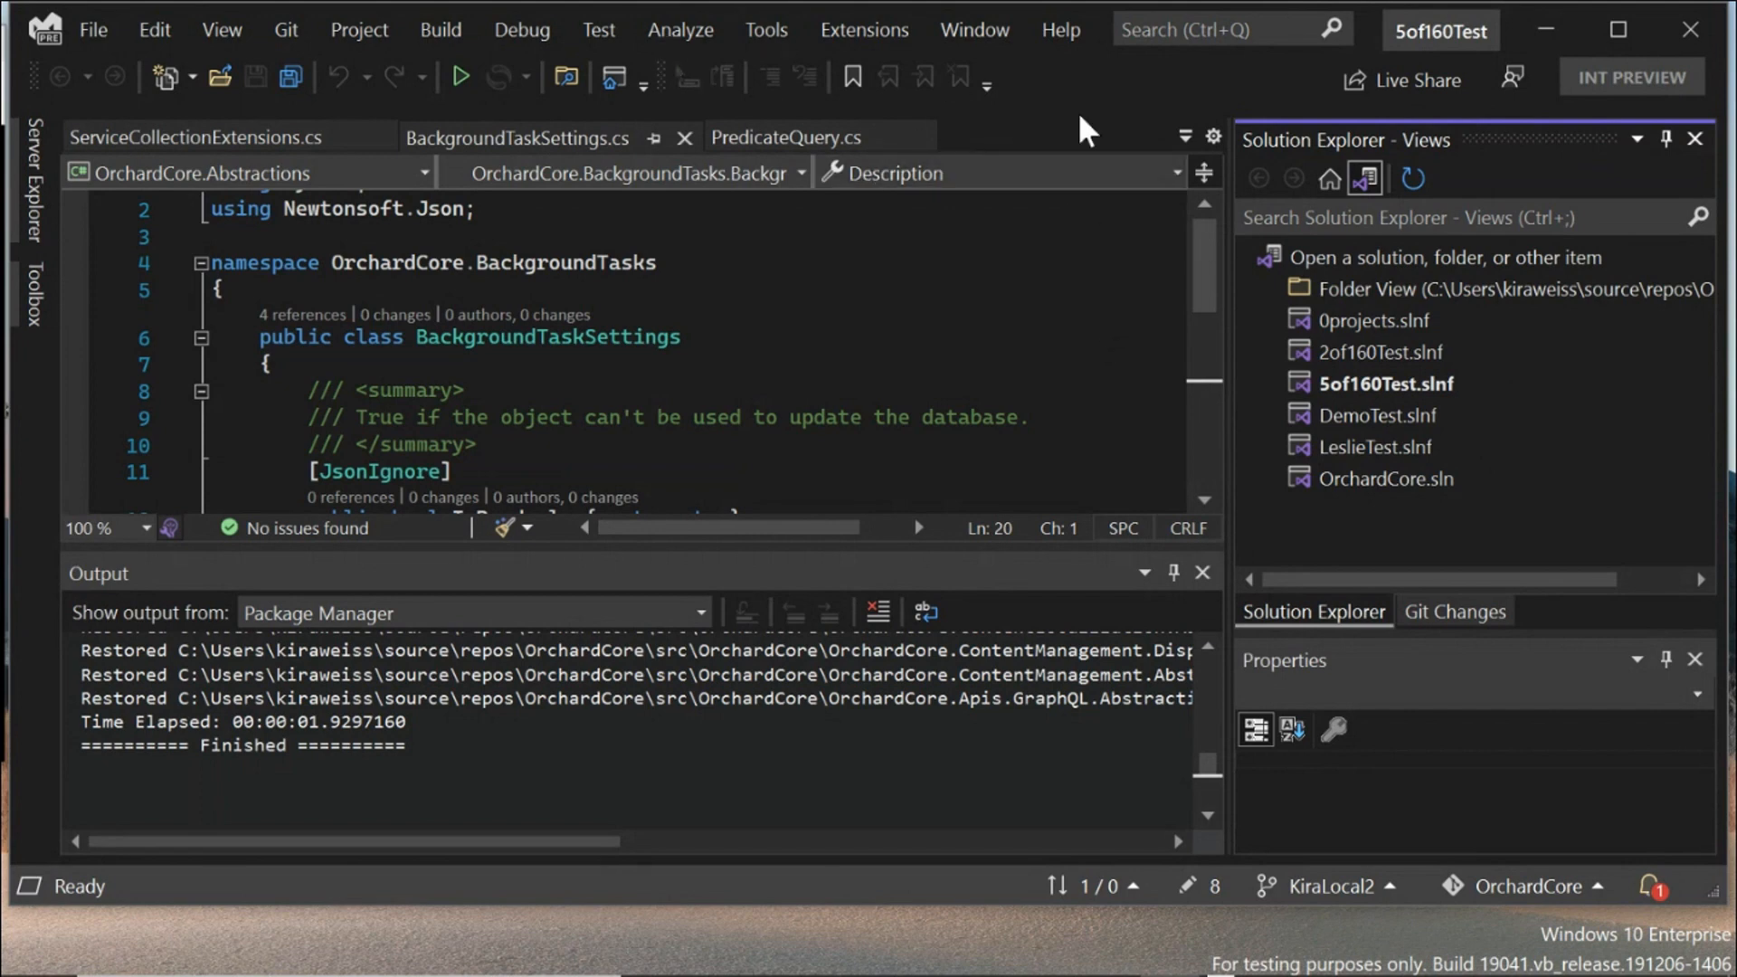
mouse_move(1369, 161)
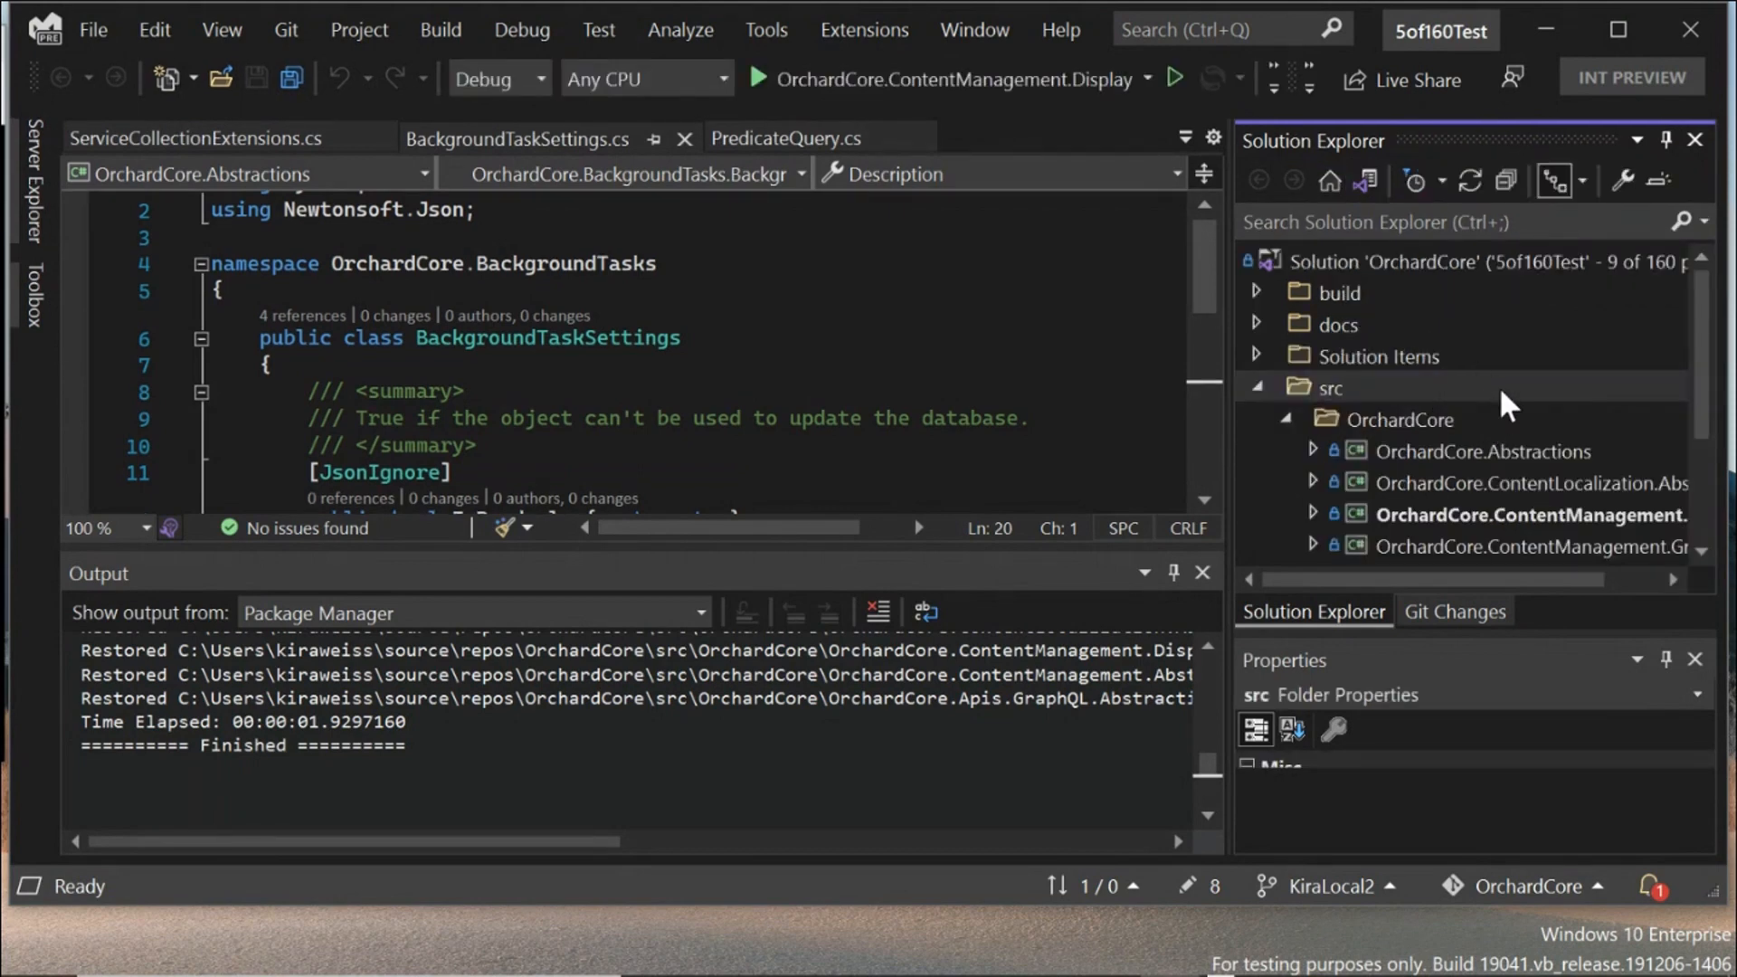
mouse_move(1442, 348)
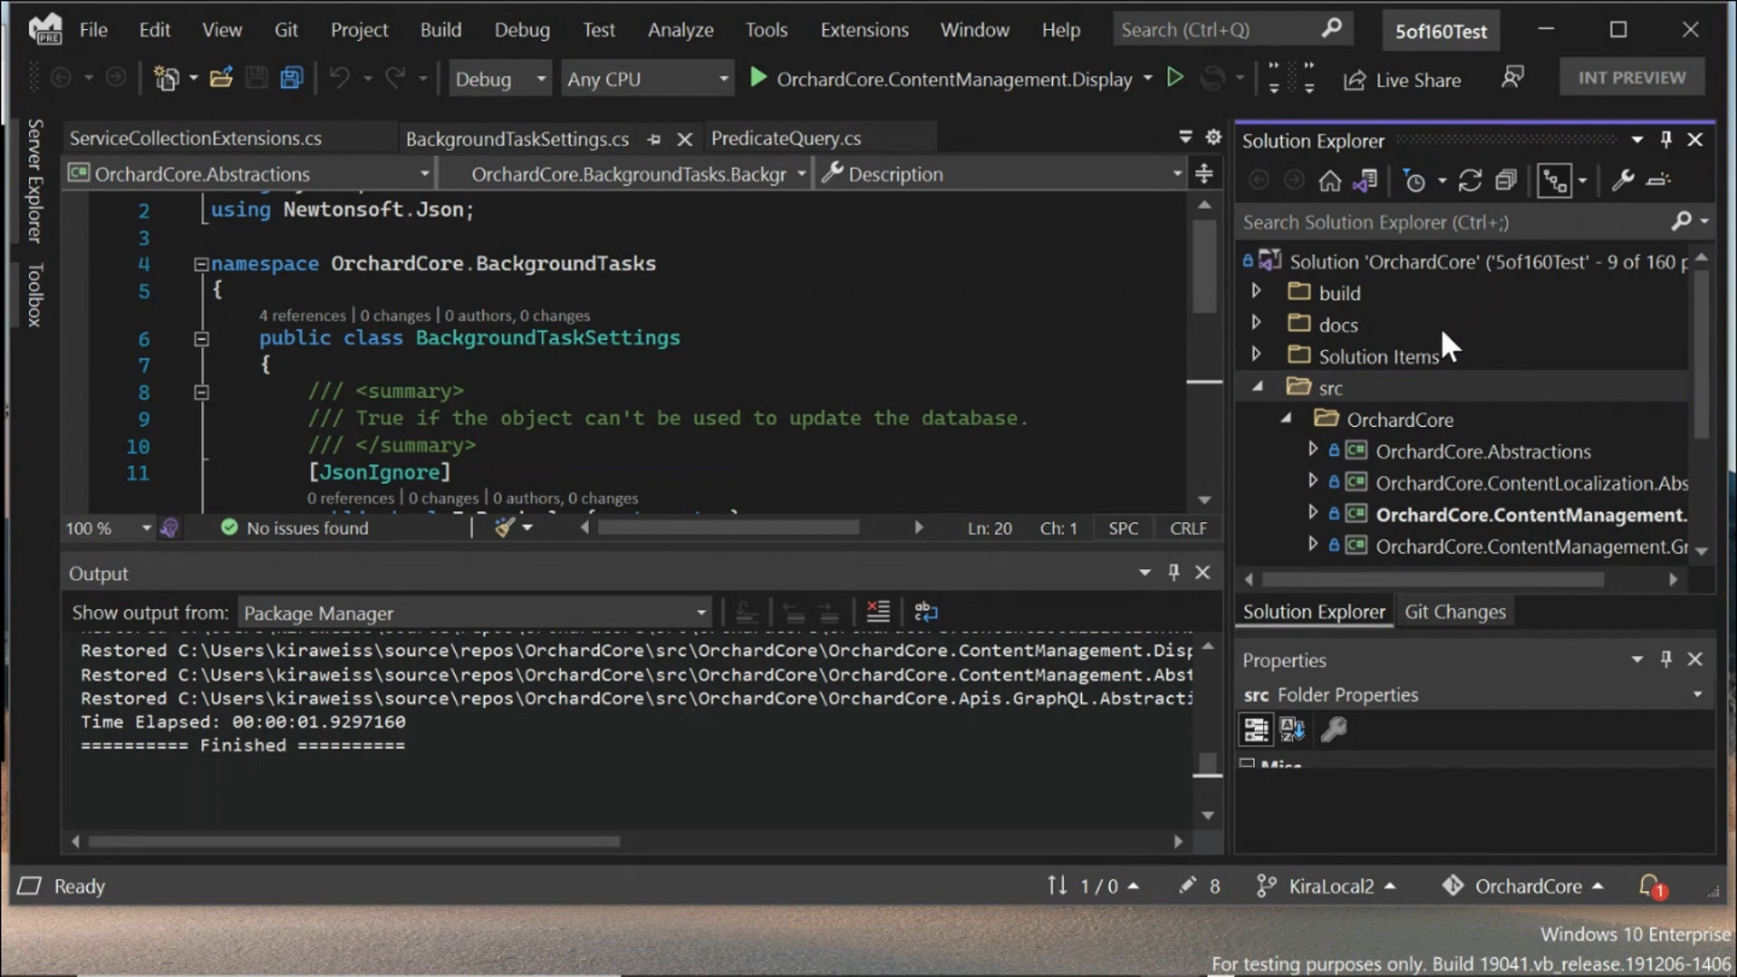
mouse_move(975, 761)
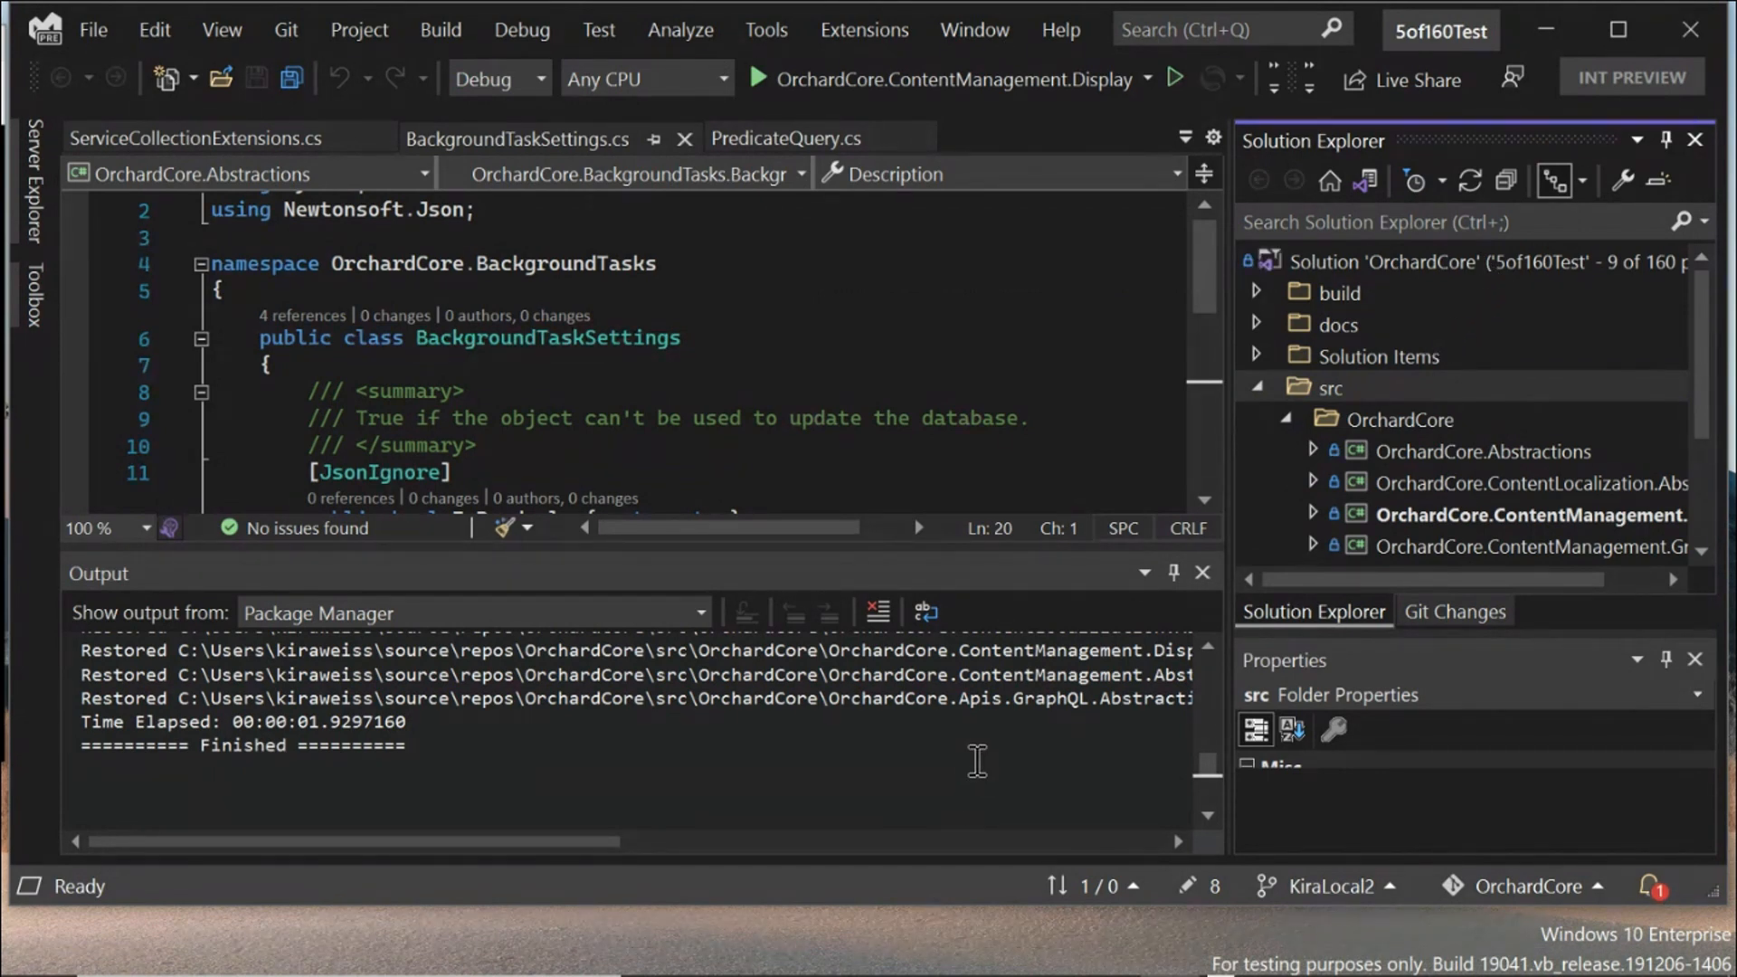